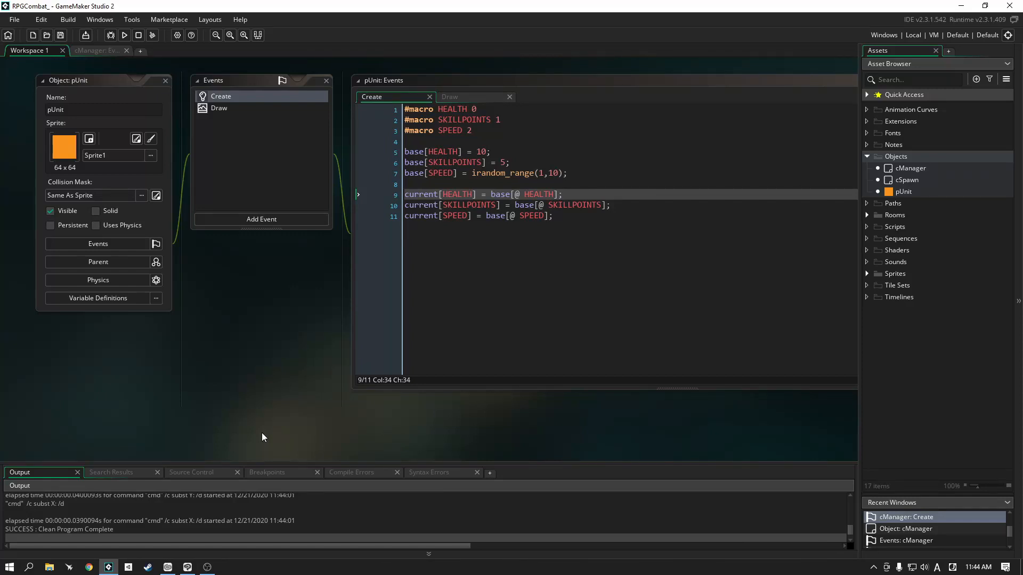
pyautogui.moveTo(247, 355)
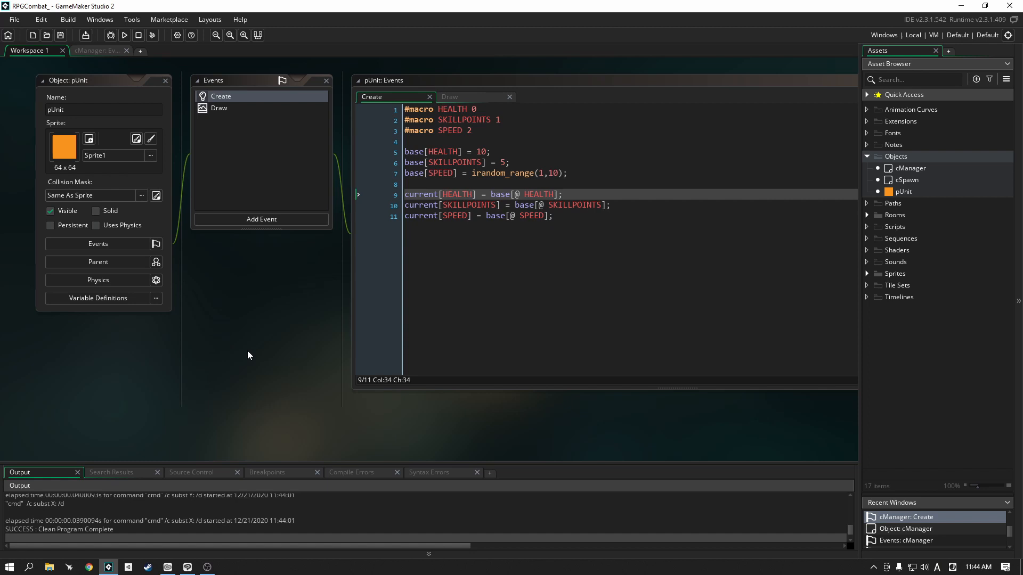
pyautogui.moveTo(248, 352)
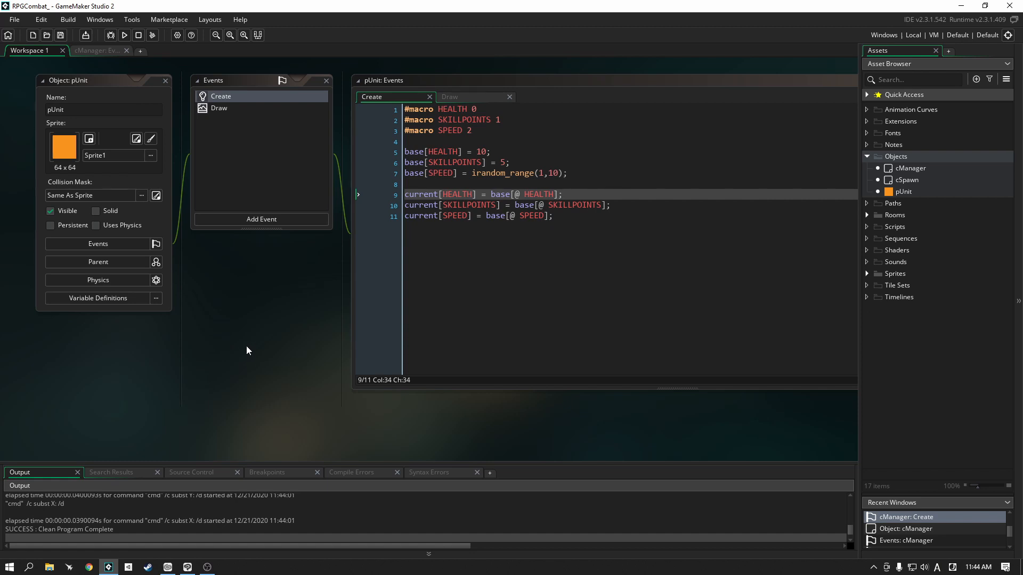
pyautogui.moveTo(124, 35)
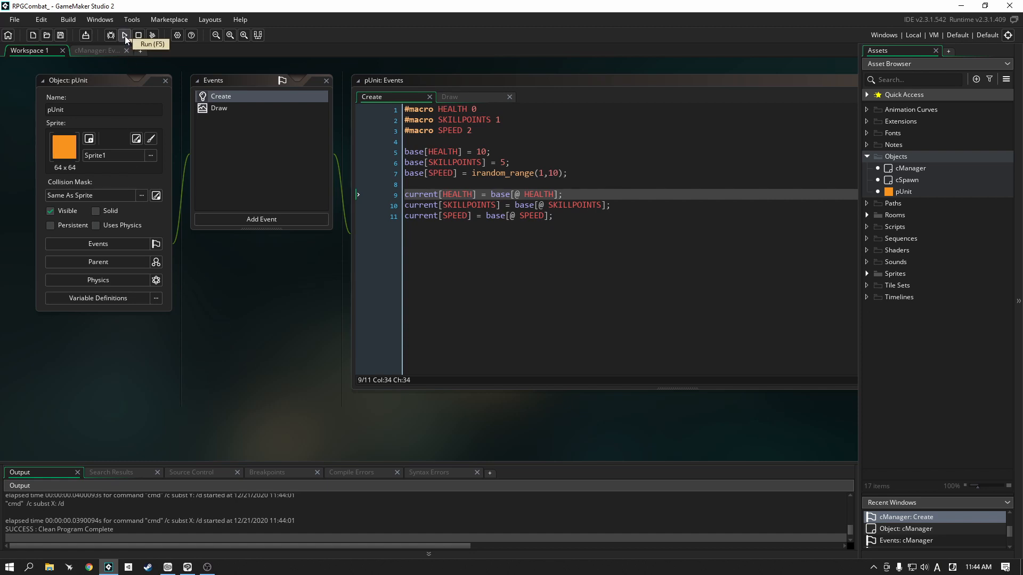
# - Check cManager's Create code and run the game, showing four units with speeds 7, 9, 3, 5
pyautogui.click(124, 35)
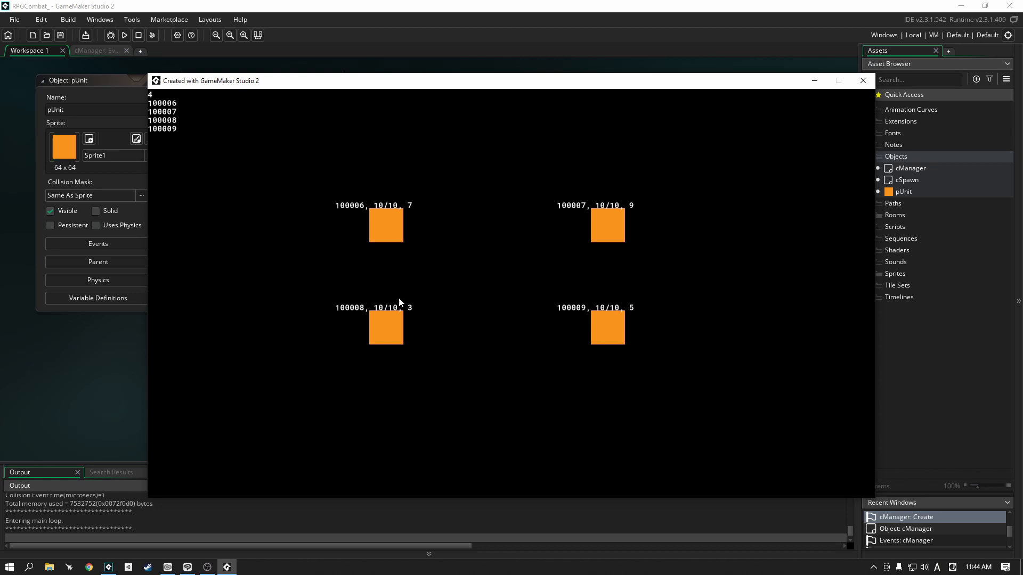
pyautogui.moveTo(181, 105)
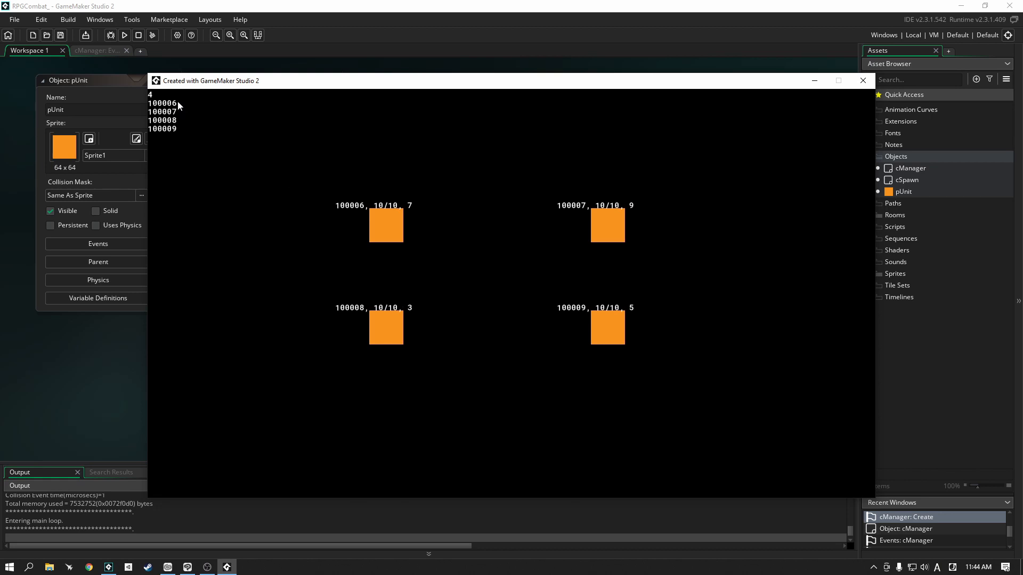
pyautogui.moveTo(415, 224)
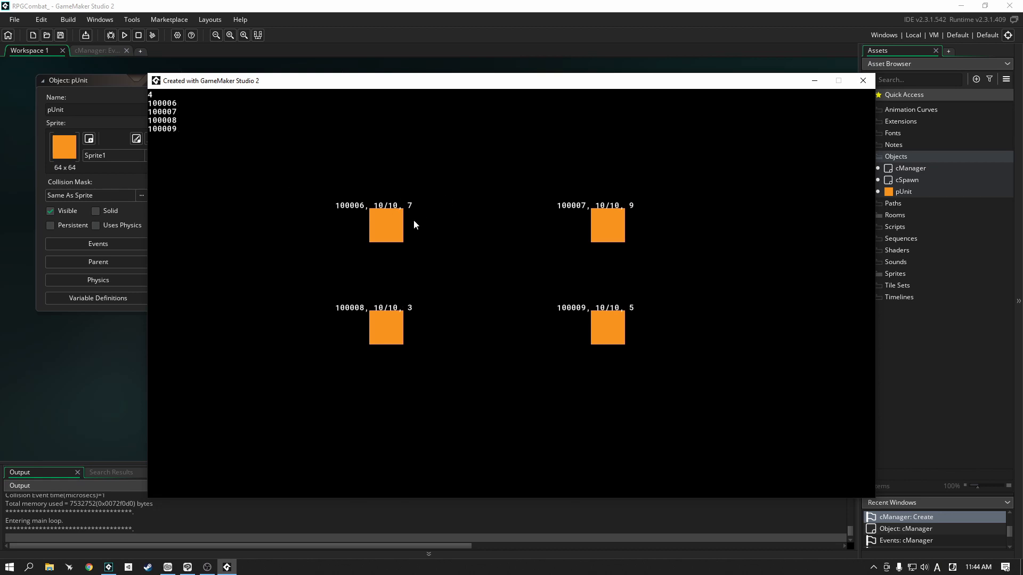
pyautogui.moveTo(633, 206)
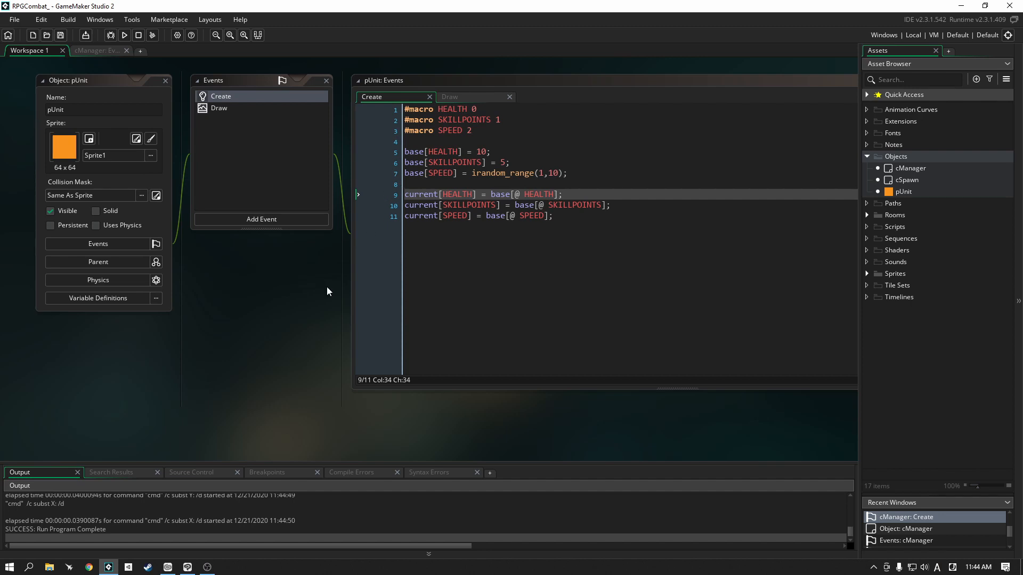
pyautogui.moveTo(326, 285)
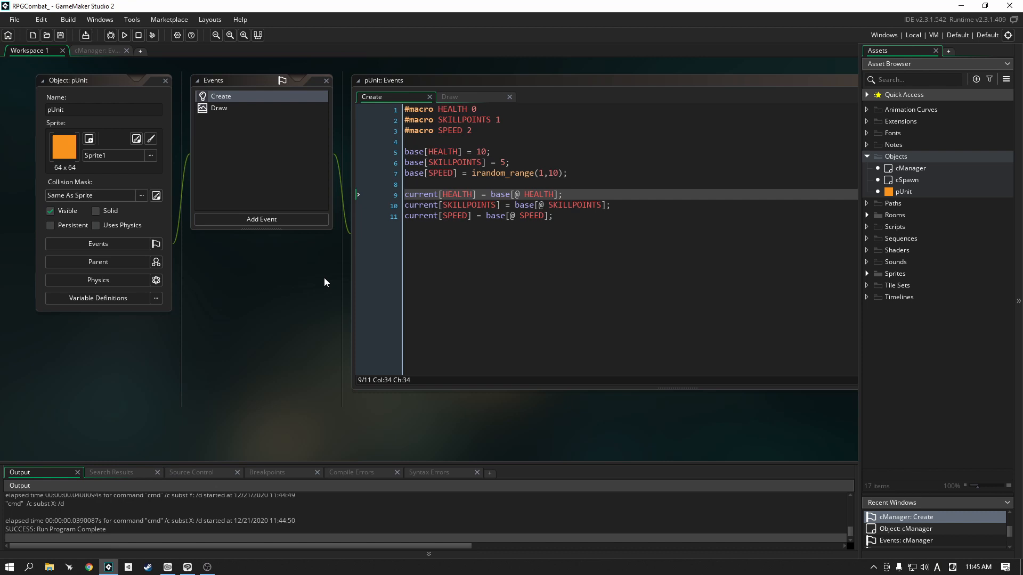
pyautogui.click(98, 50)
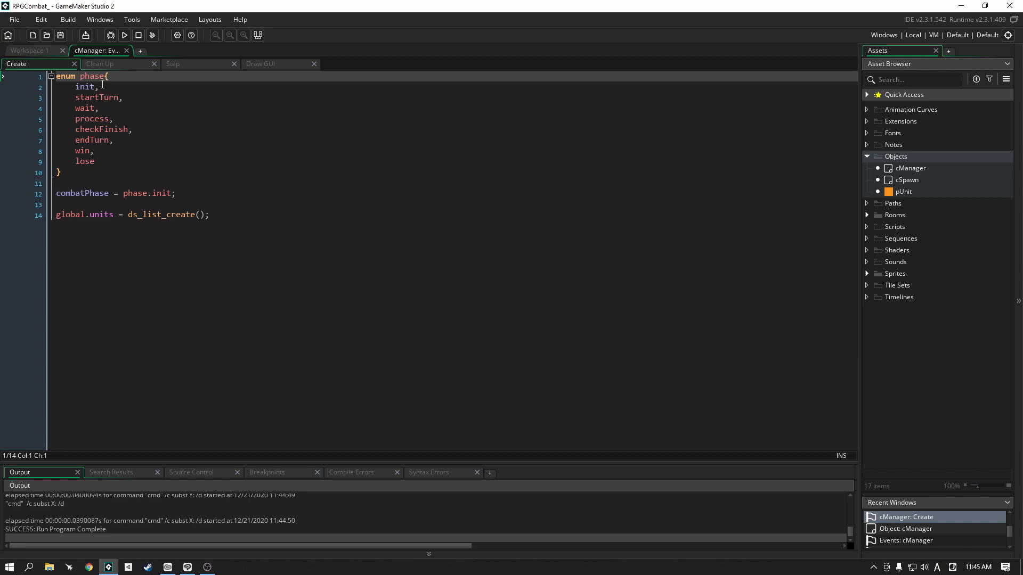
pyautogui.moveTo(124, 35)
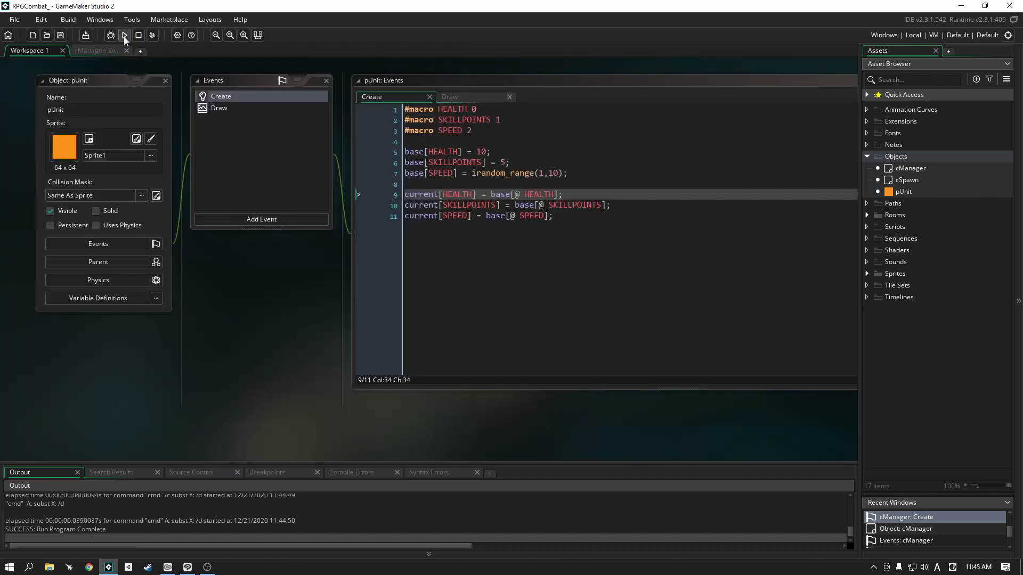
pyautogui.click(124, 35)
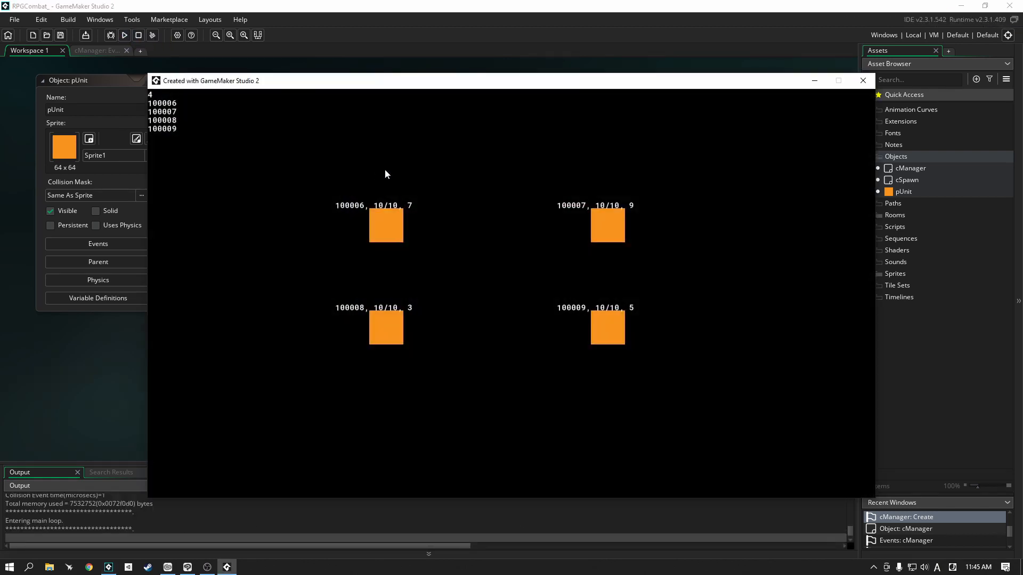
pyautogui.moveTo(593, 235)
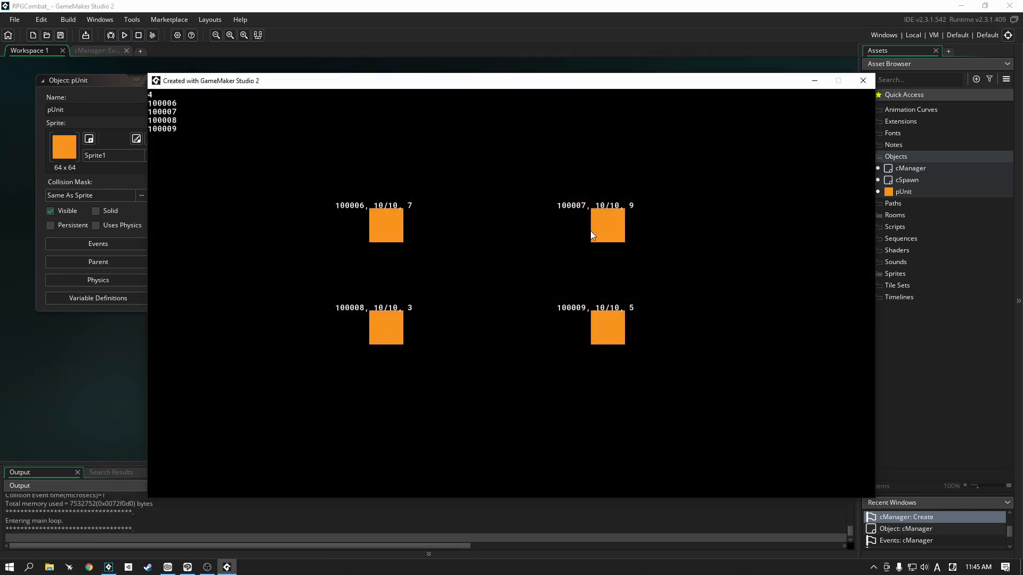
pyautogui.moveTo(611, 238)
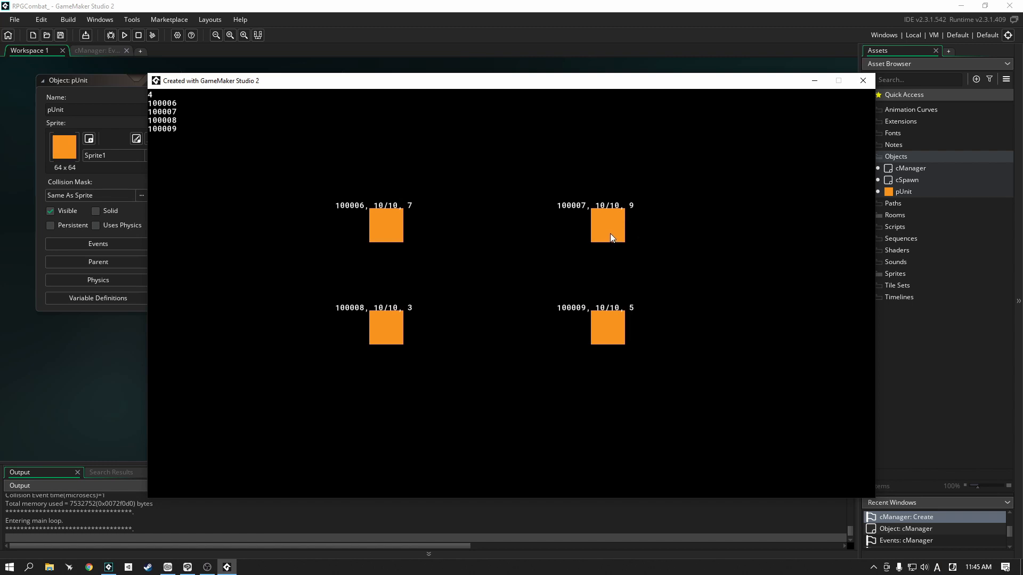
pyautogui.moveTo(442, 311)
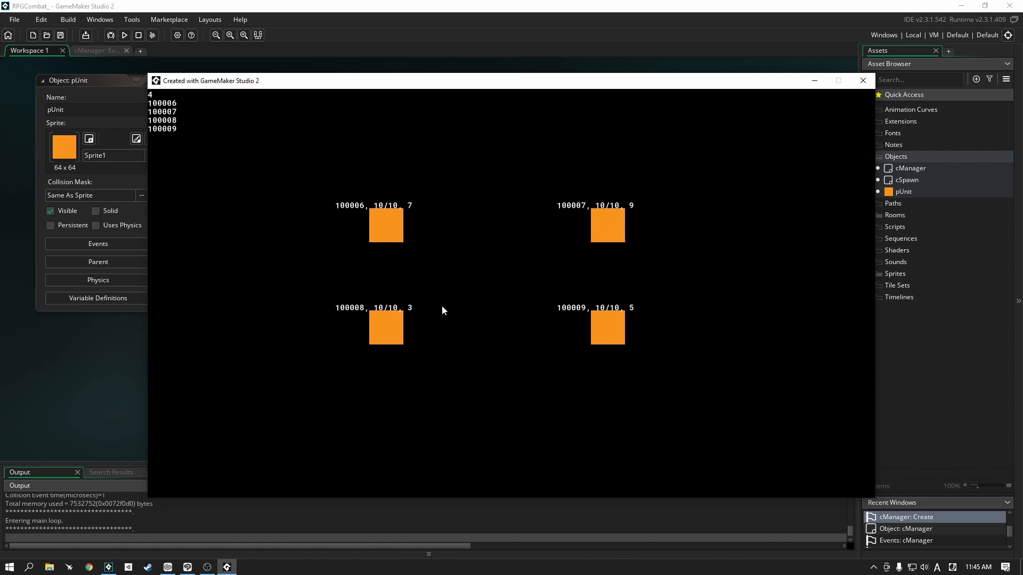
pyautogui.moveTo(704, 149)
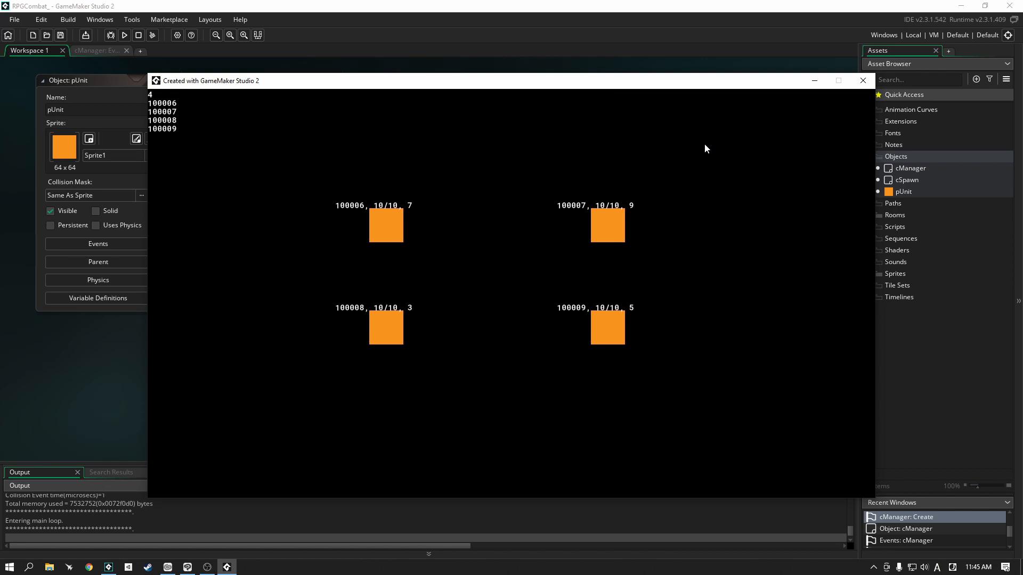
pyautogui.moveTo(402, 212)
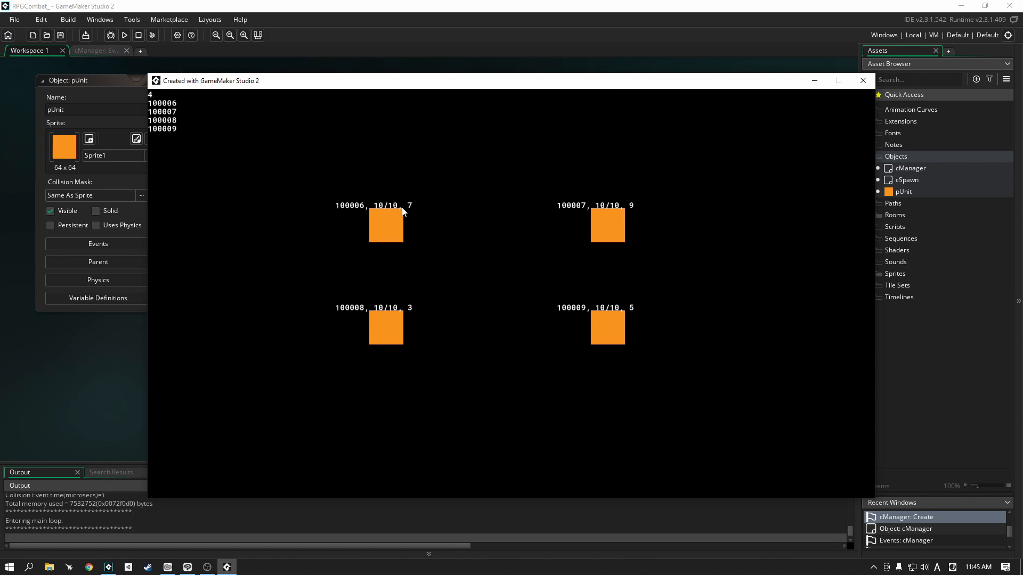
pyautogui.moveTo(824, 128)
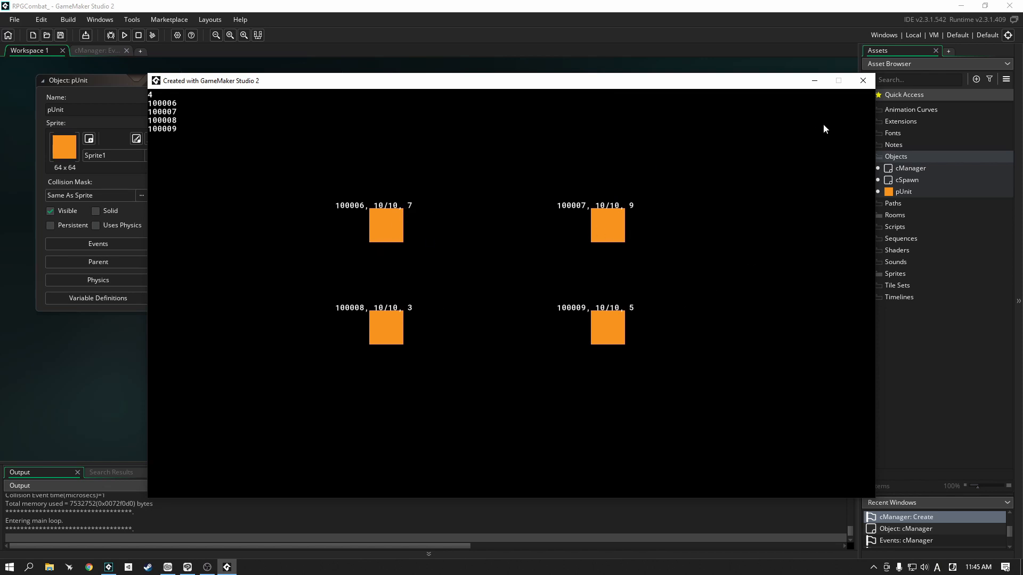
pyautogui.click(125, 35)
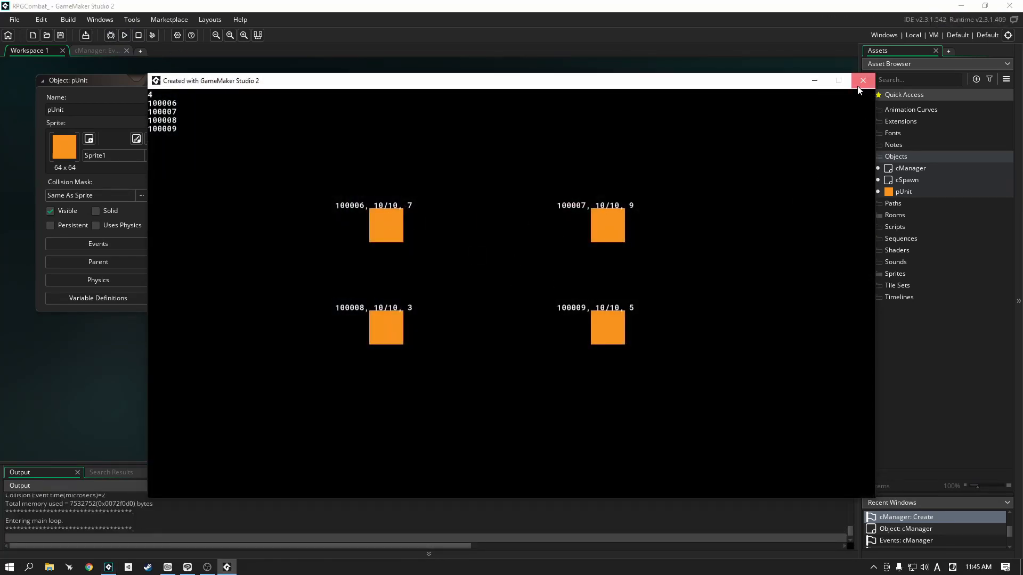
# - Close the game and add randomize(); as the first line of cManager's Create event
pyautogui.click(862, 81)
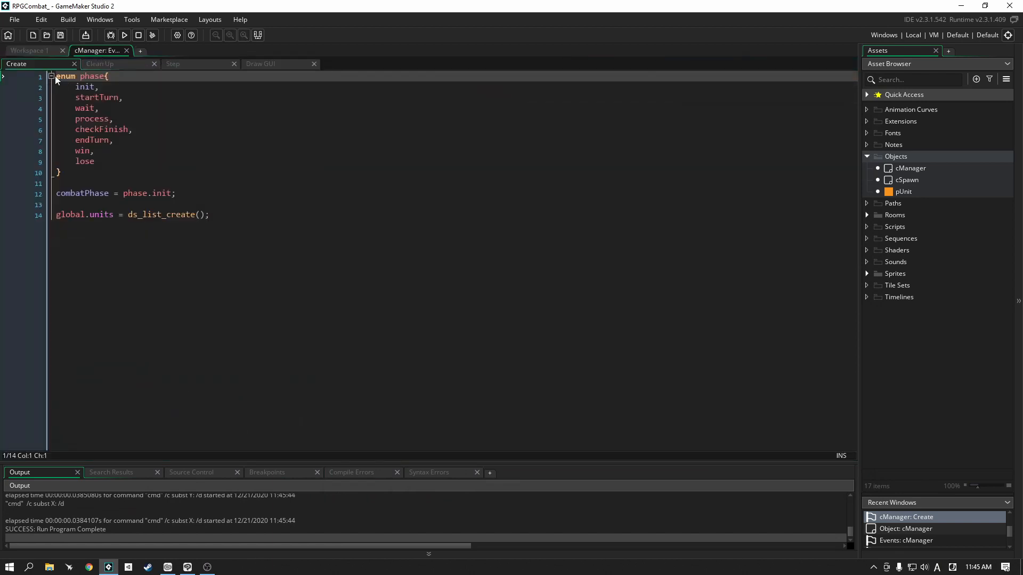
pyautogui.moveTo(331, 117)
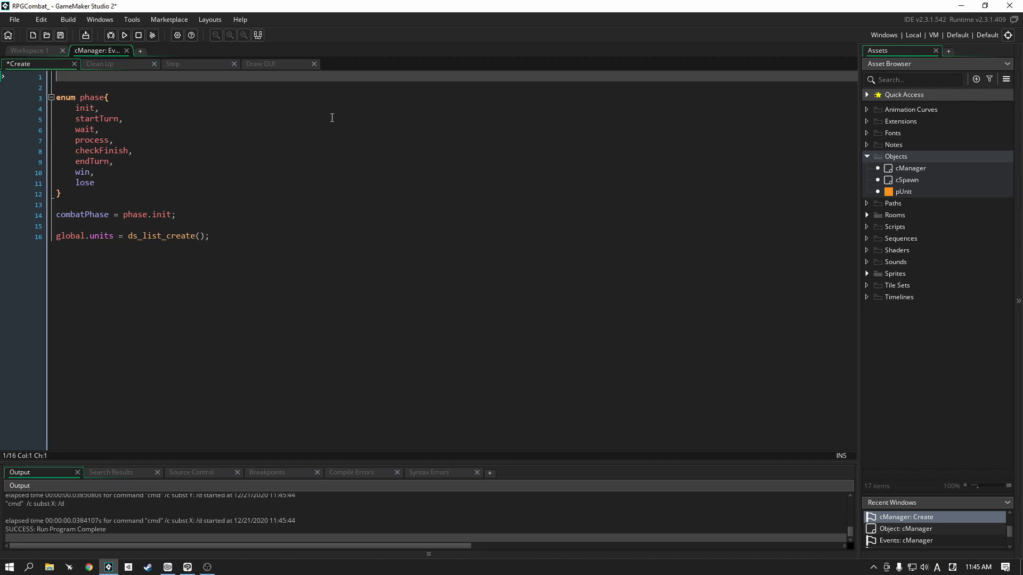
pyautogui.write('ran')
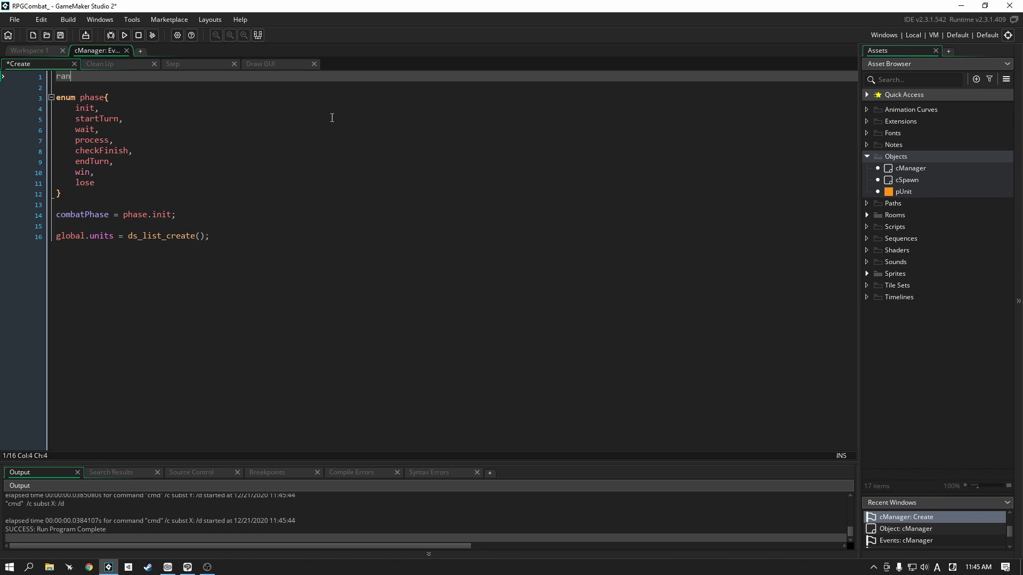
pyautogui.write('domize();')
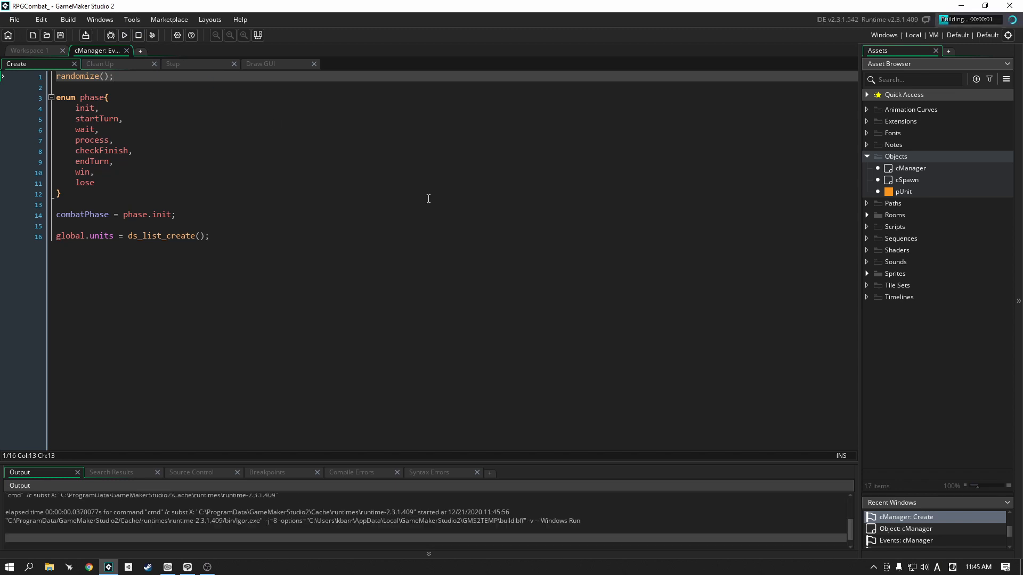
# - Rerun the game, now showing random unit speeds 1, 2, 7, 6
pyautogui.click(124, 35)
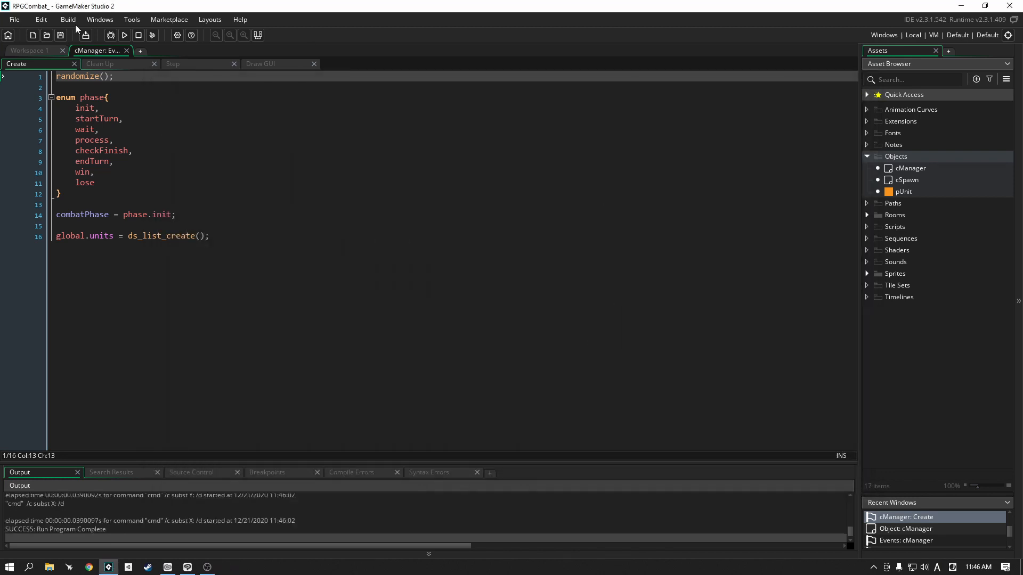
pyautogui.click(124, 35)
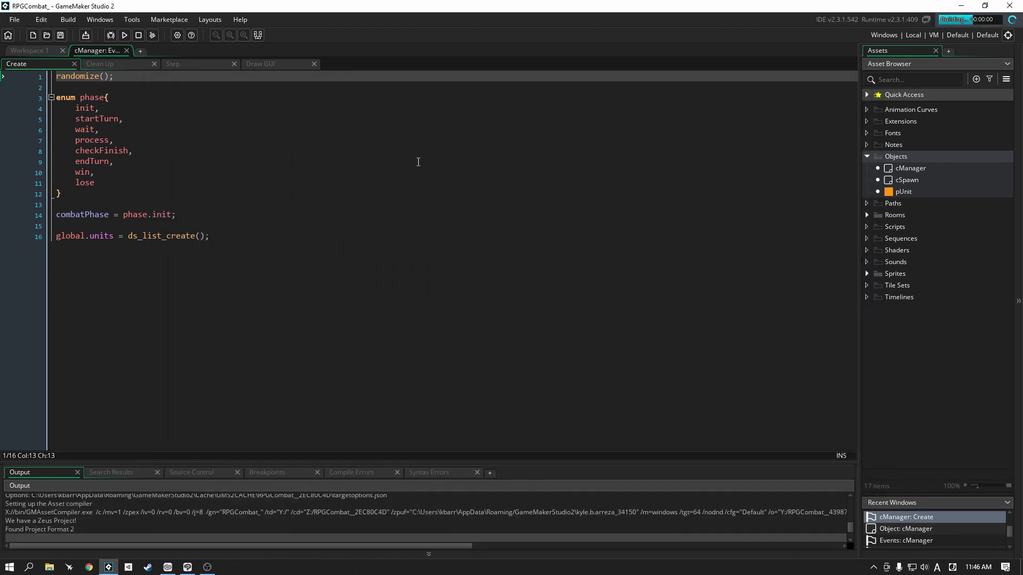
pyautogui.click(124, 36)
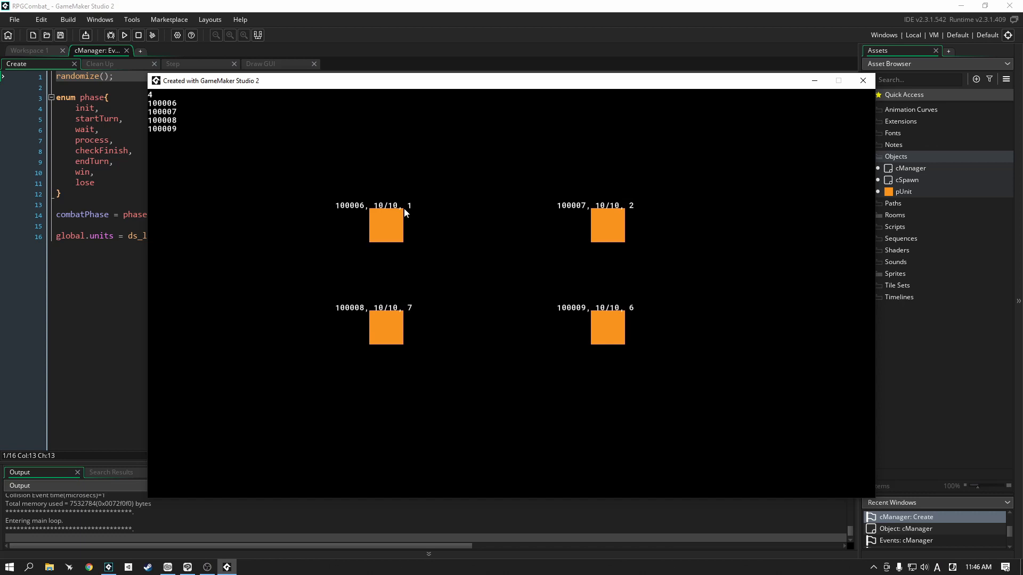
pyautogui.moveTo(711, 226)
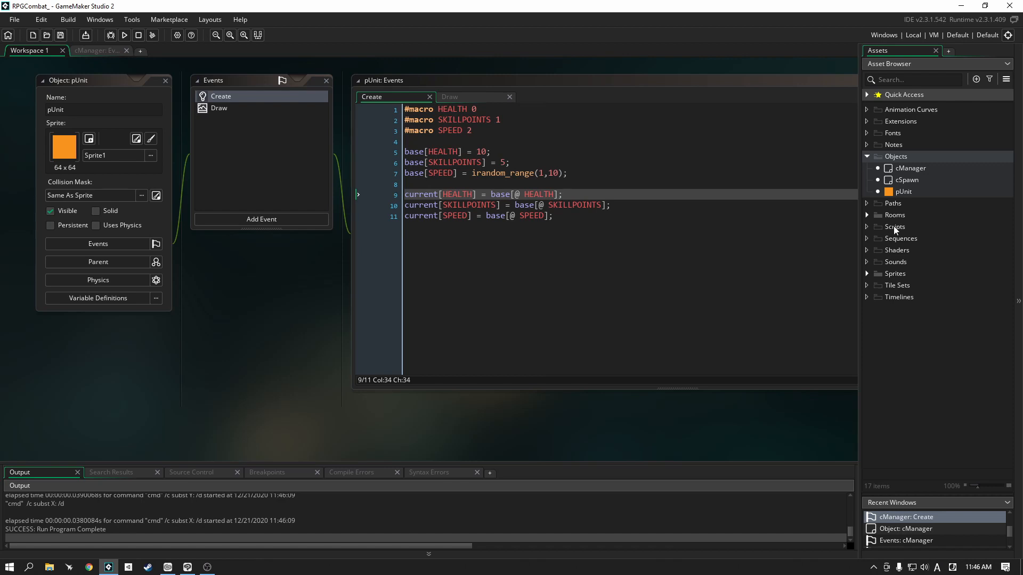
# - Create a new script asset in the Scripts folder and name it Helper
pyautogui.click(893, 226)
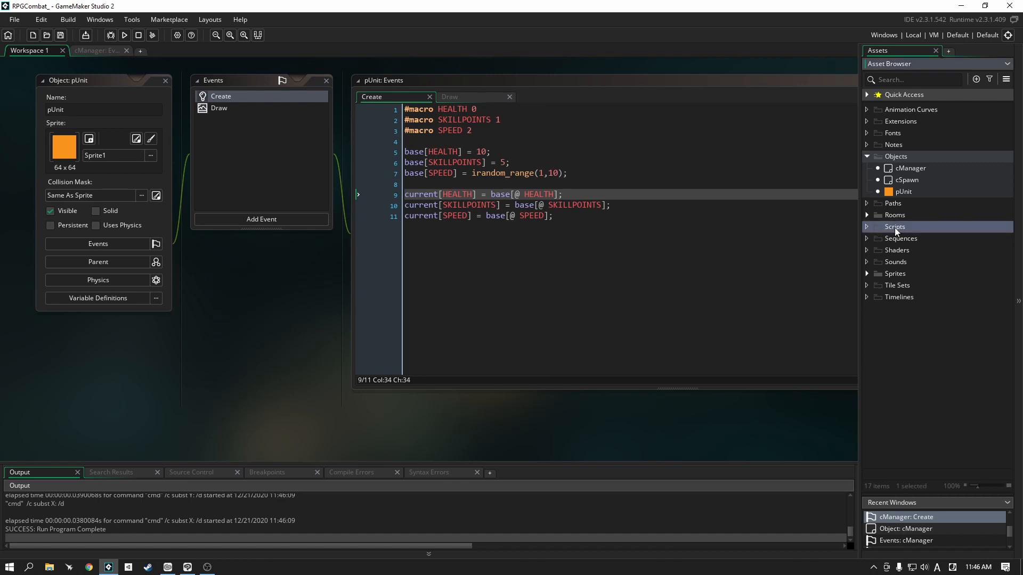
pyautogui.rightClick(895, 227)
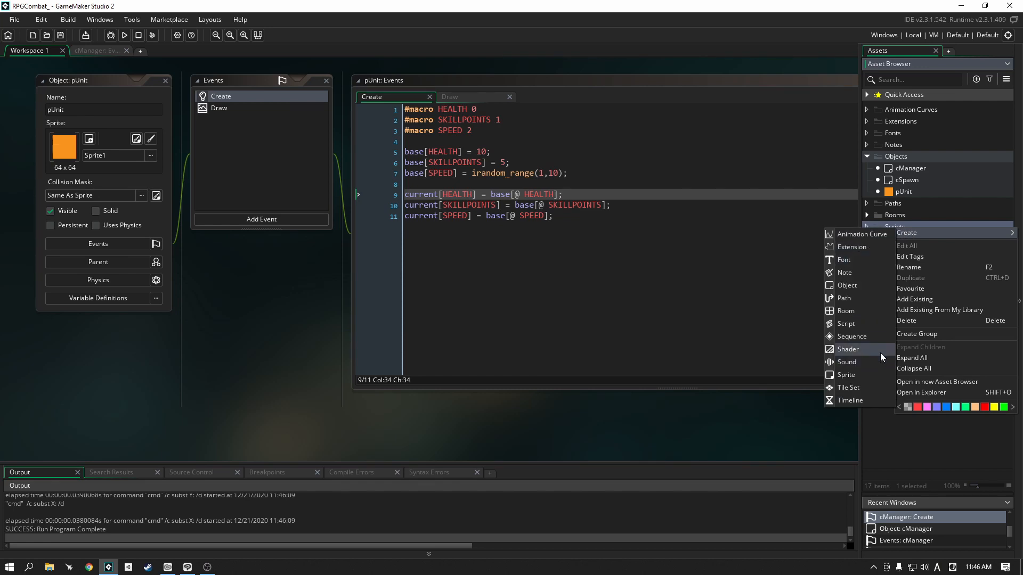
pyautogui.click(844, 324)
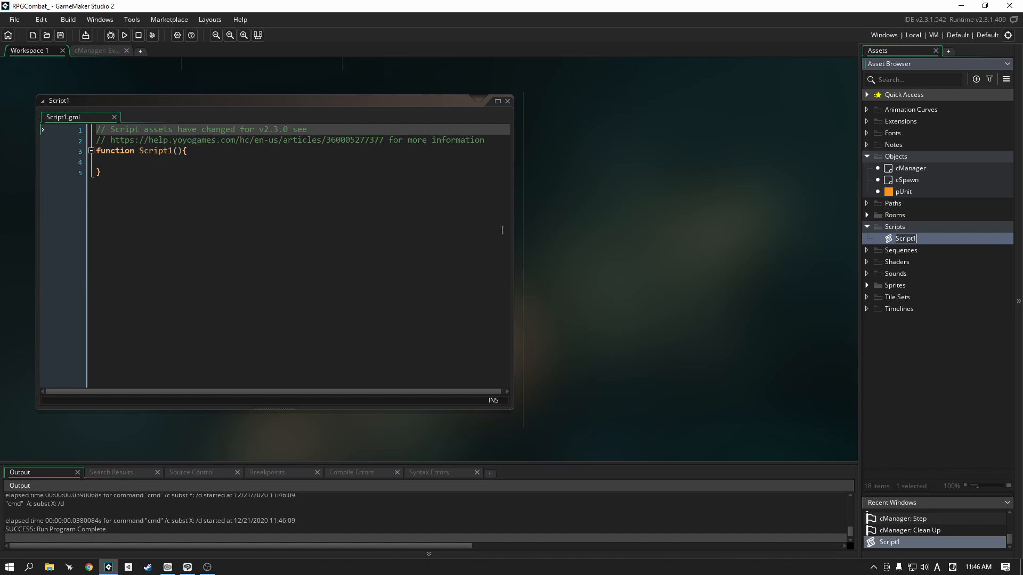
pyautogui.moveTo(334, 189)
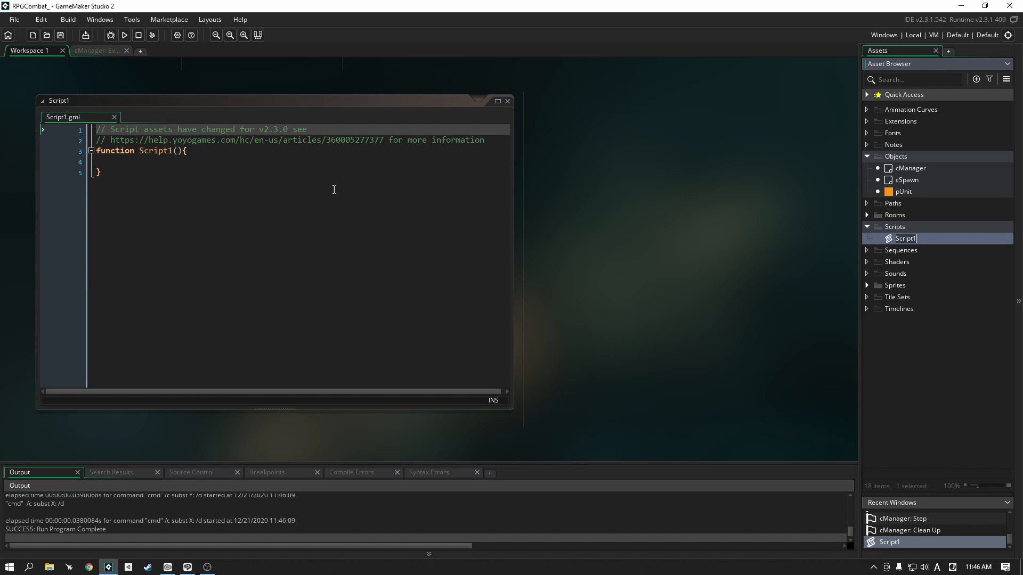
pyautogui.write('Helper')
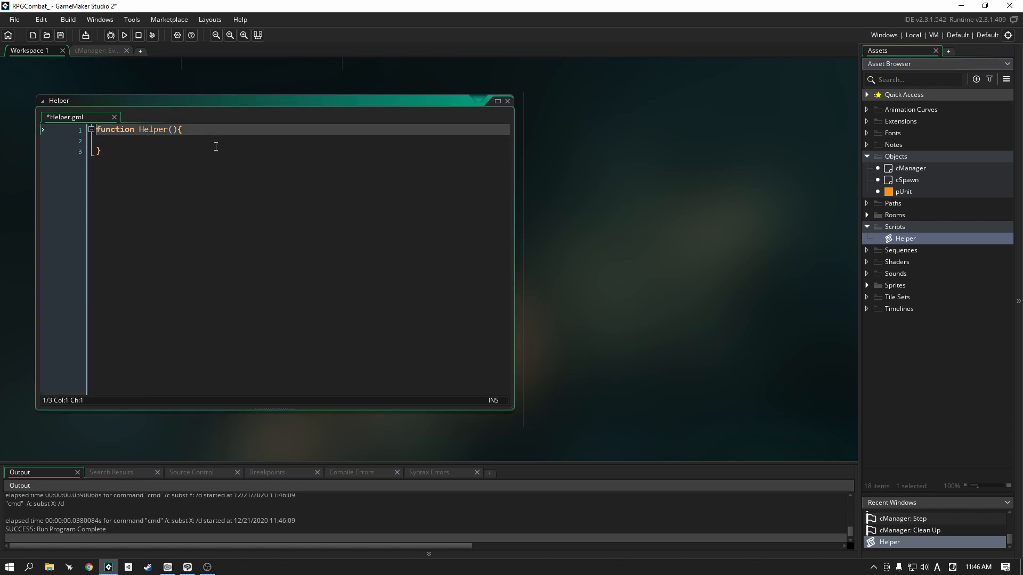
# - Rename the Helper function to BubbleSort(list) and save the script
pyautogui.doubleClick(154, 129)
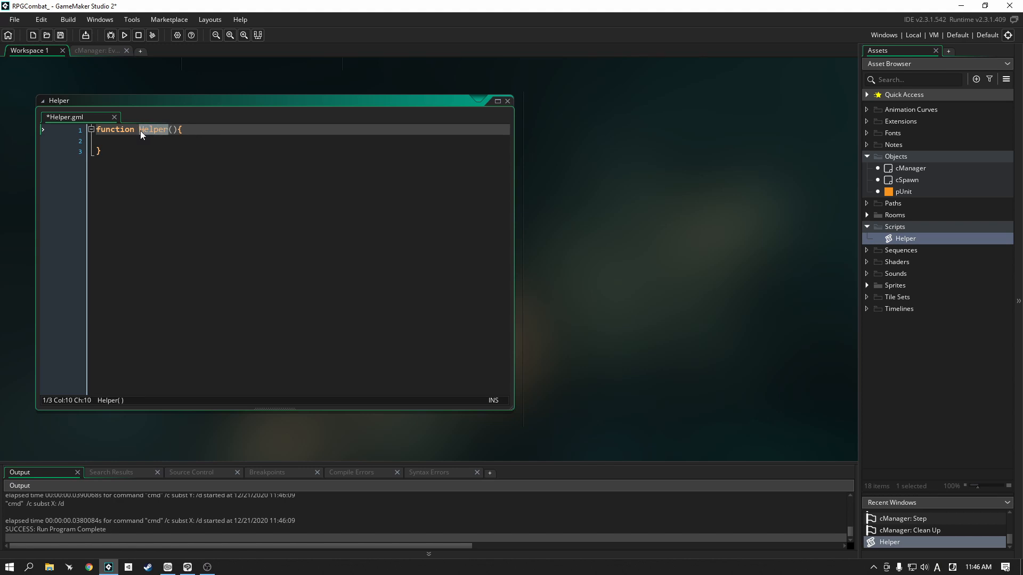
pyautogui.write('Bubble')
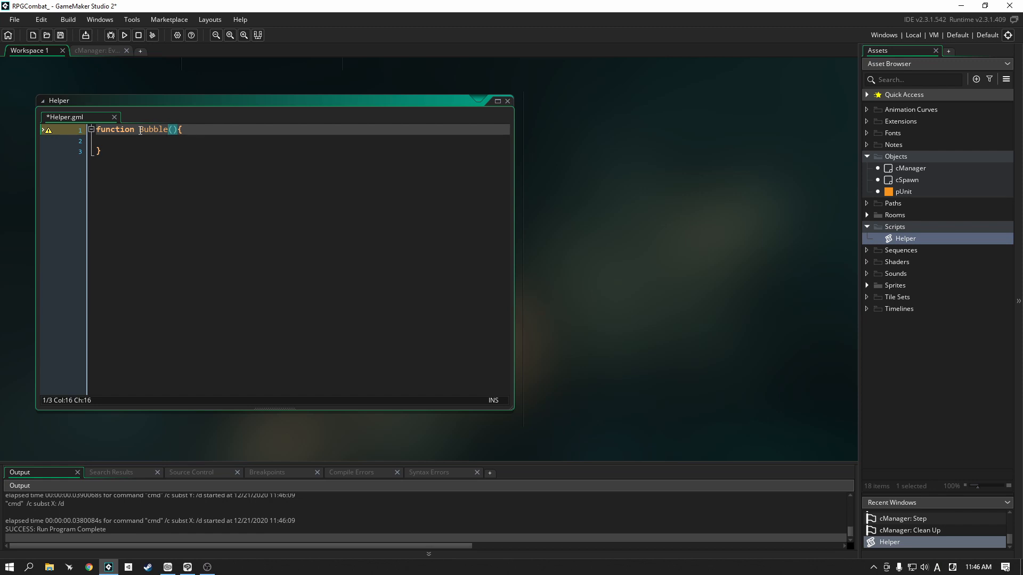
pyautogui.write('S')
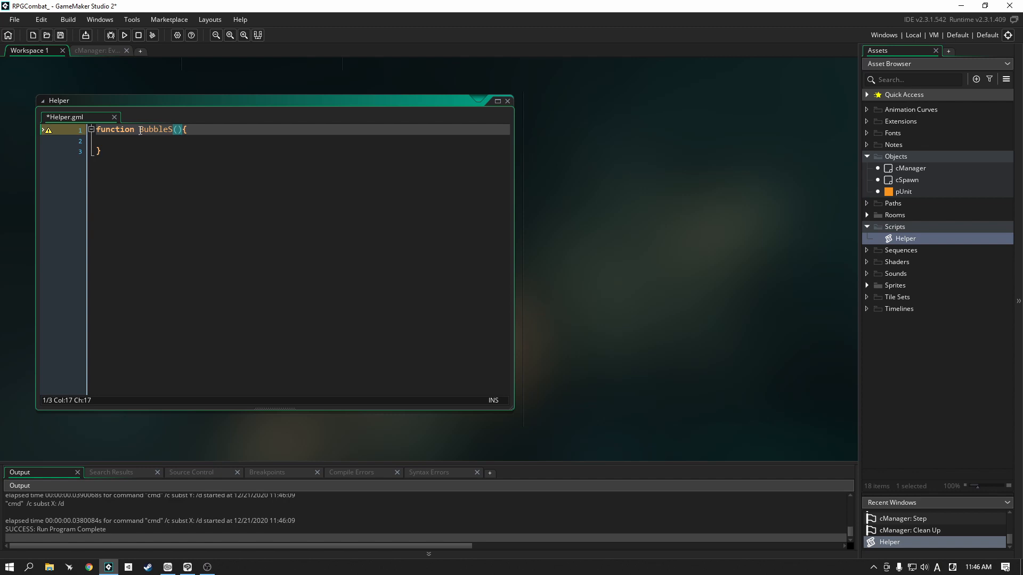
pyautogui.write('ort')
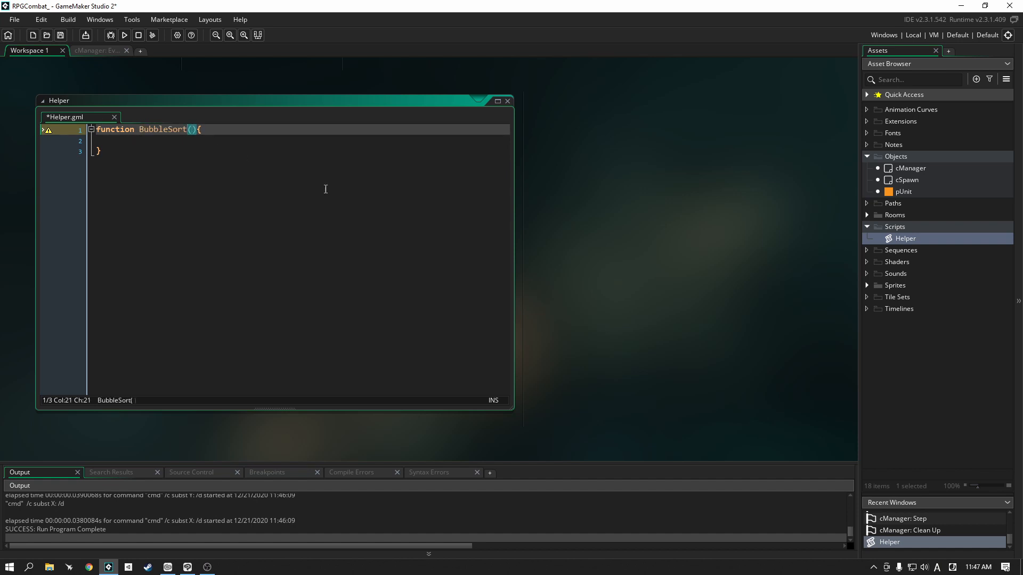
pyautogui.write('list')
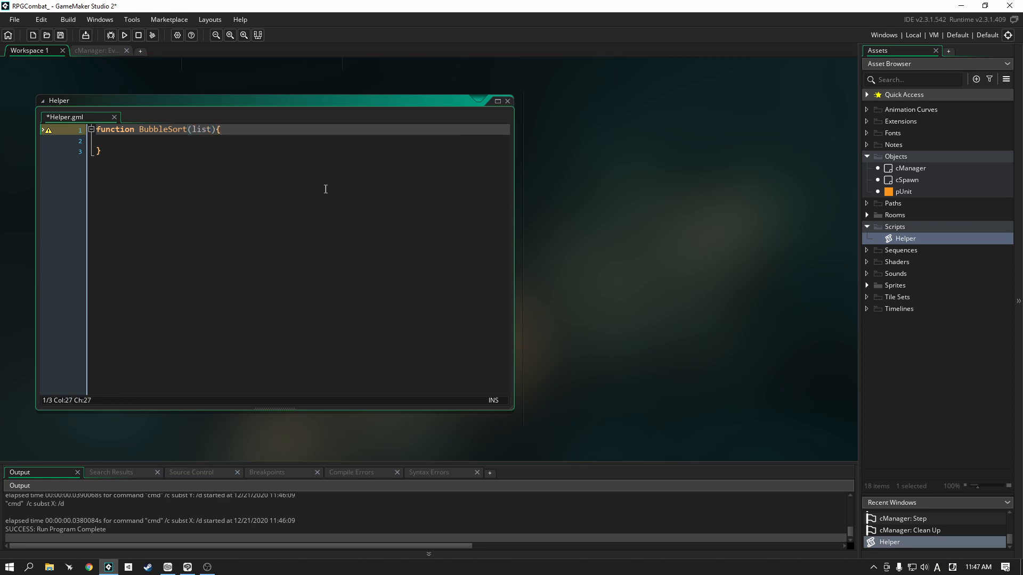
pyautogui.press('ctrl+s')
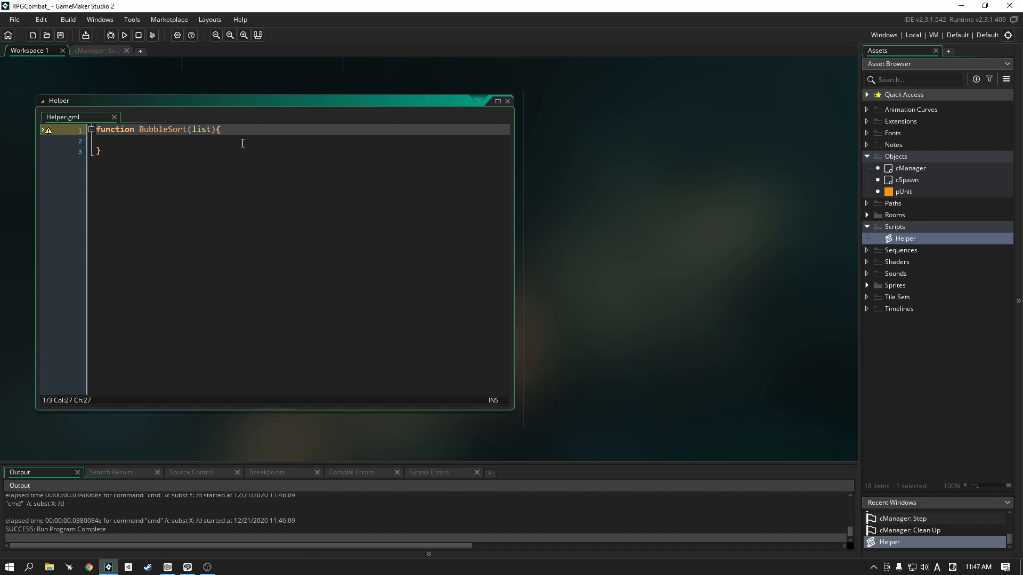
# - Add ds_list_sort(list, false); to the BubbleSort function body
pyautogui.press('enter')
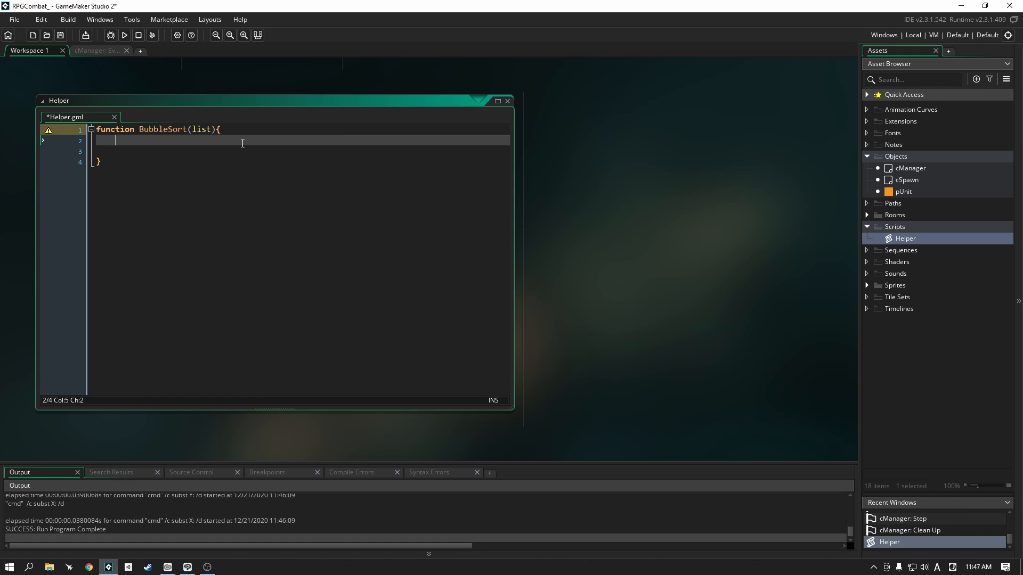
pyautogui.write('ds_l')
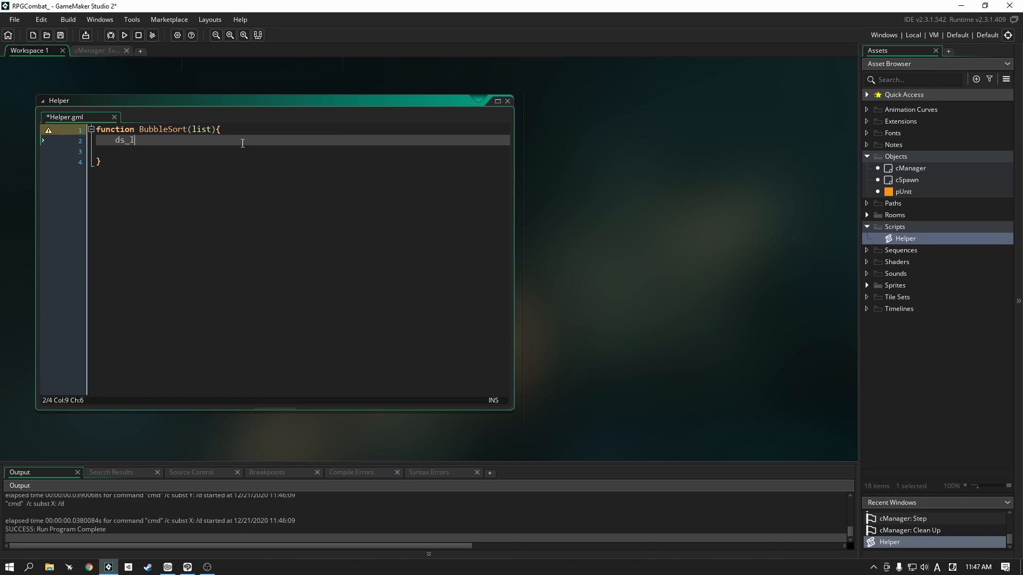
pyautogui.write('isr')
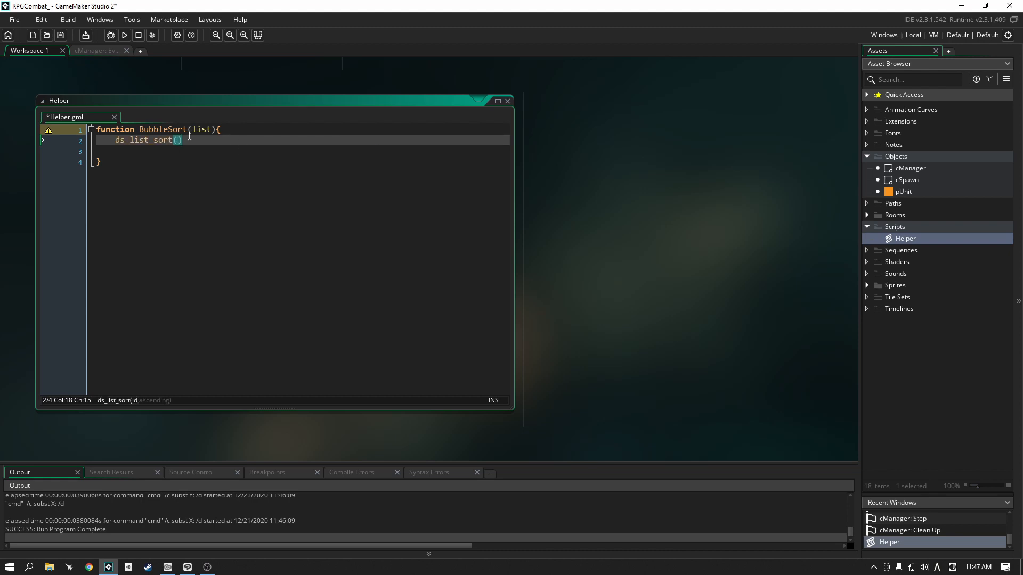
pyautogui.click(197, 129)
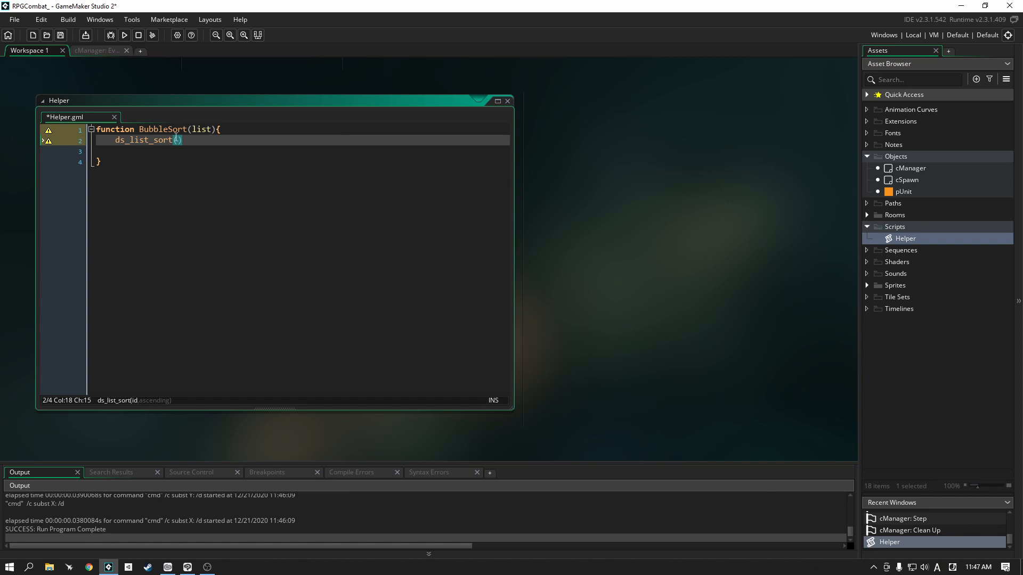
pyautogui.write('list,')
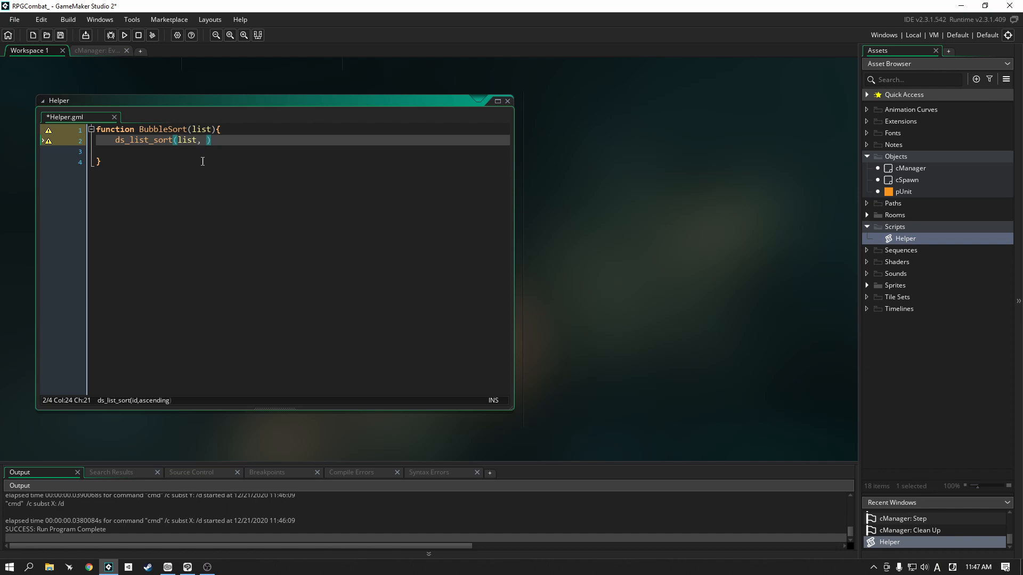
pyautogui.write('false')
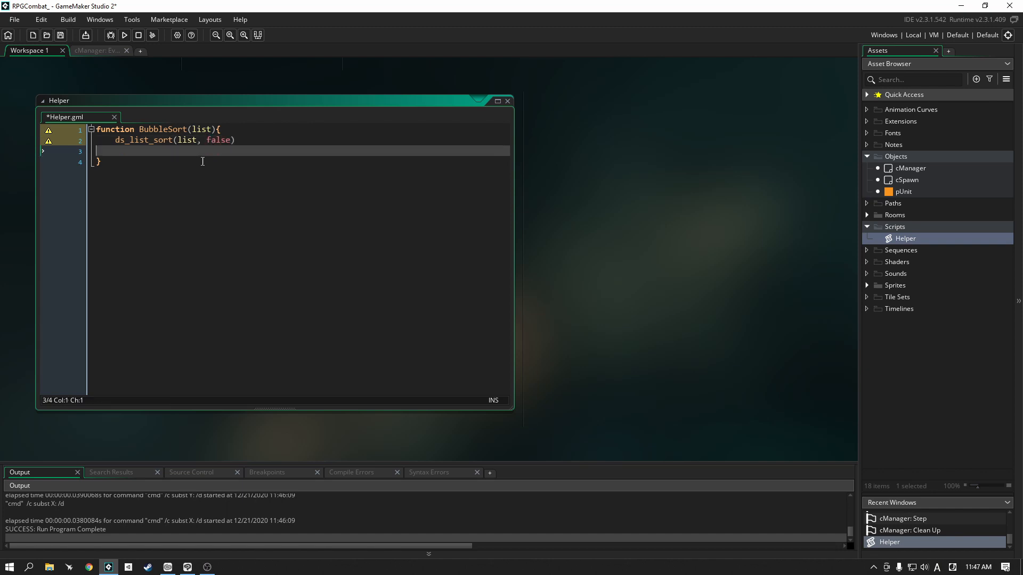
pyautogui.write(';')
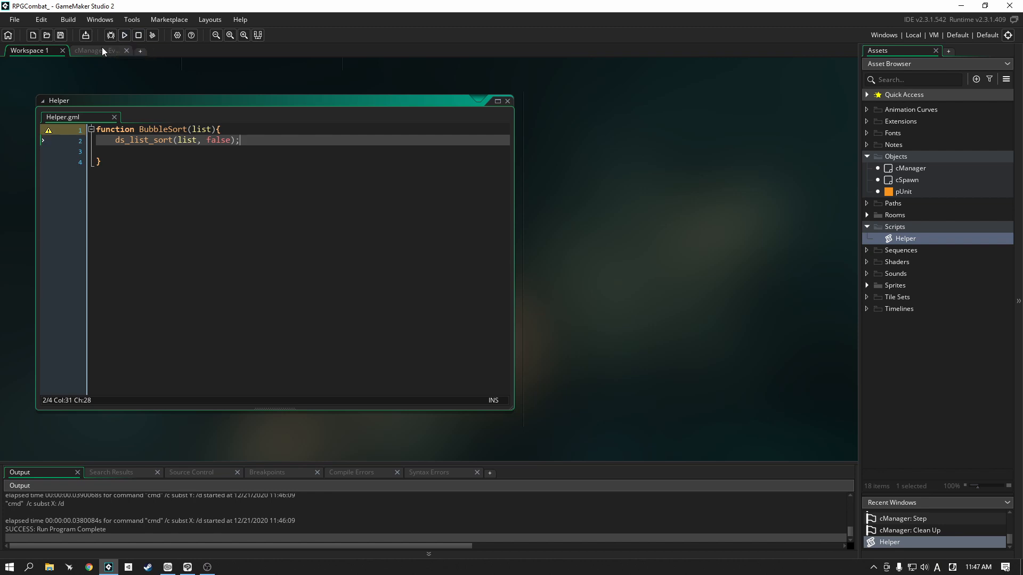
# - Open cManager's Step event and place the cursor on the case phase.startTurn line
pyautogui.click(94, 51)
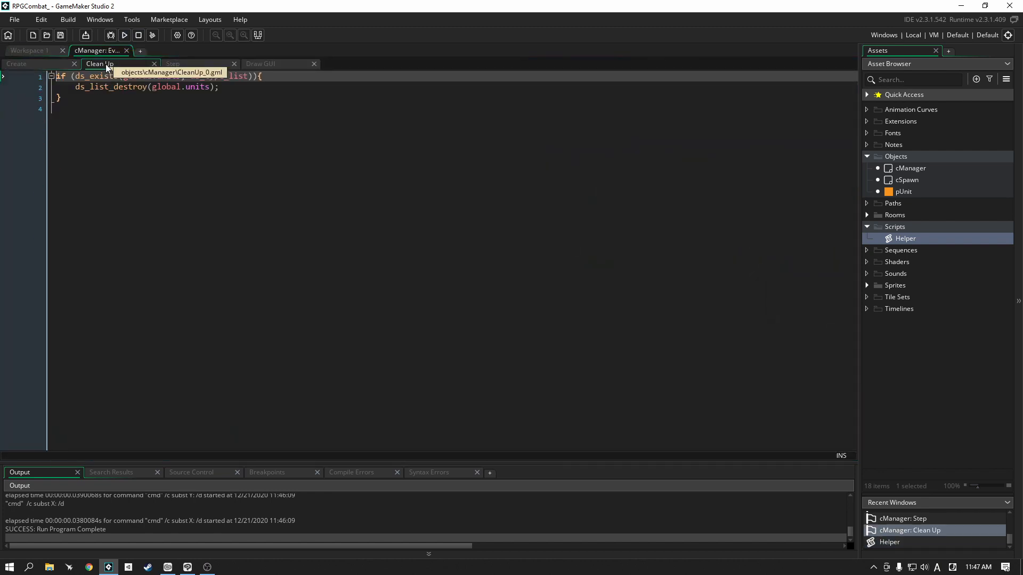
pyautogui.click(172, 63)
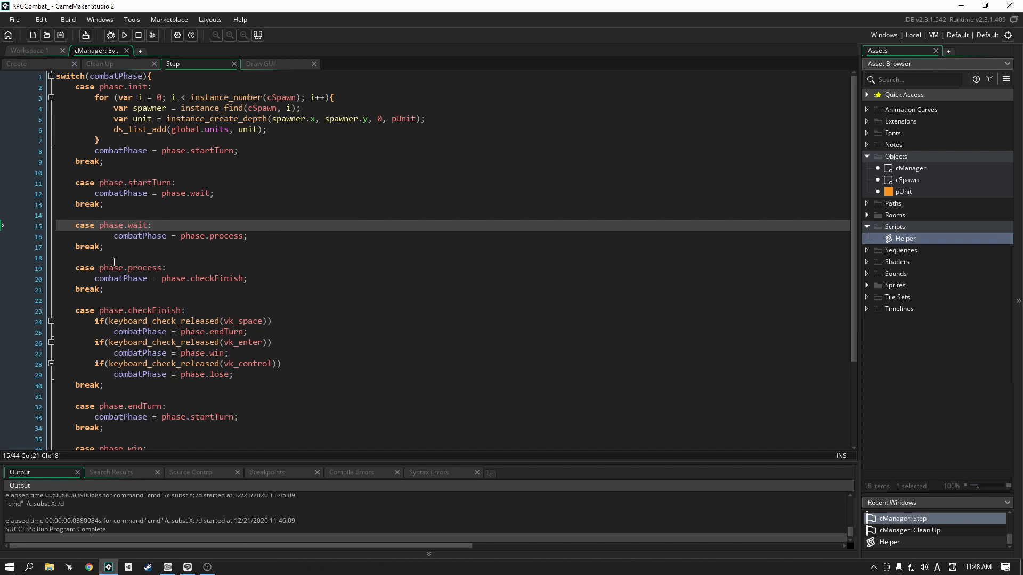
pyautogui.moveTo(186, 194)
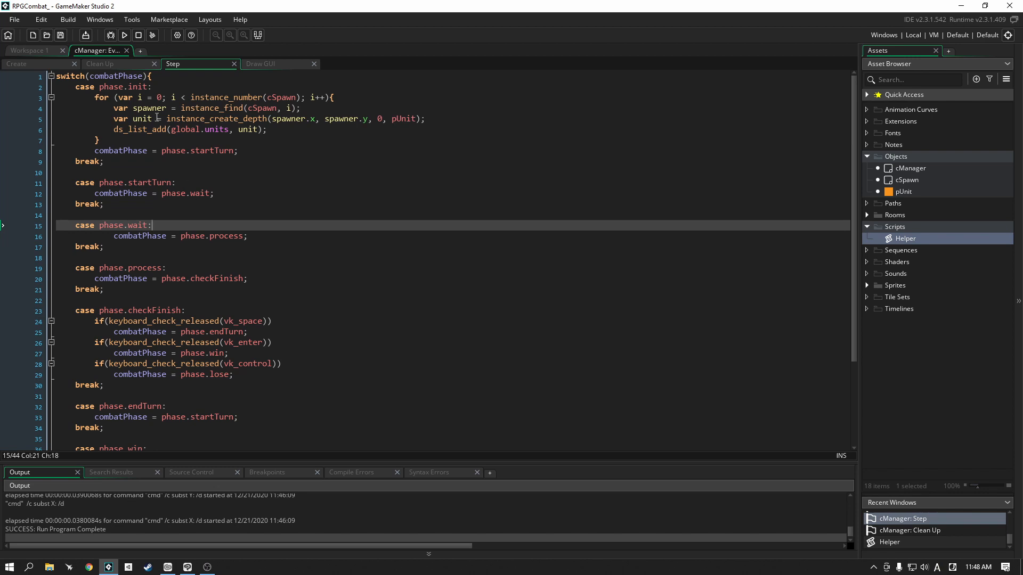
pyautogui.moveTo(149, 161)
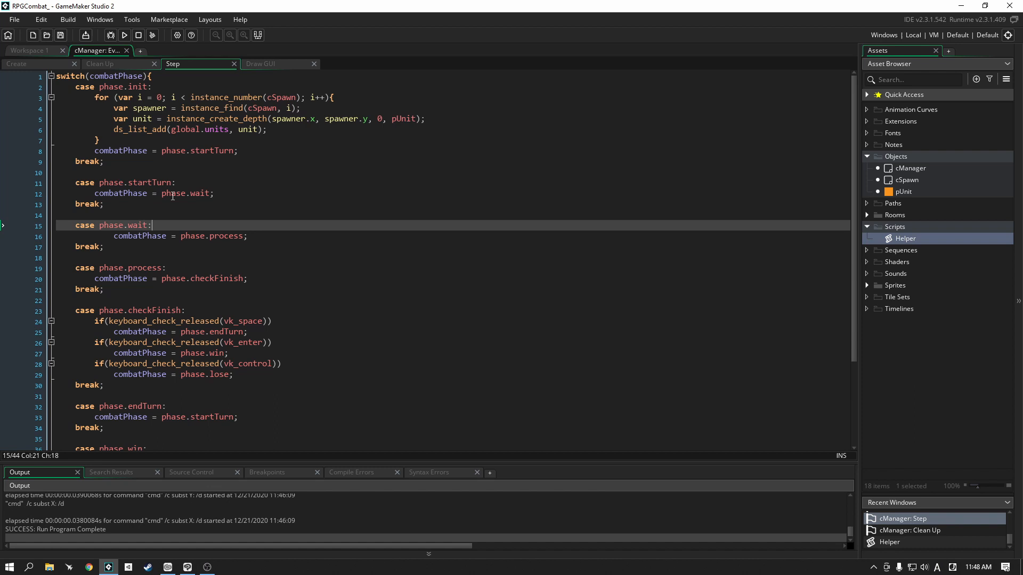
pyautogui.click(178, 182)
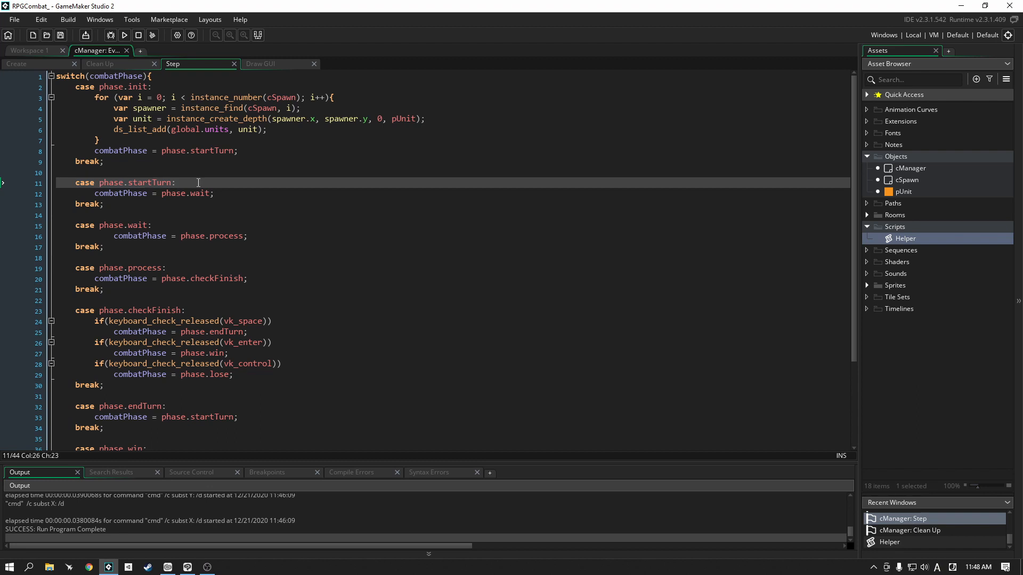
pyautogui.click(113, 87)
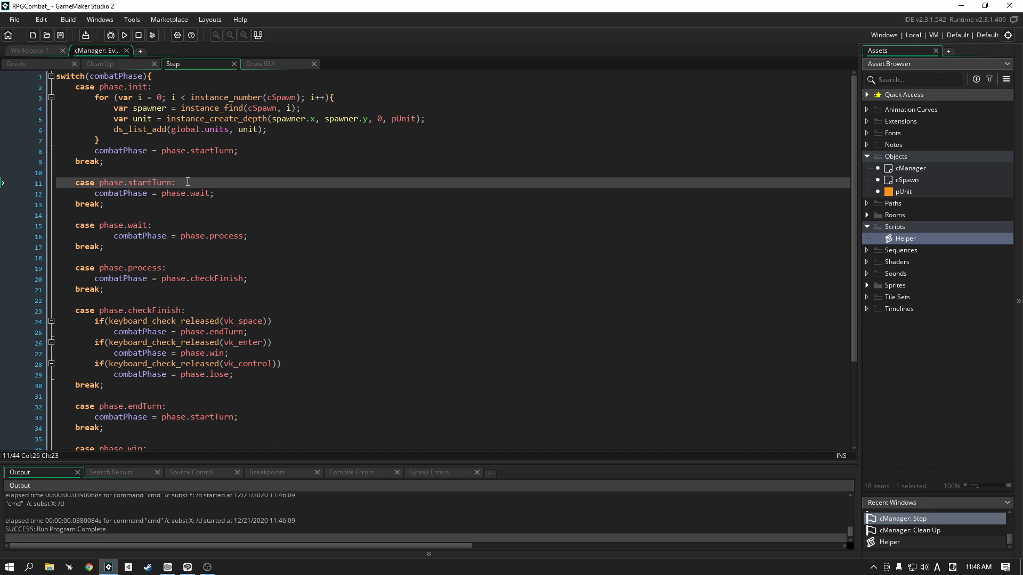
pyautogui.moveTo(131, 172)
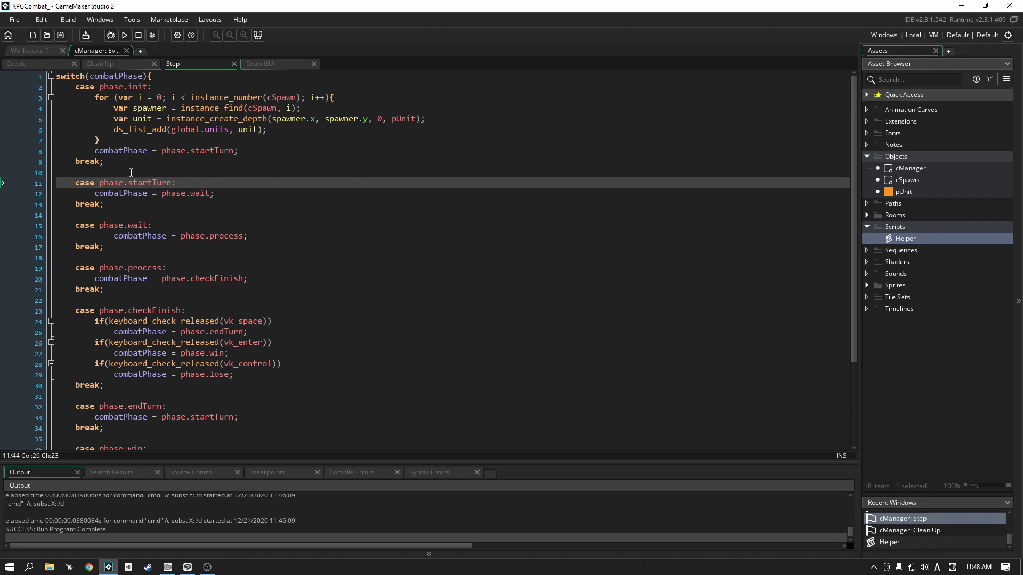
pyautogui.moveTo(278, 194)
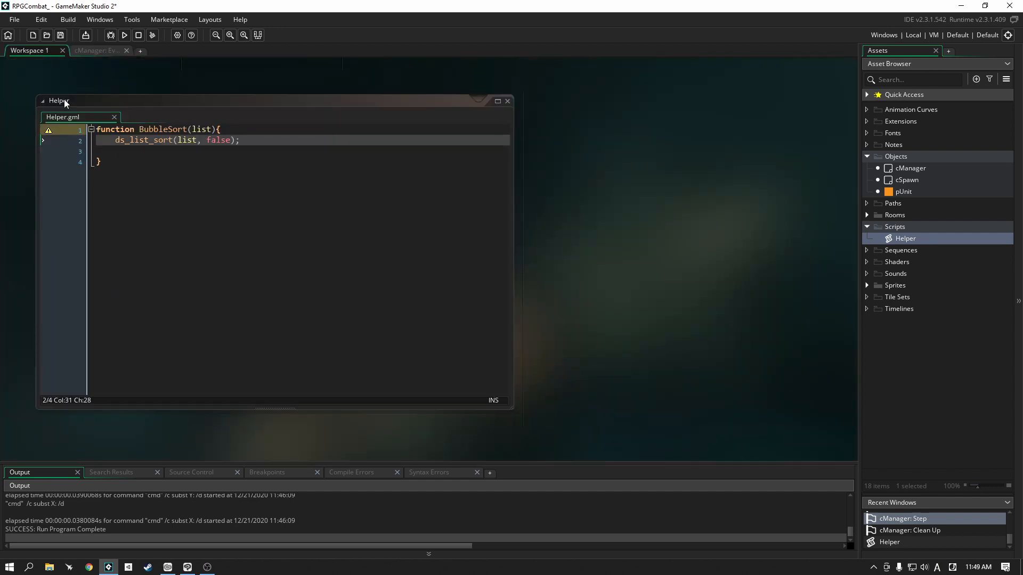
pyautogui.moveTo(139, 110)
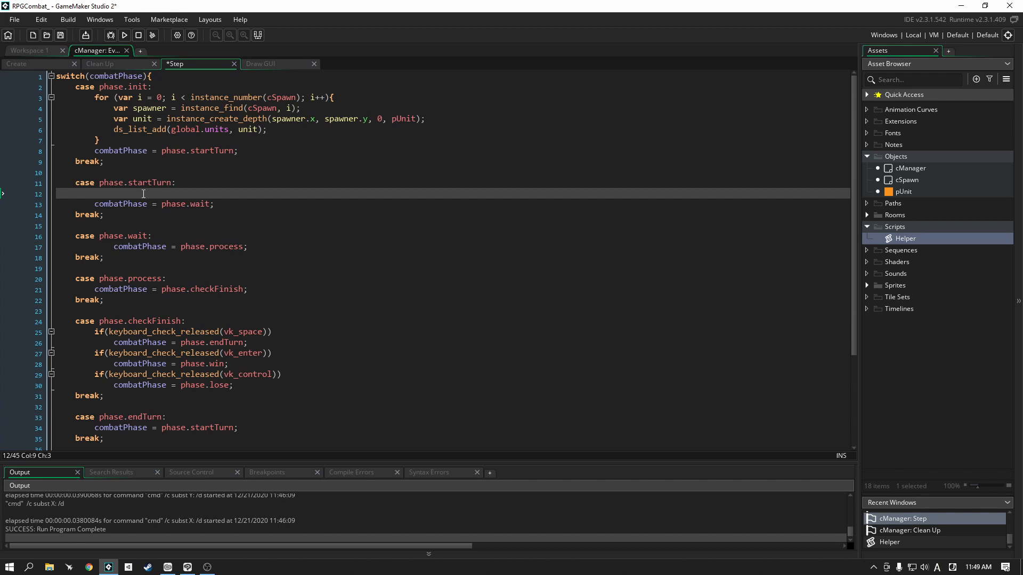
# - Insert BubbleSort(global.units); under case phase.startTurn, confirming the list name in Create
pyautogui.write('BubbleSort(')
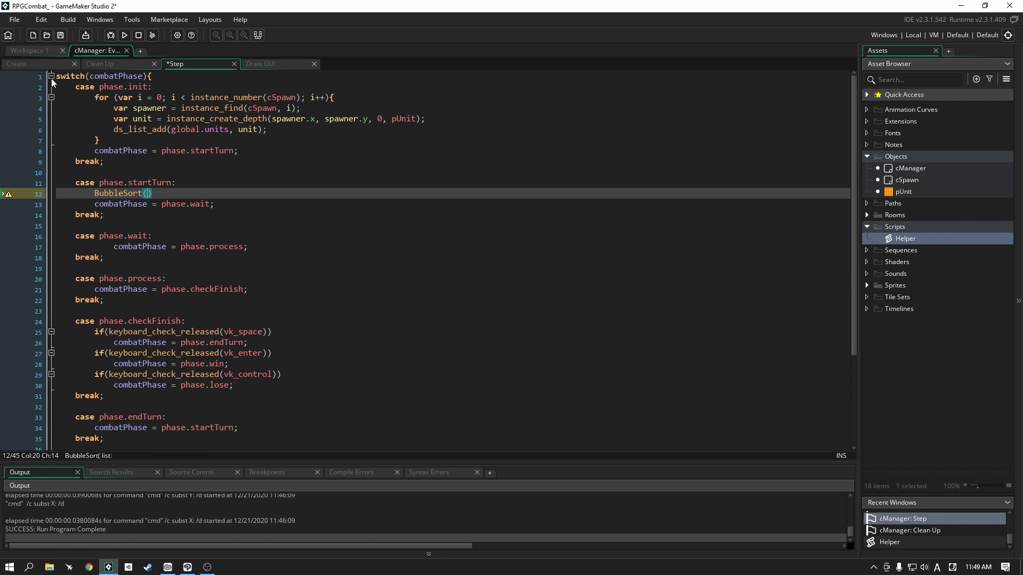
pyautogui.click(17, 63)
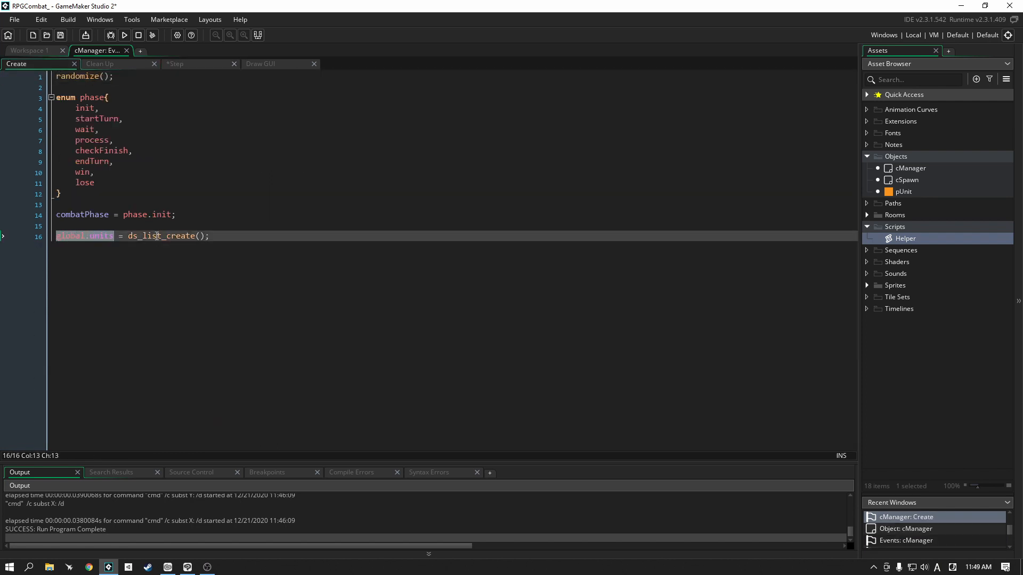
pyautogui.click(175, 63)
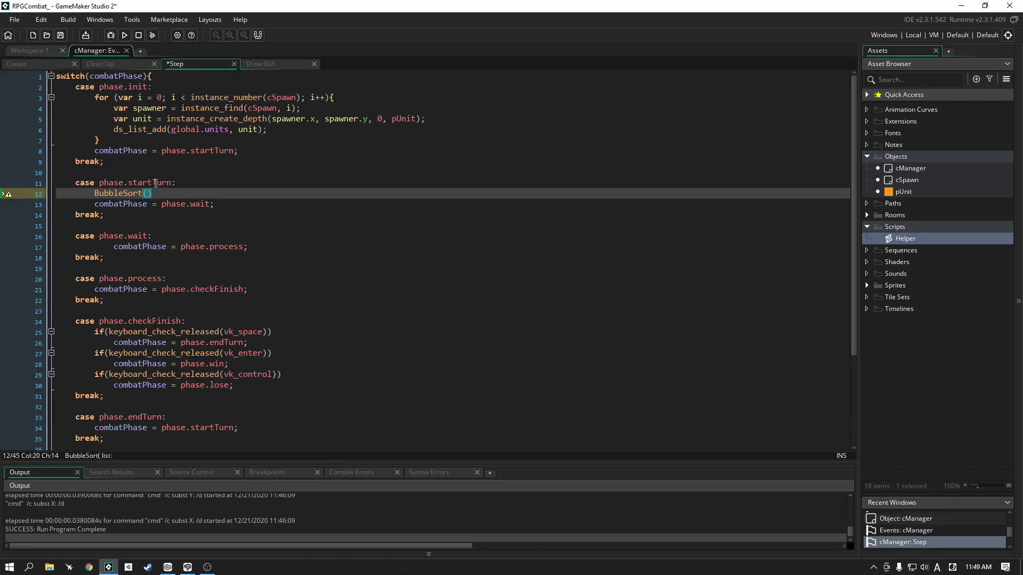
pyautogui.write('global.units')
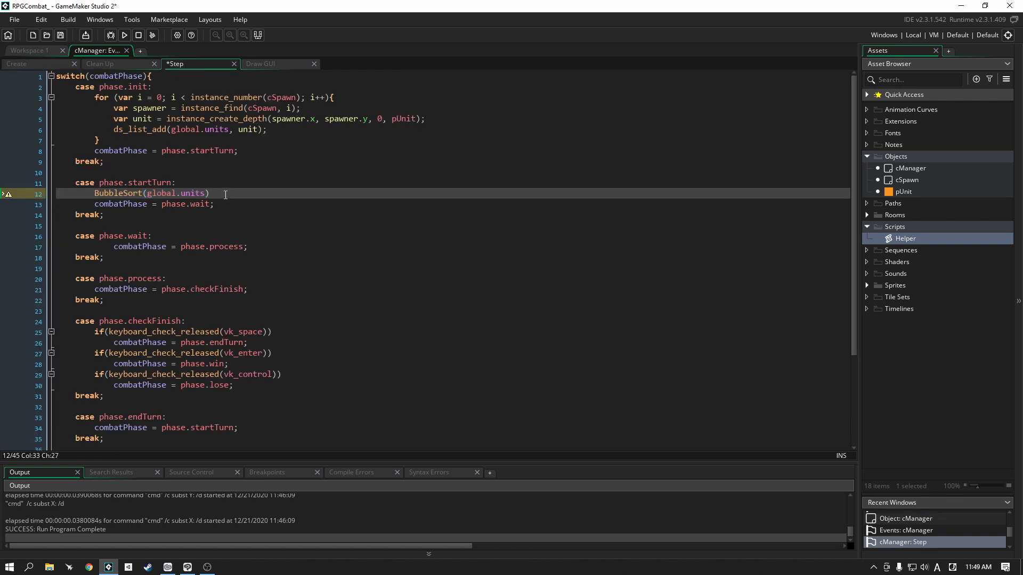
pyautogui.write(';')
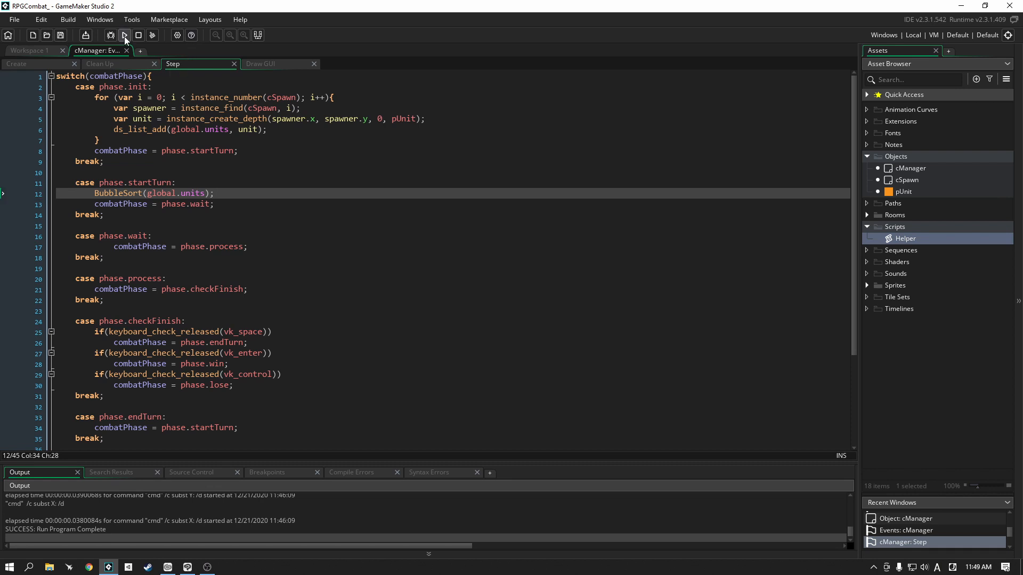
# - Build and run the game with the new BubbleSort call in startTurn
pyautogui.click(124, 35)
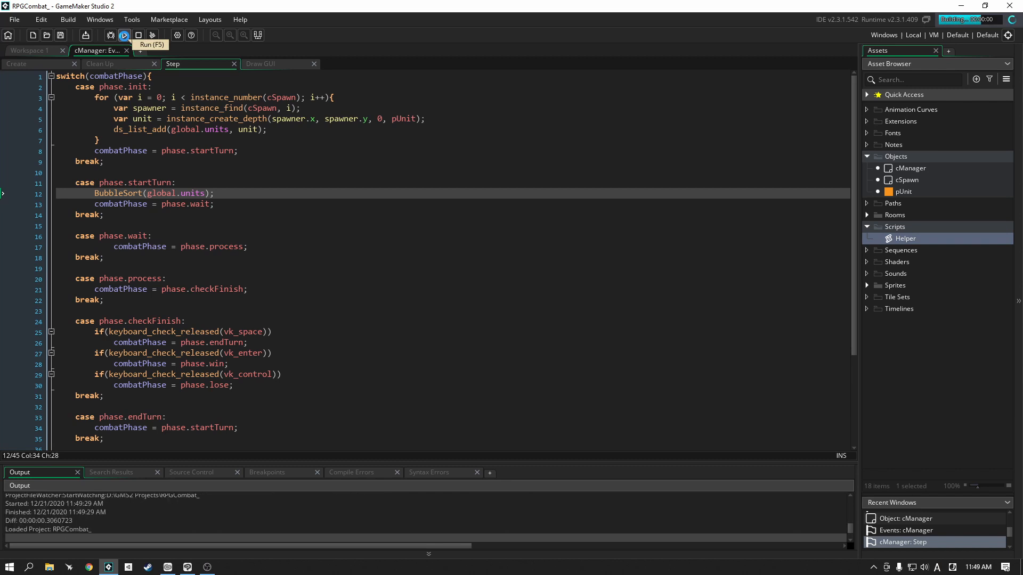
pyautogui.click(124, 35)
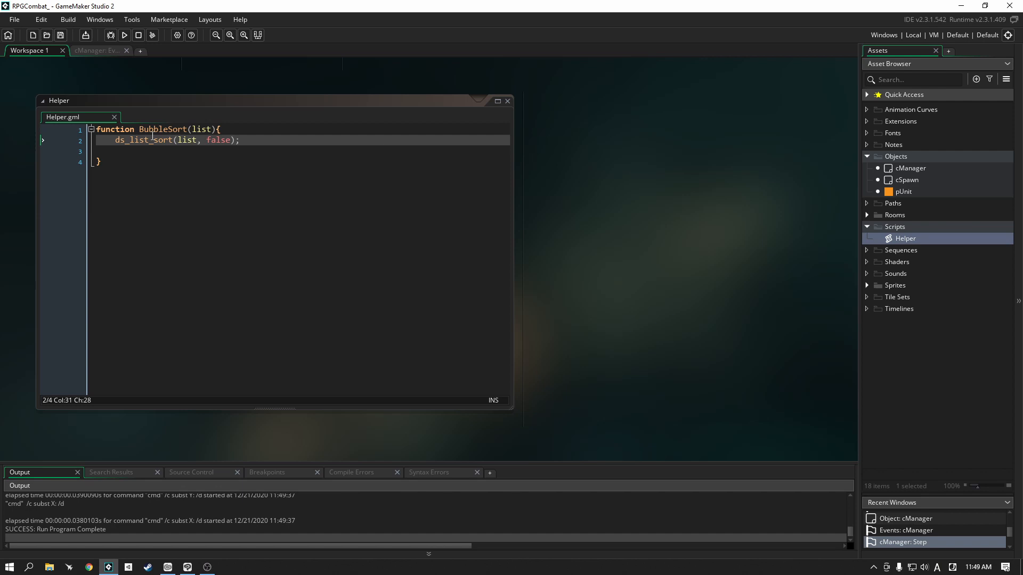
pyautogui.doubleClick(218, 139)
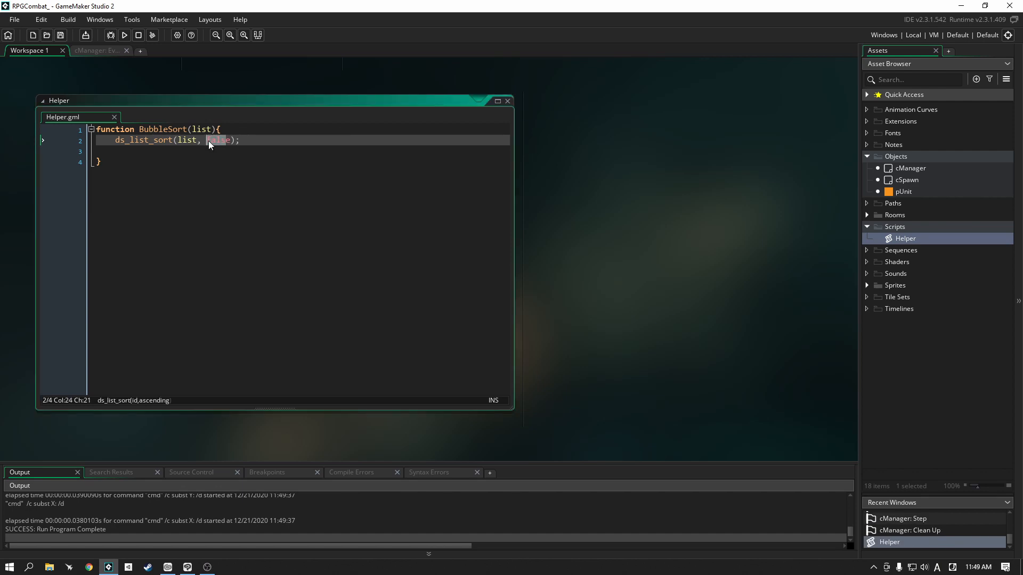
pyautogui.write('true')
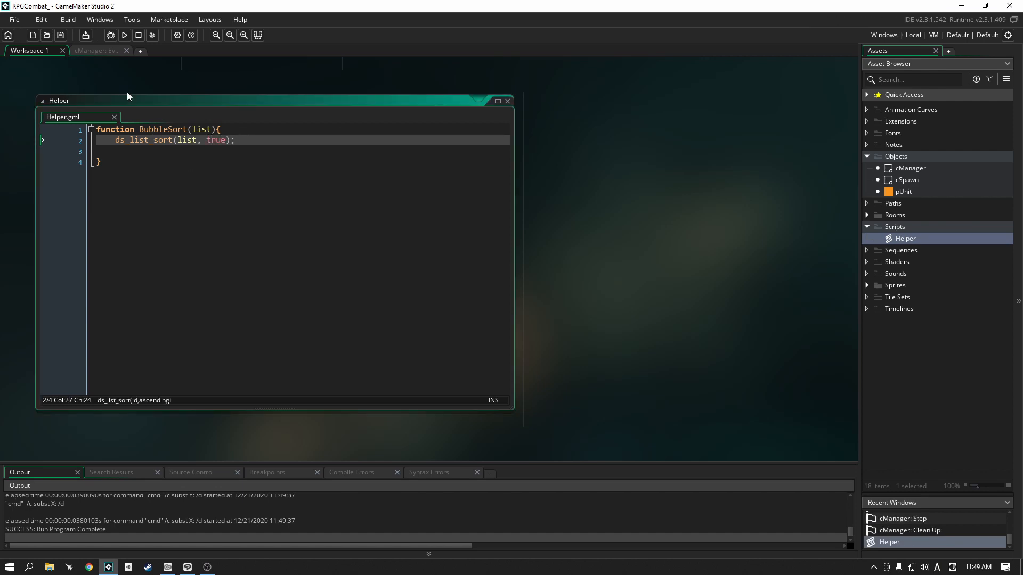
pyautogui.click(124, 35)
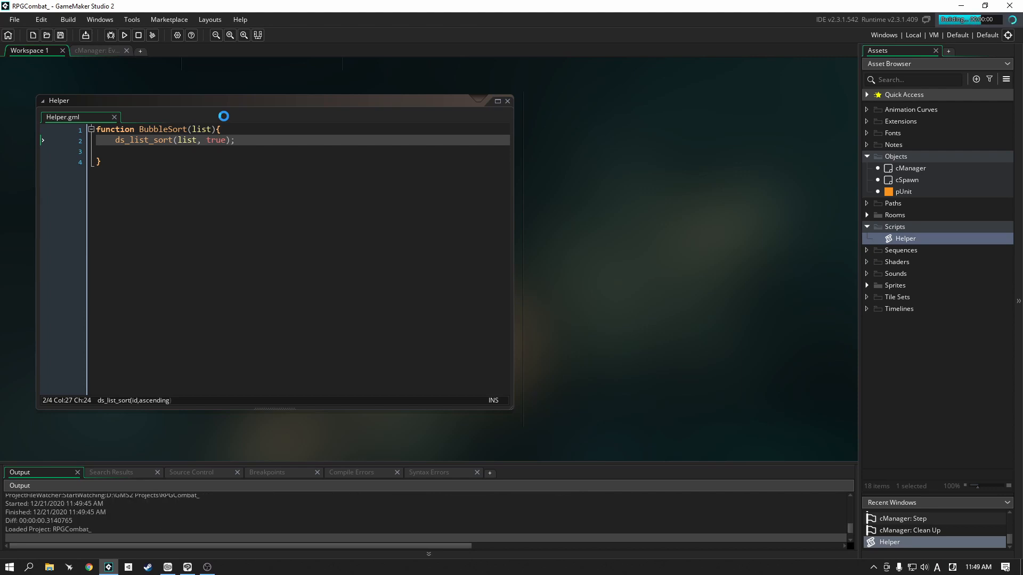
pyautogui.click(123, 35)
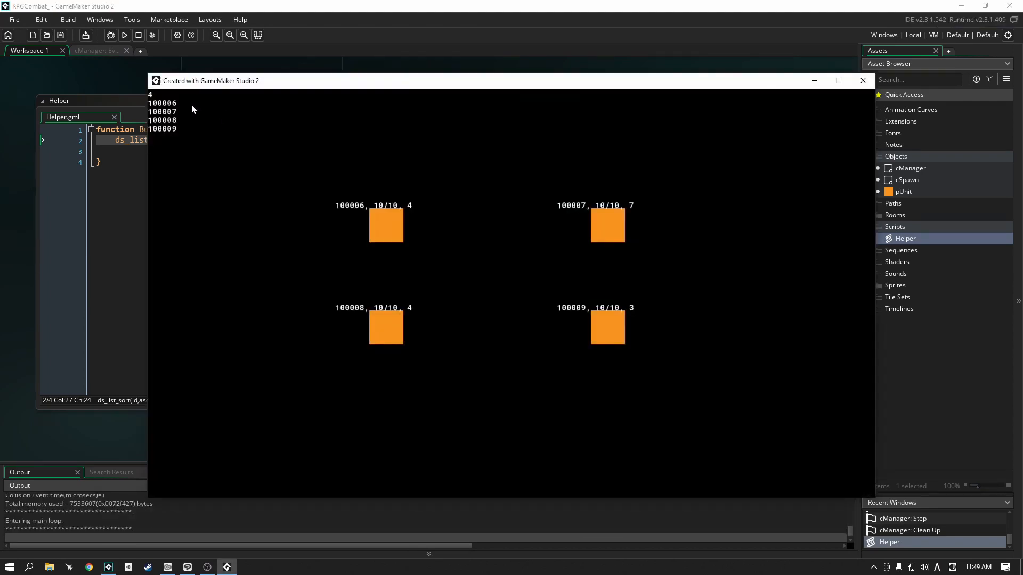
pyautogui.moveTo(179, 106)
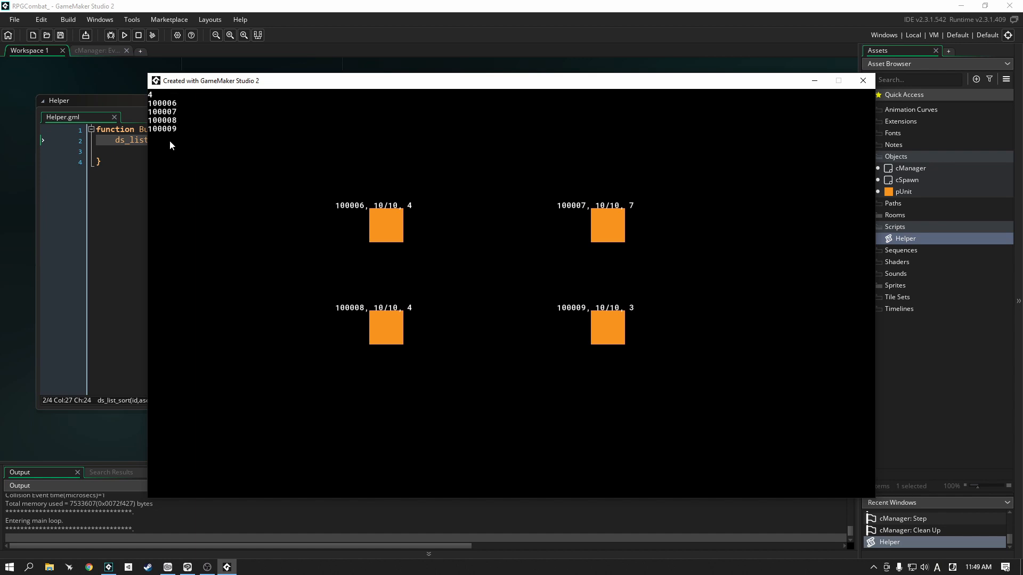
pyautogui.moveTo(321, 175)
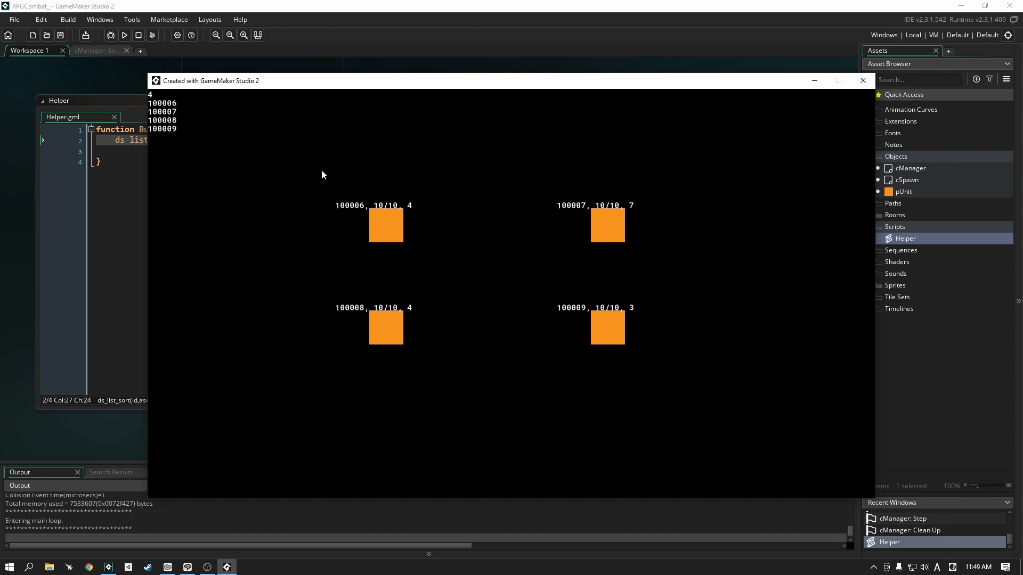
pyautogui.moveTo(426, 208)
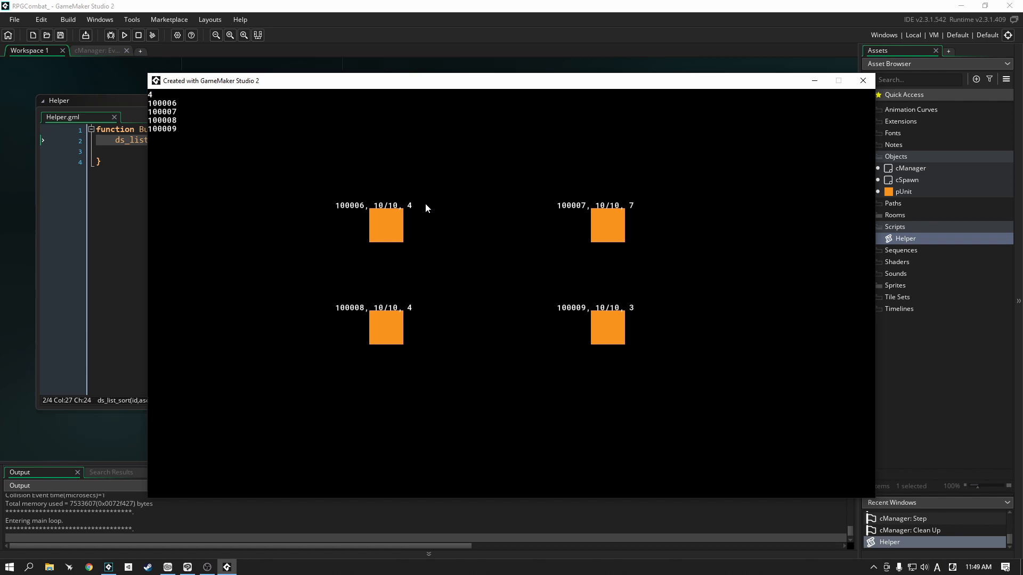
pyautogui.moveTo(417, 213)
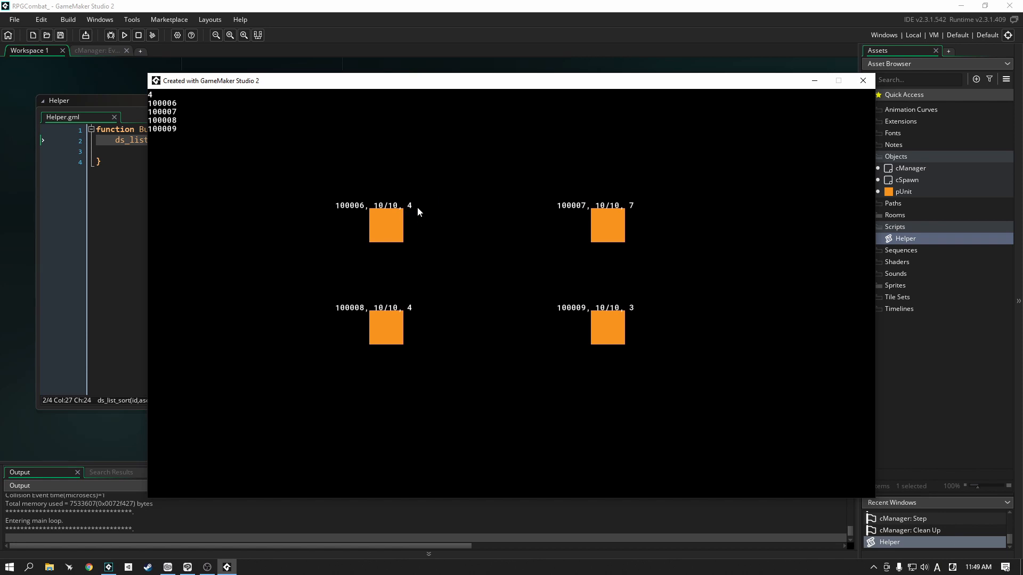
pyautogui.moveTo(187, 131)
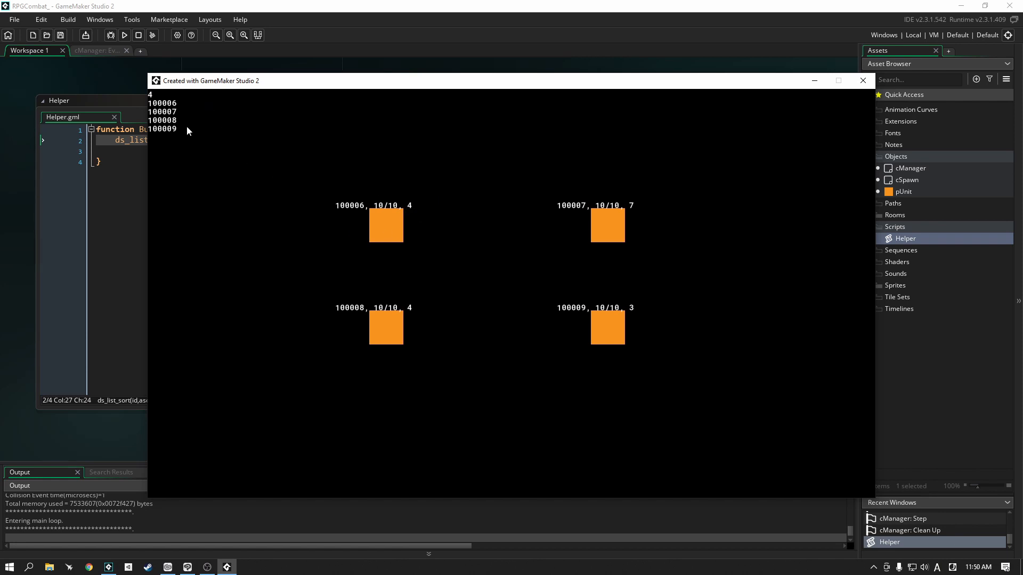
pyautogui.moveTo(177, 140)
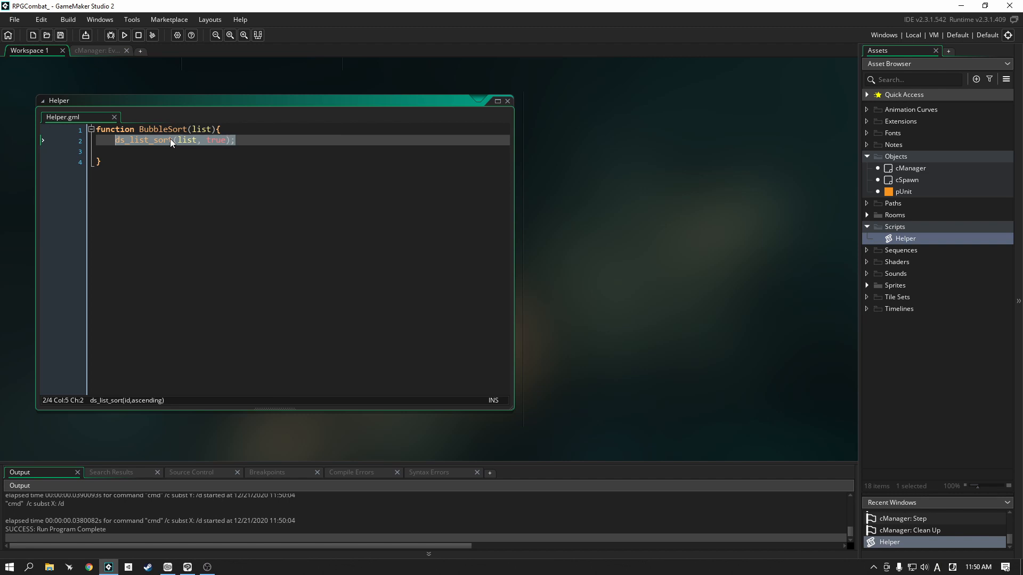
# - Replace the ds_list_sort line with var listSize = ds_list_size(list);
pyautogui.press('Delete')
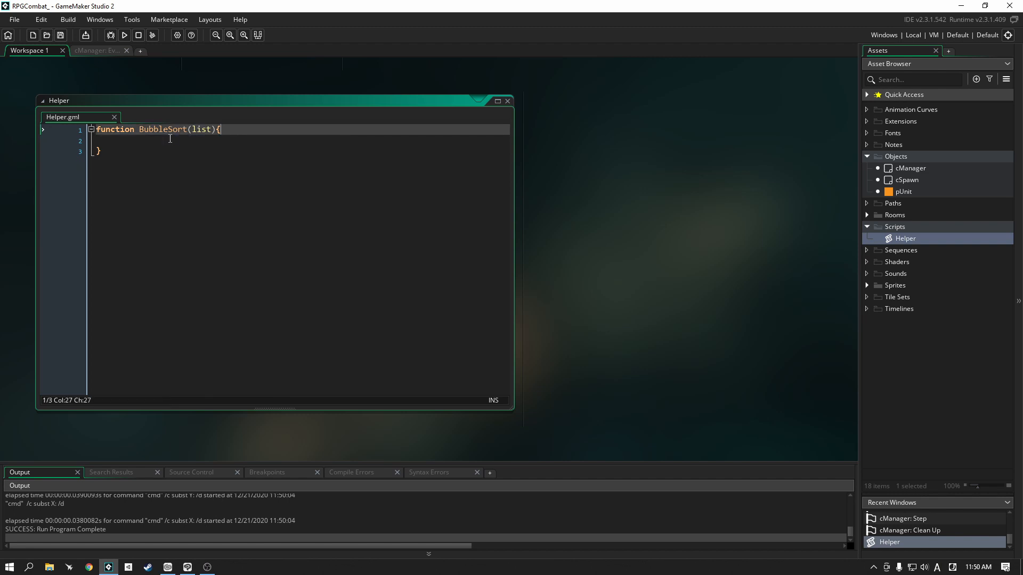
pyautogui.press('enter')
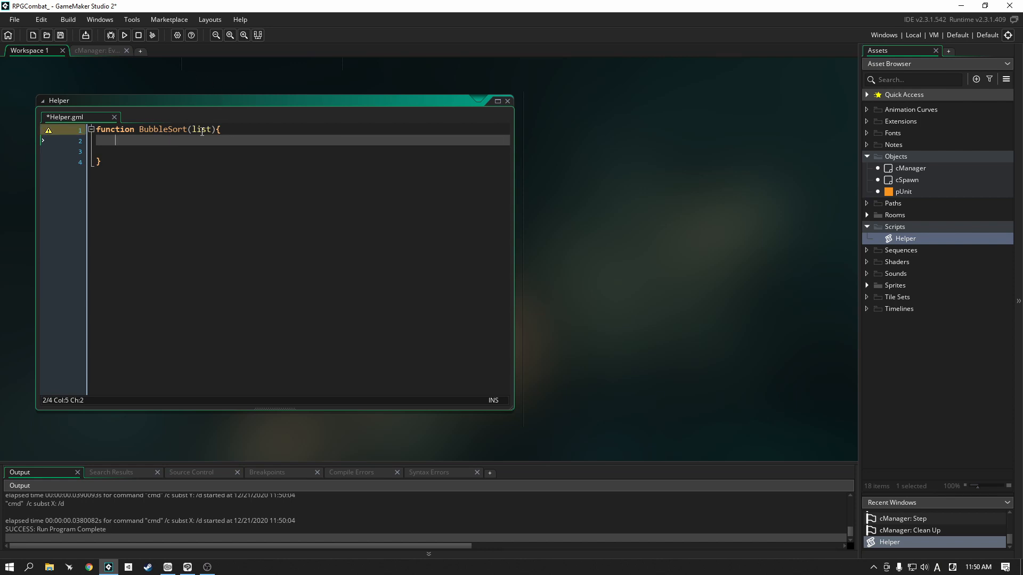
pyautogui.moveTo(402, 95)
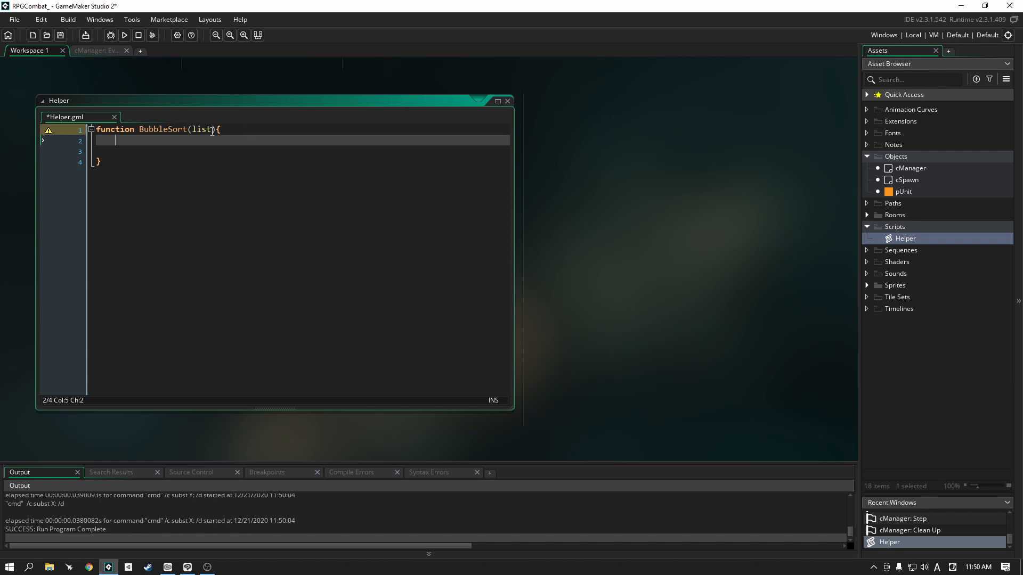
pyautogui.write('var li')
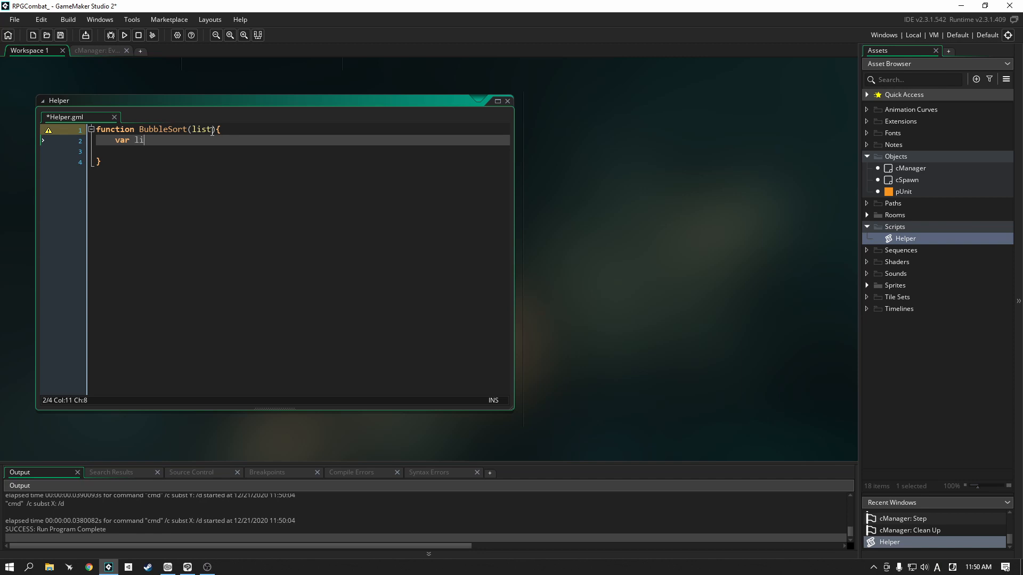
pyautogui.write('stSize')
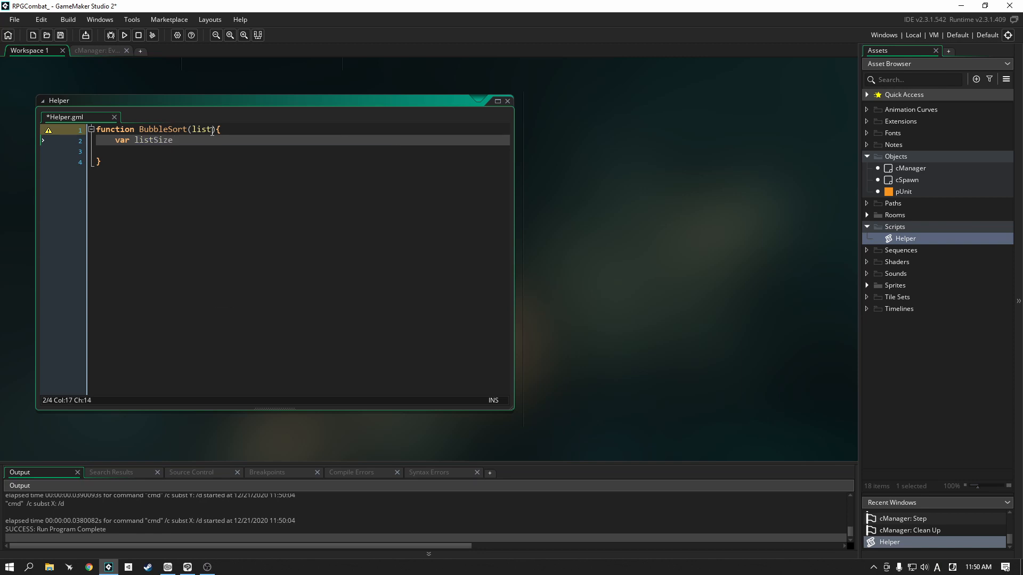
pyautogui.write('= ds')
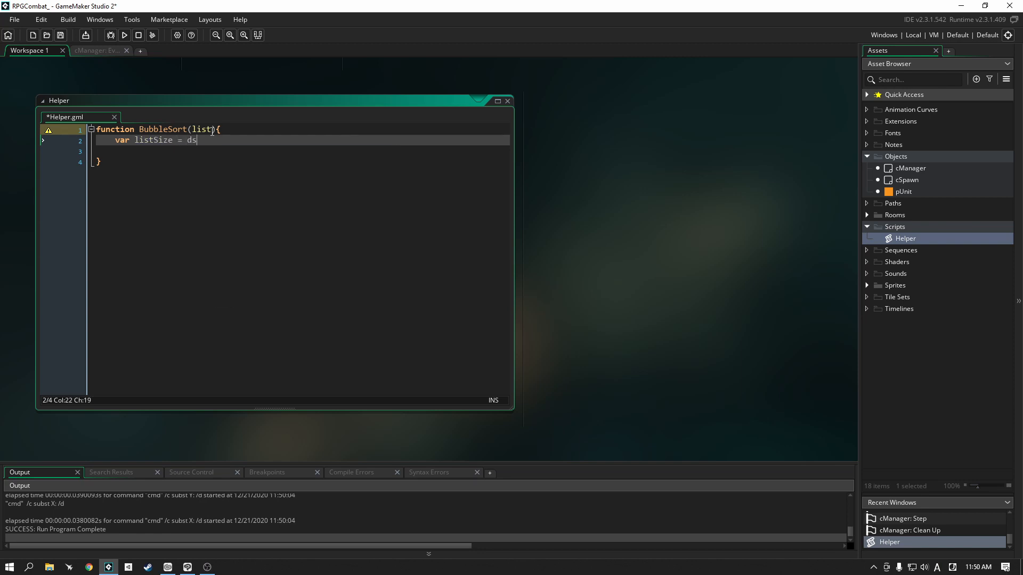
pyautogui.write('_list_')
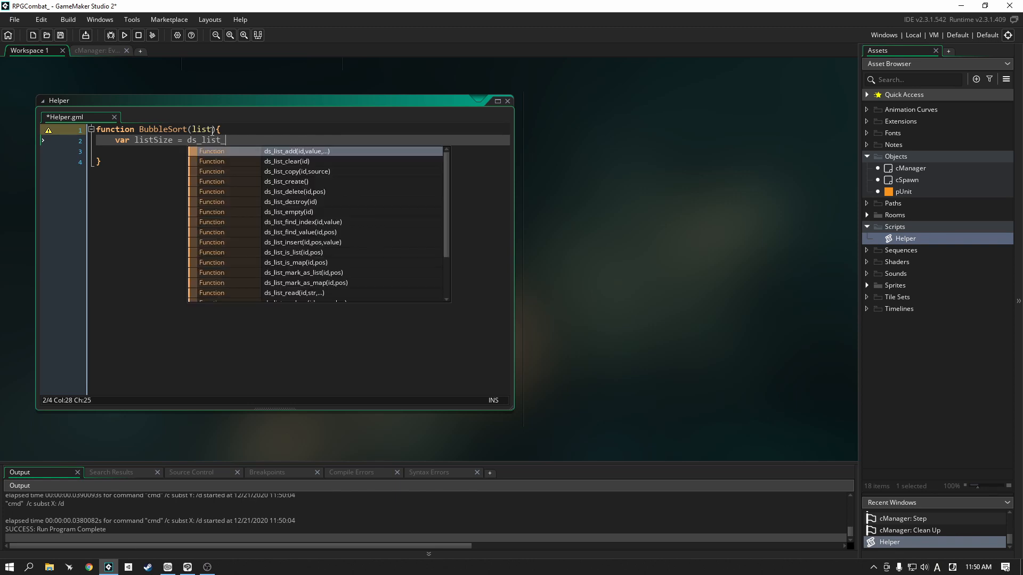
pyautogui.write('_size(')
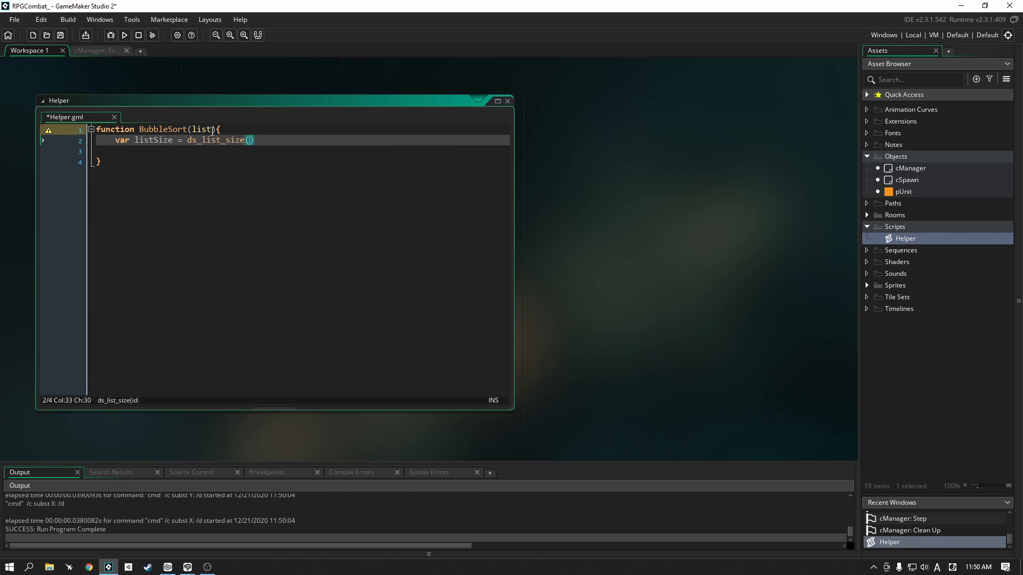
pyautogui.write('list);')
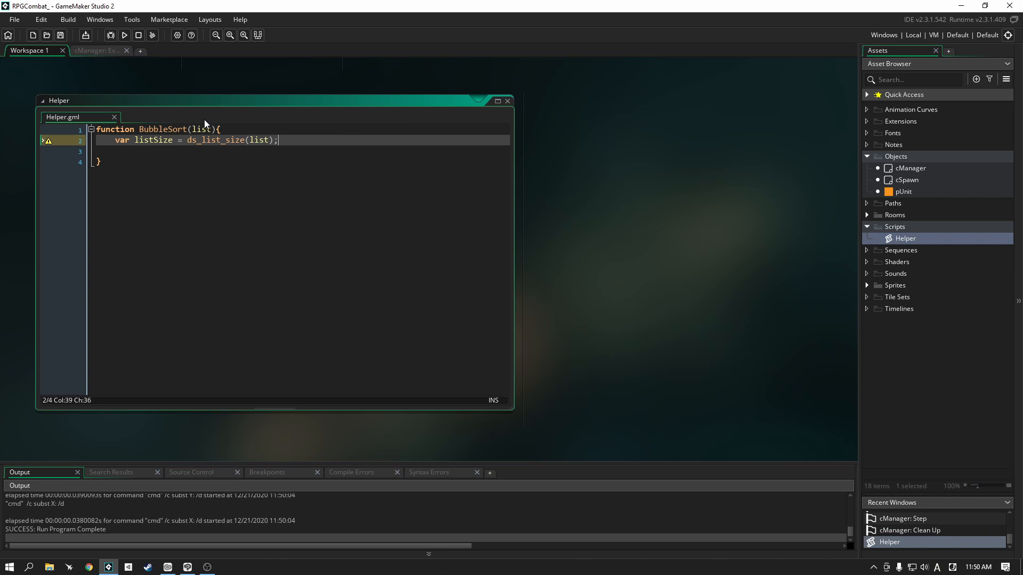
# - Add the outer loop for (var i = 0; i < listSize - 1; i++)
pyautogui.write('for')
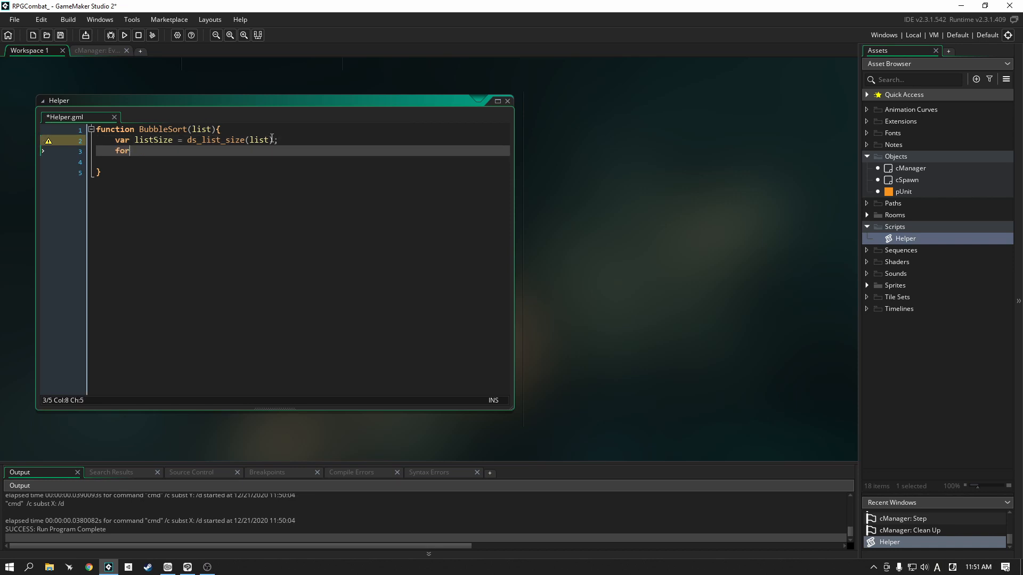
pyautogui.write('(vari)')
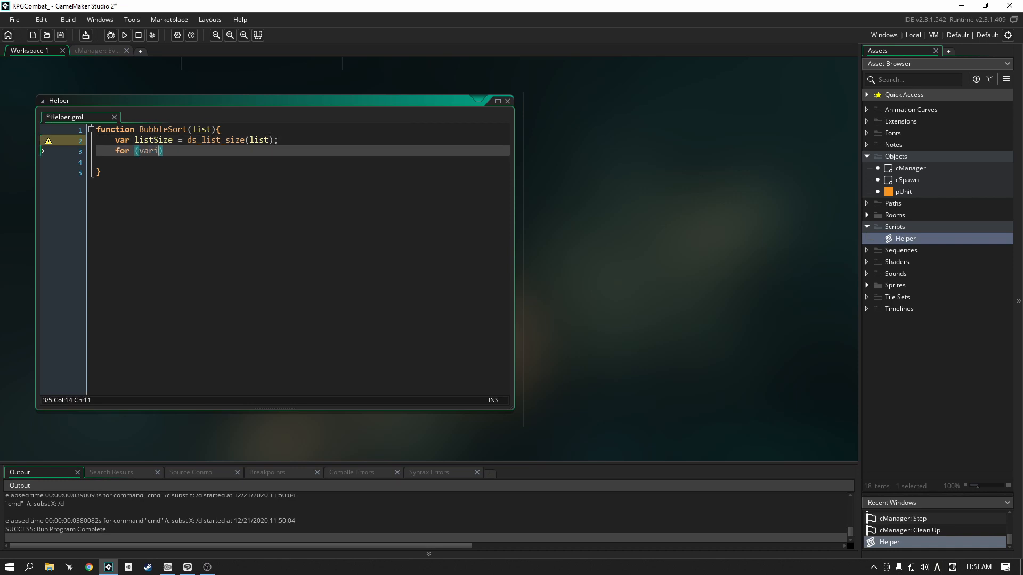
pyautogui.press('Backspace')
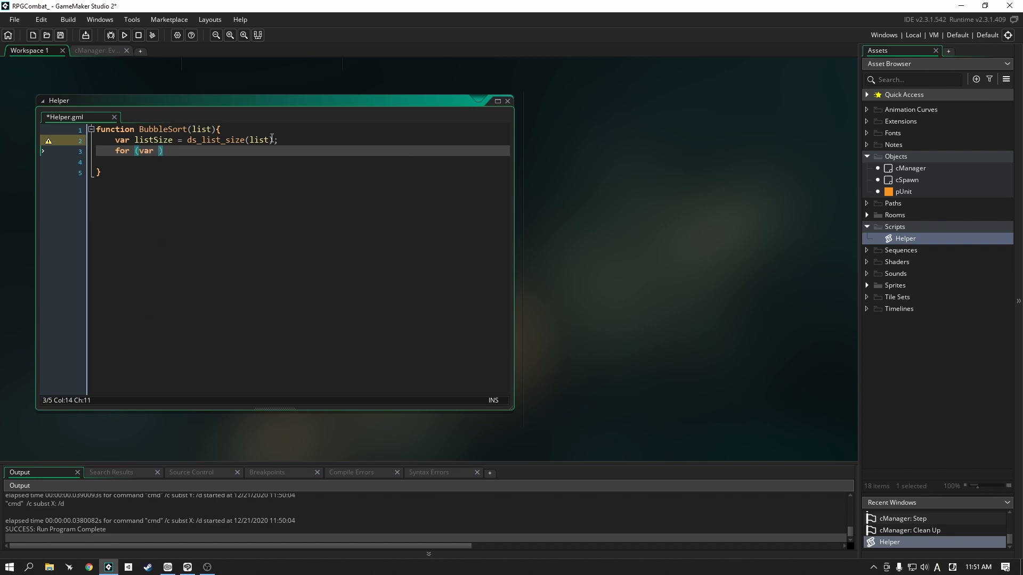
pyautogui.write('i = 0;')
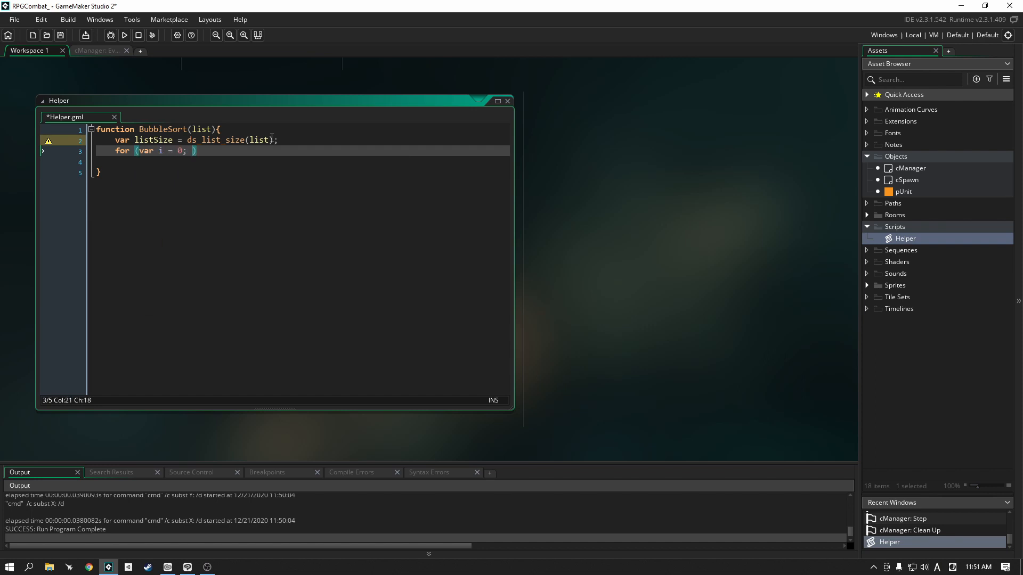
pyautogui.write('i < listSize')
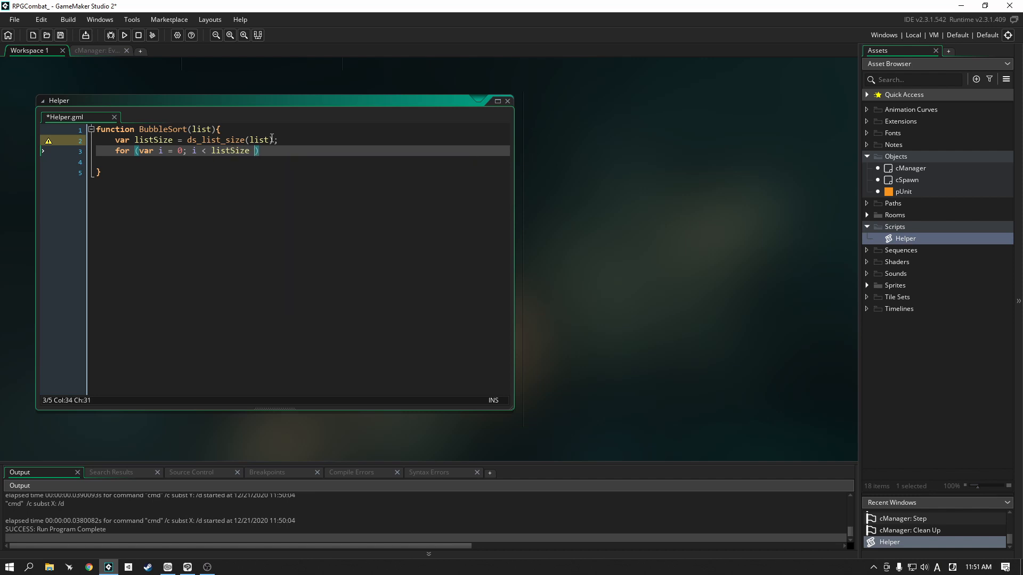
pyautogui.write('-1;')
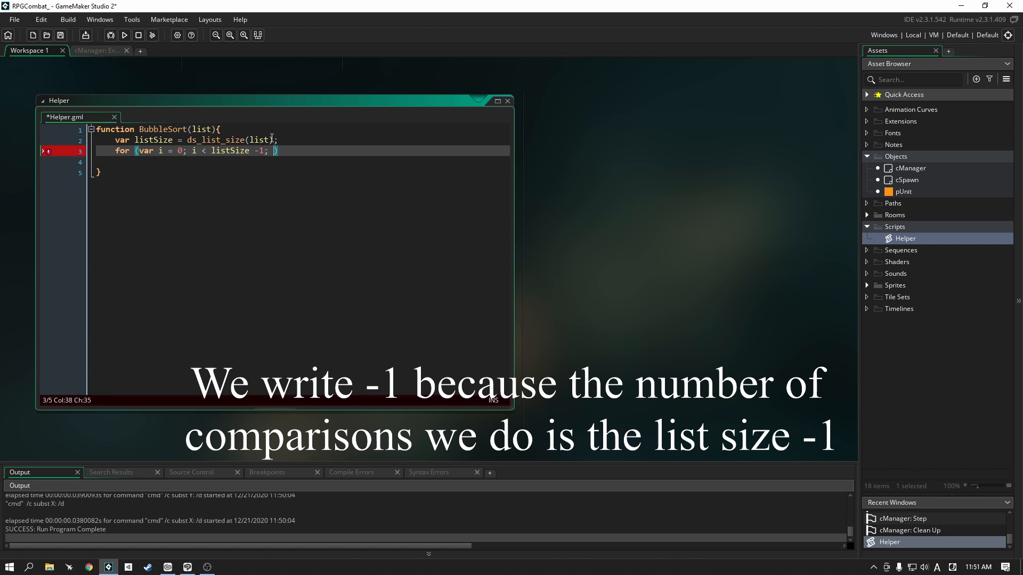
pyautogui.write('i++')
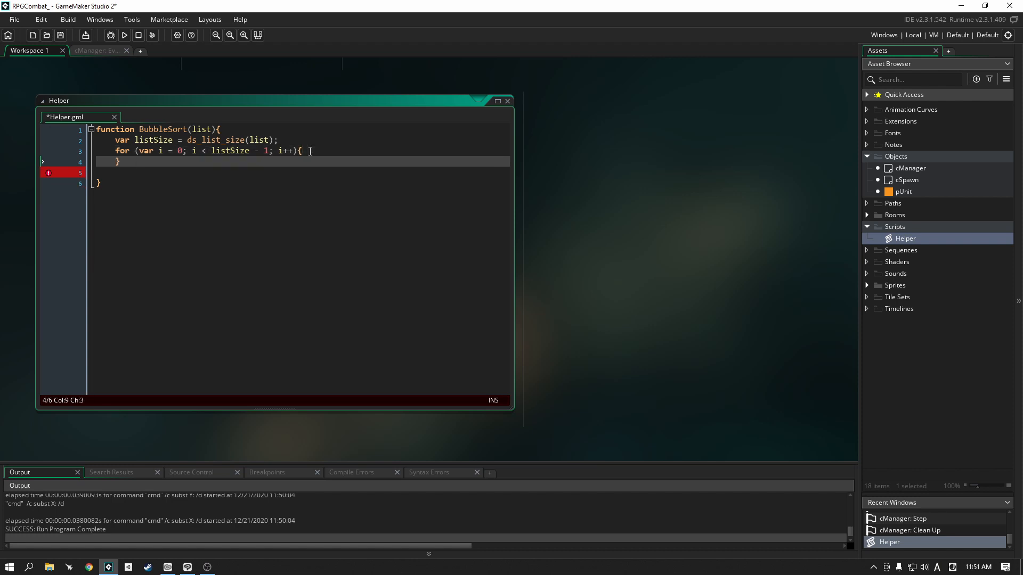
# - Write the nested loop for (var j = 0; j < listSize - i - 1; j++){ inside the outer loop
pyautogui.click(302, 150)
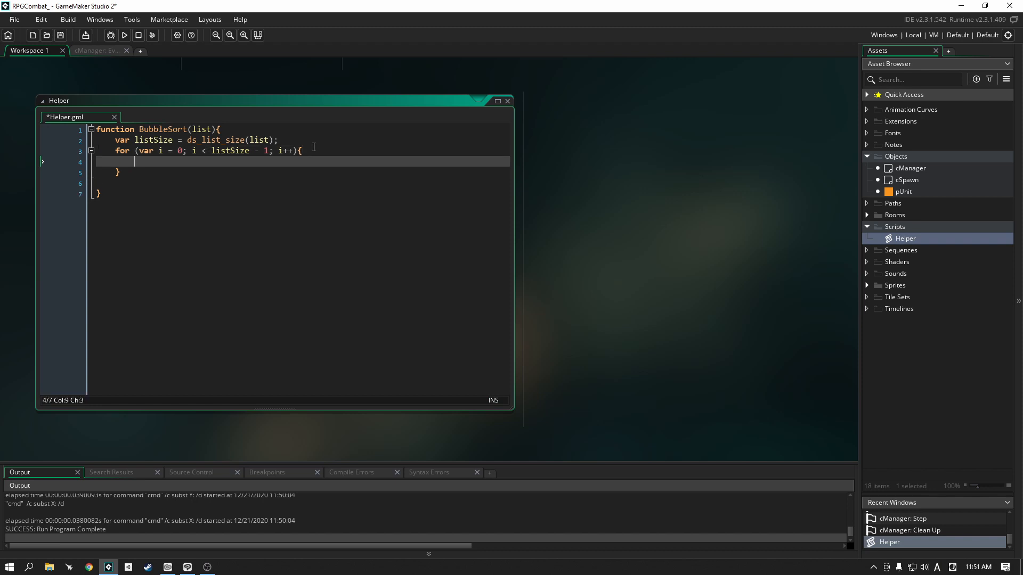
pyautogui.write('for')
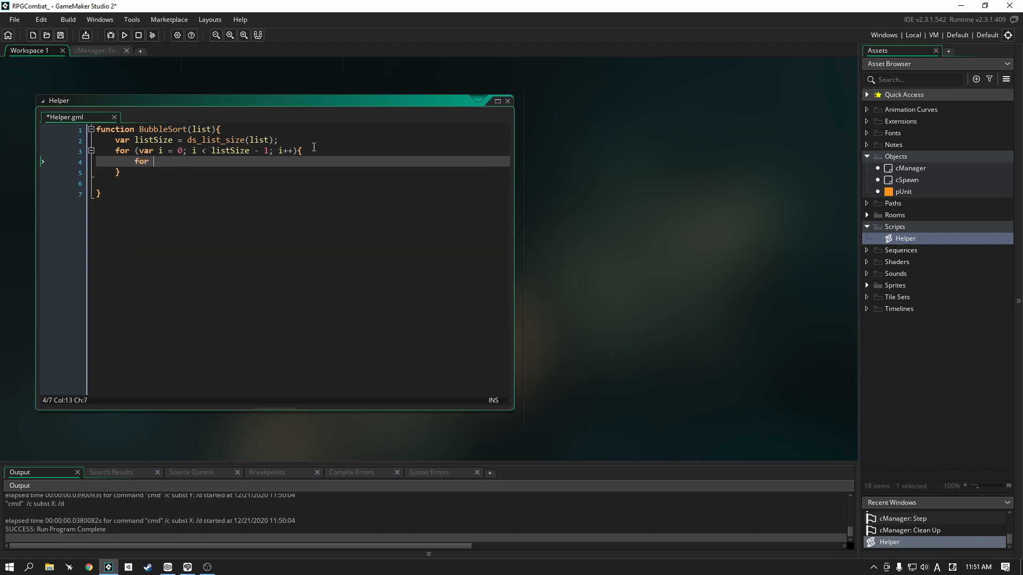
pyautogui.write('(var j)')
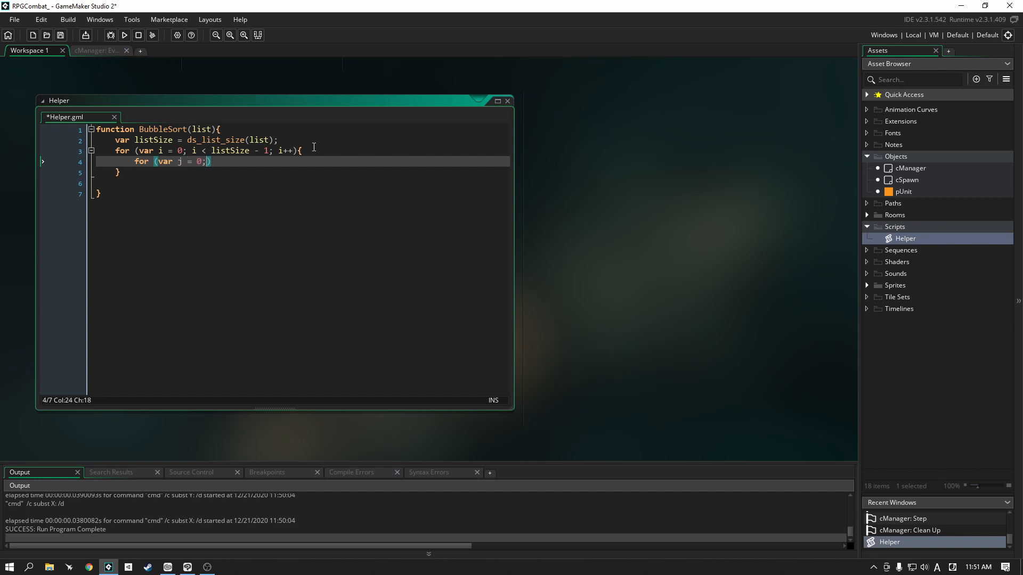
pyautogui.write('j < l')
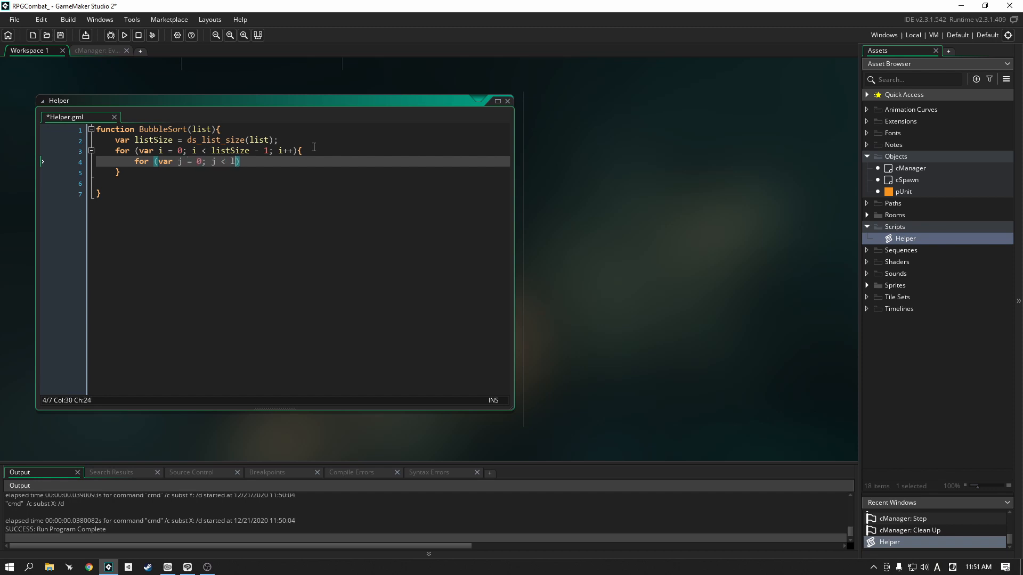
pyautogui.write('istSize')
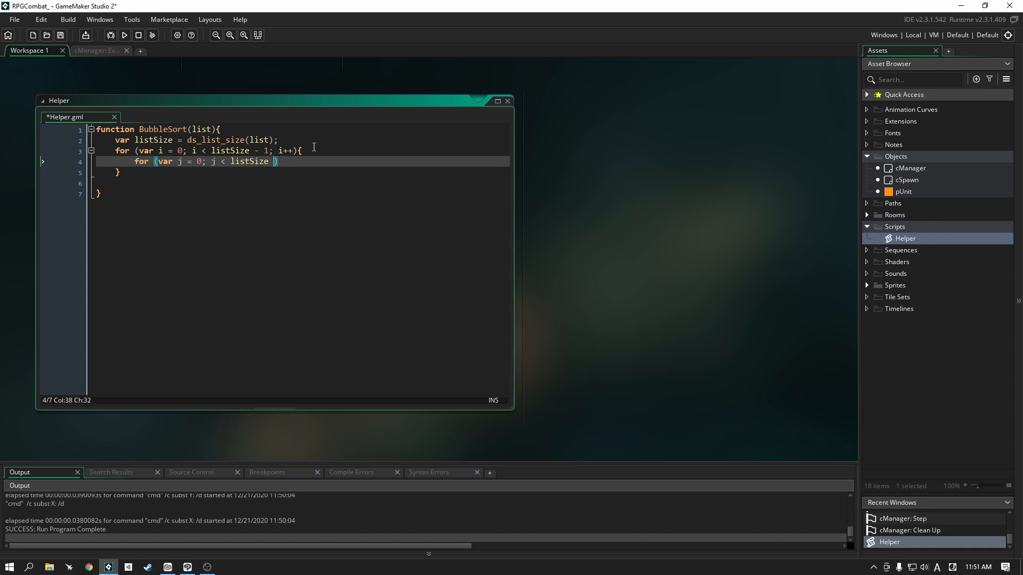
pyautogui.write('-')
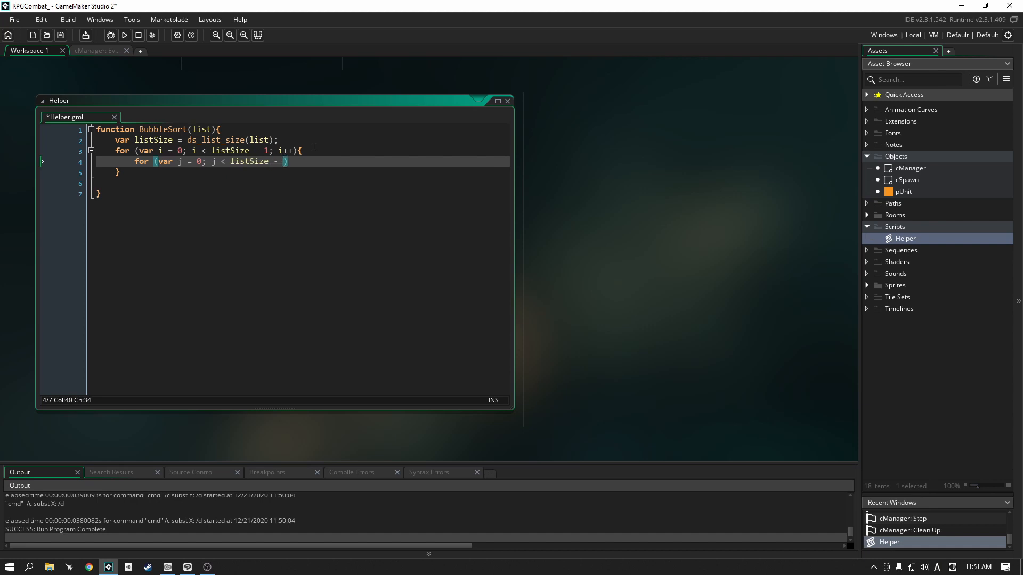
pyautogui.write('i -')
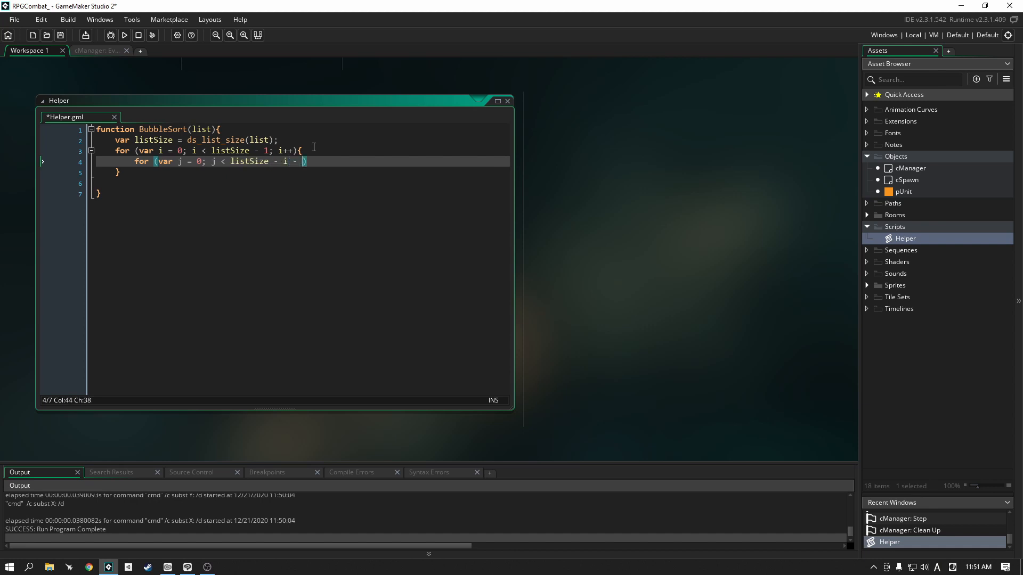
pyautogui.write('1;')
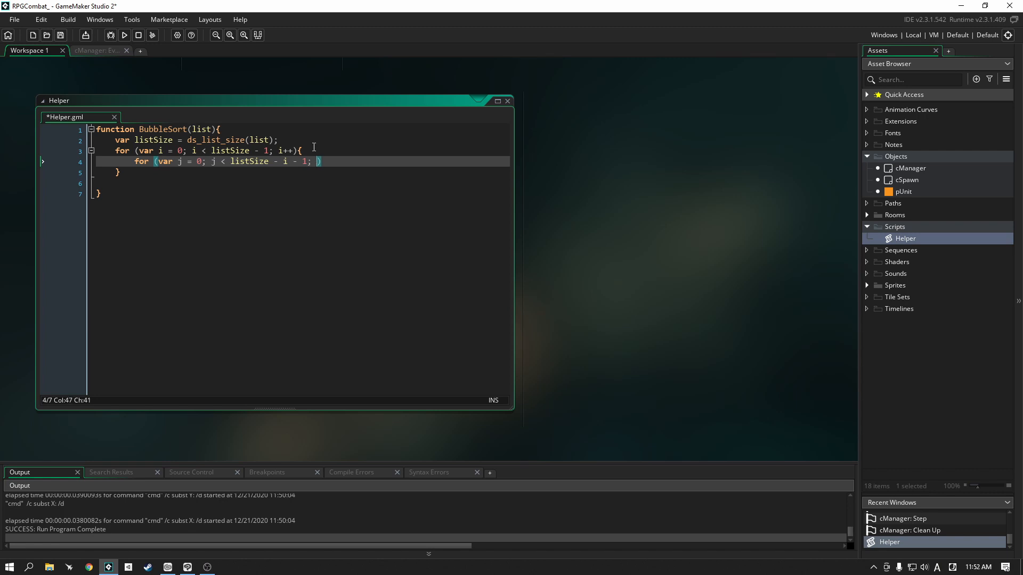
pyautogui.write('j++)')
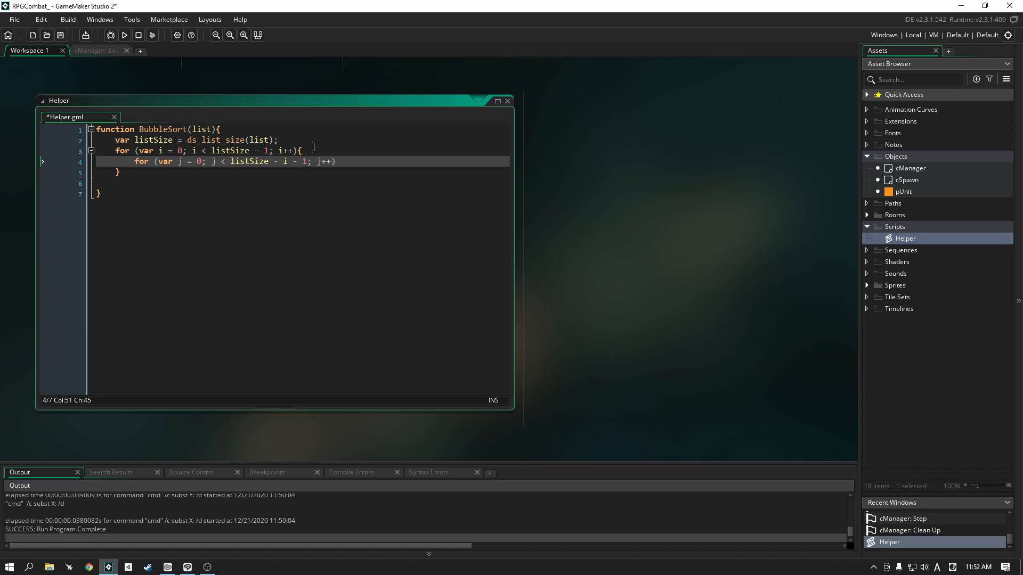
pyautogui.write('{')
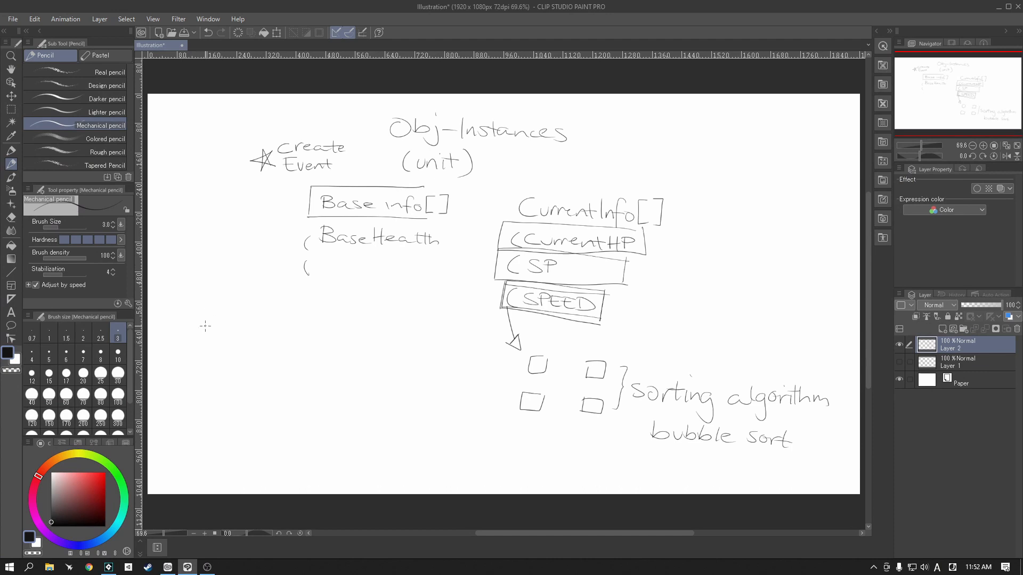
pyautogui.moveTo(194, 324)
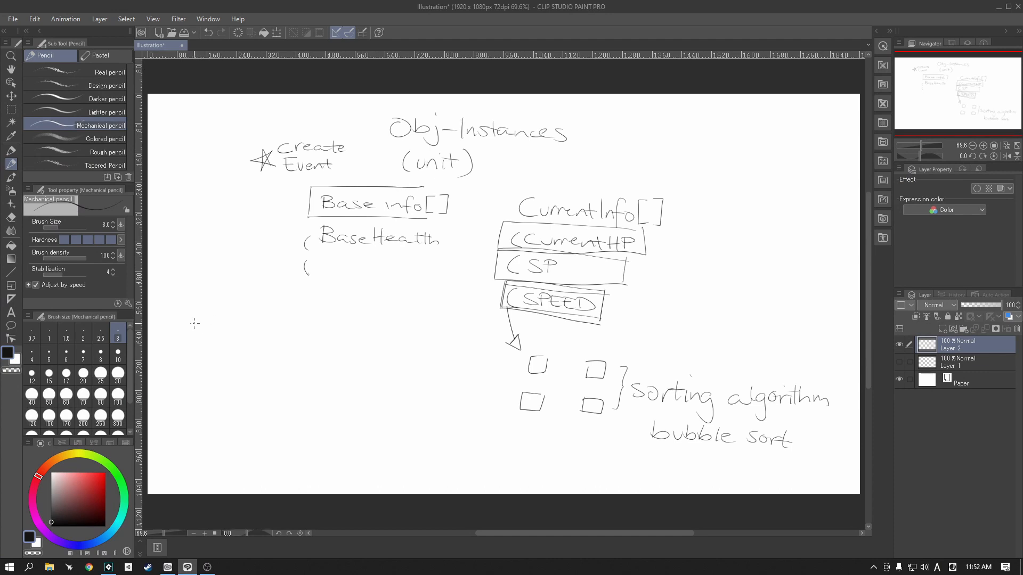
pyautogui.moveTo(202, 323)
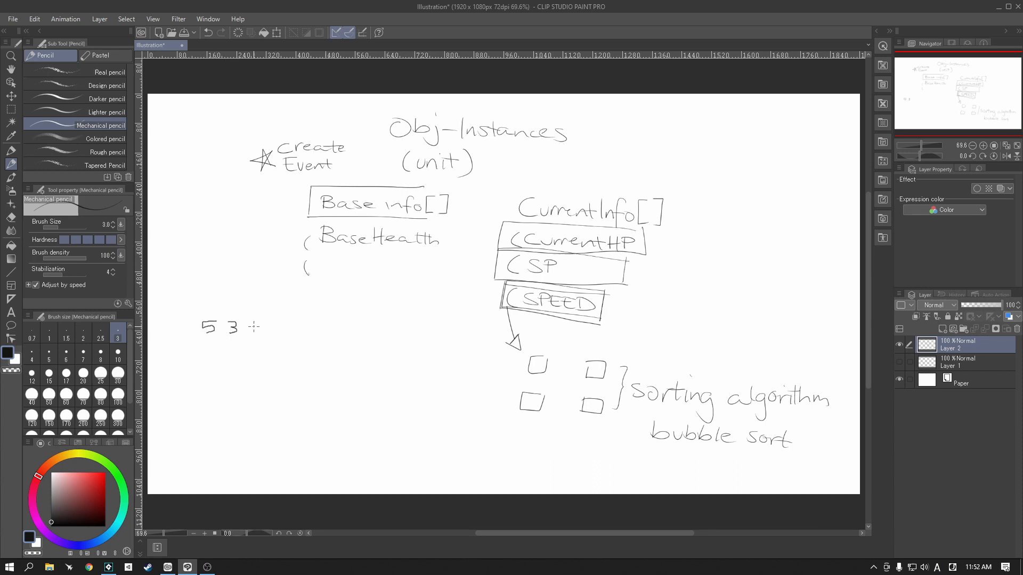
# - Sketch the sample row 5 3 1 2 4 with j marked above 5
pyautogui.moveTo(244, 326); pyautogui.dragTo(265, 329)
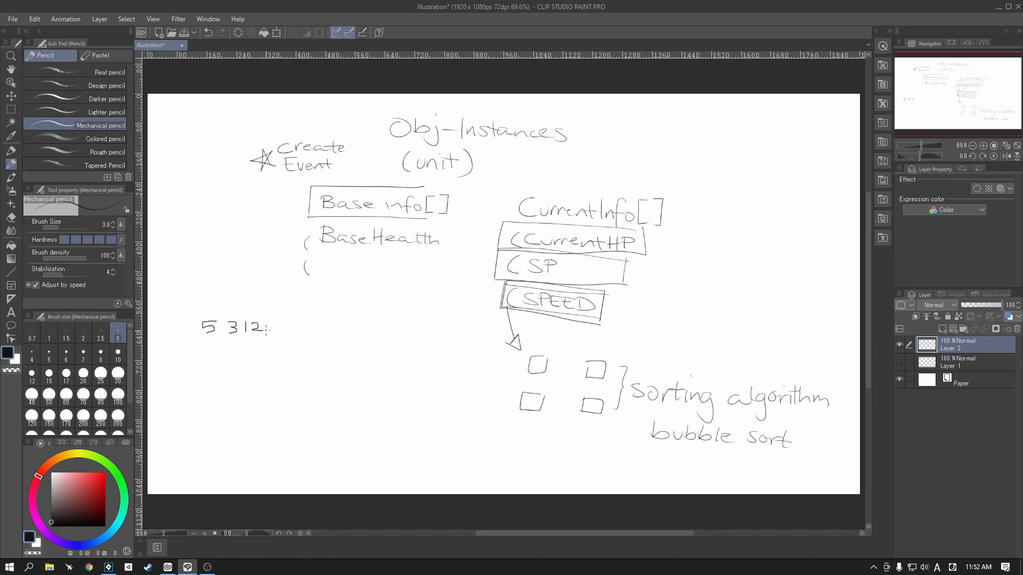
pyautogui.moveTo(271, 330); pyautogui.dragTo(277, 333)
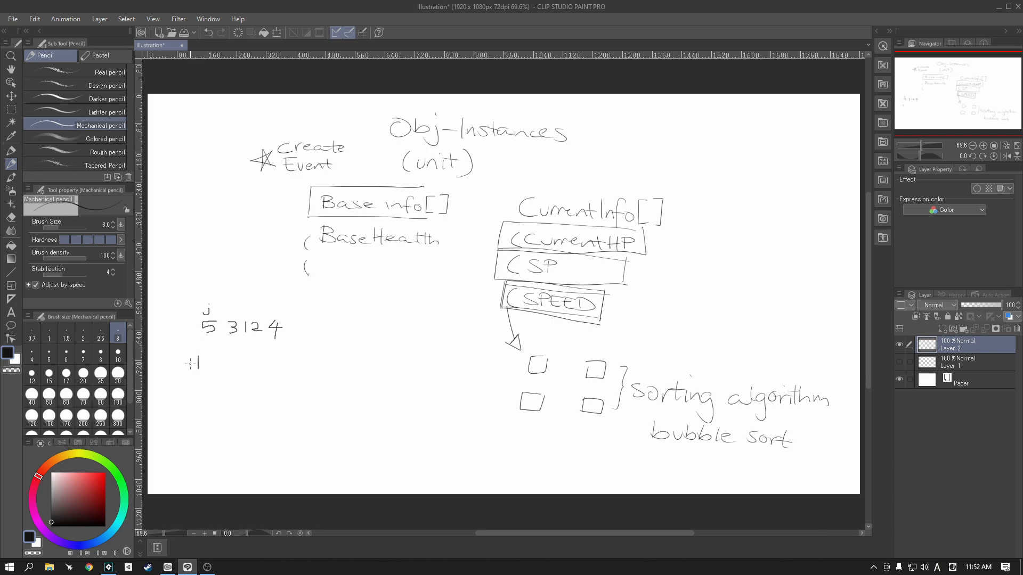
pyautogui.click(202, 364)
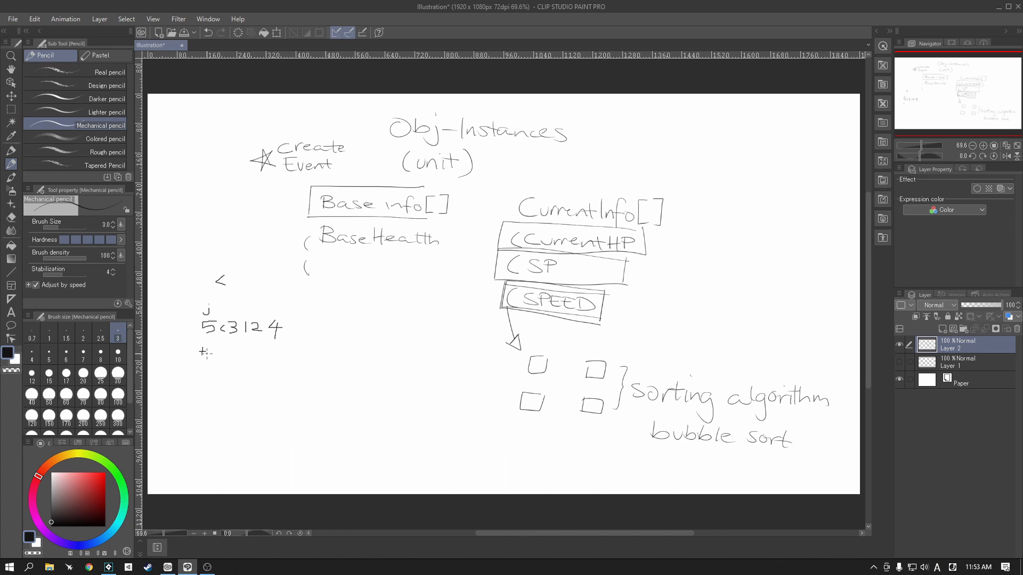
# - Write the 'temp=5' swap note under the sketched numbers, then return to GameMaker
pyautogui.moveTo(201, 352); pyautogui.dragTo(224, 355)
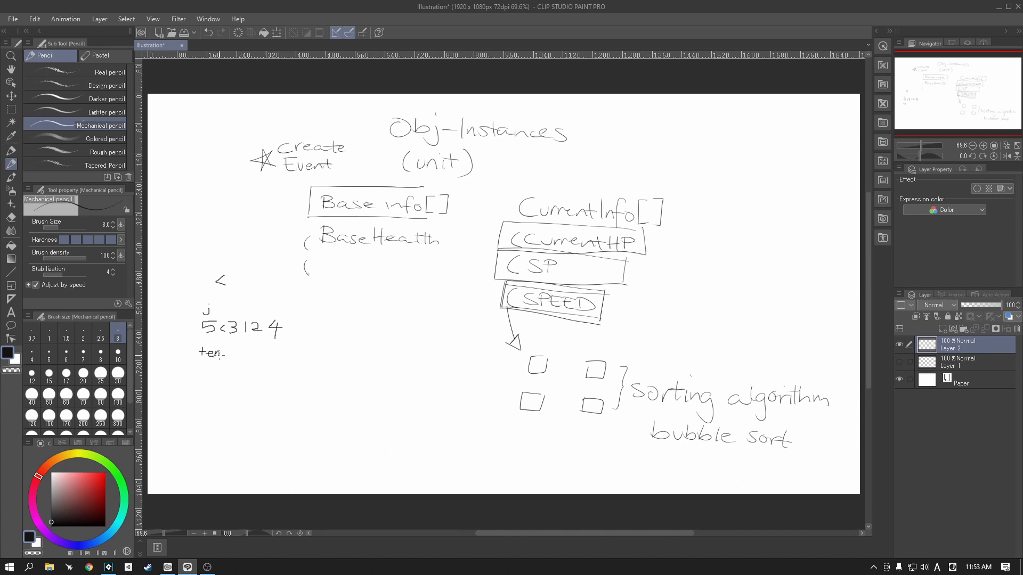
pyautogui.moveTo(218, 352); pyautogui.dragTo(229, 352)
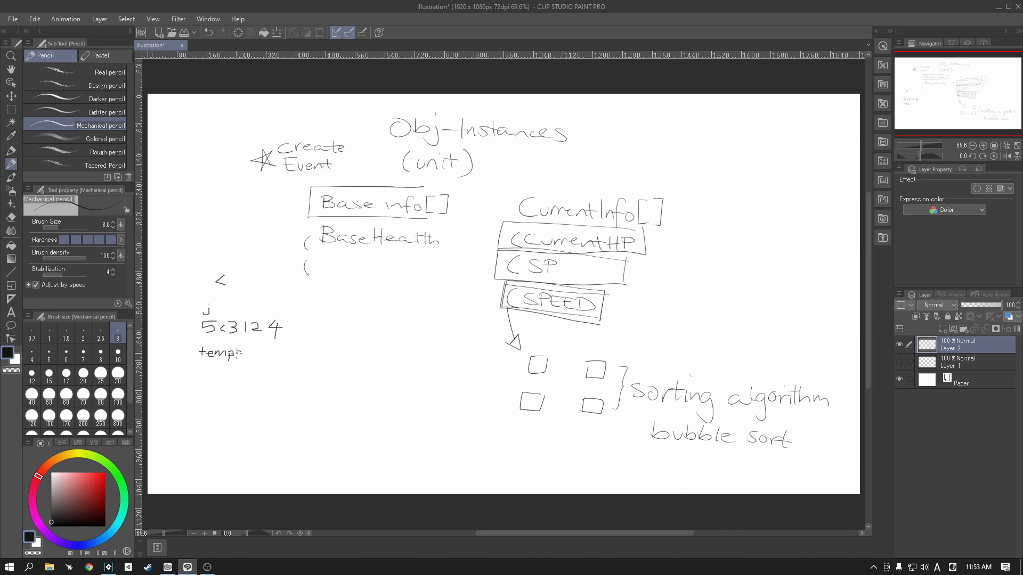
pyautogui.write('=5')
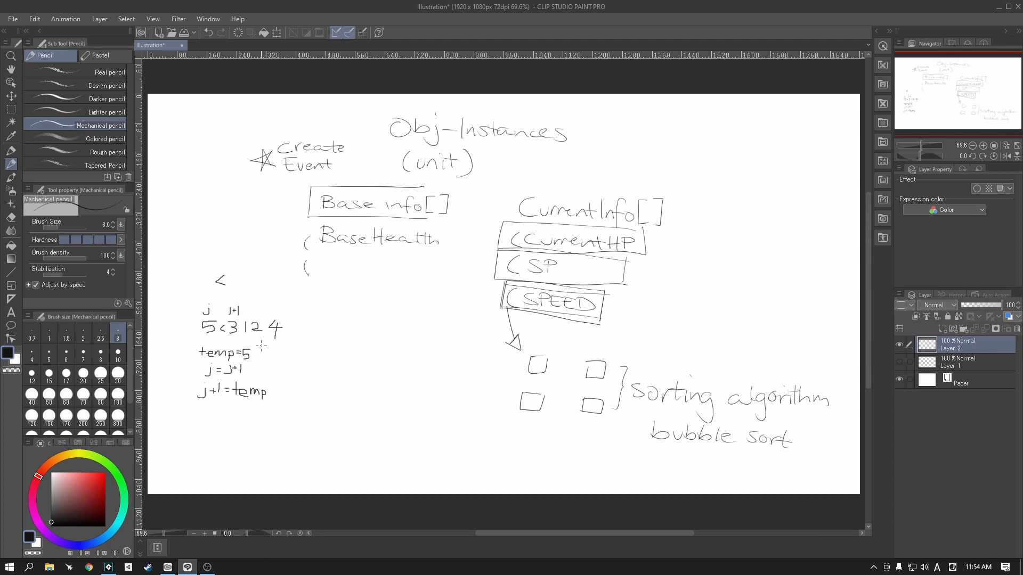
pyautogui.moveTo(140, 557)
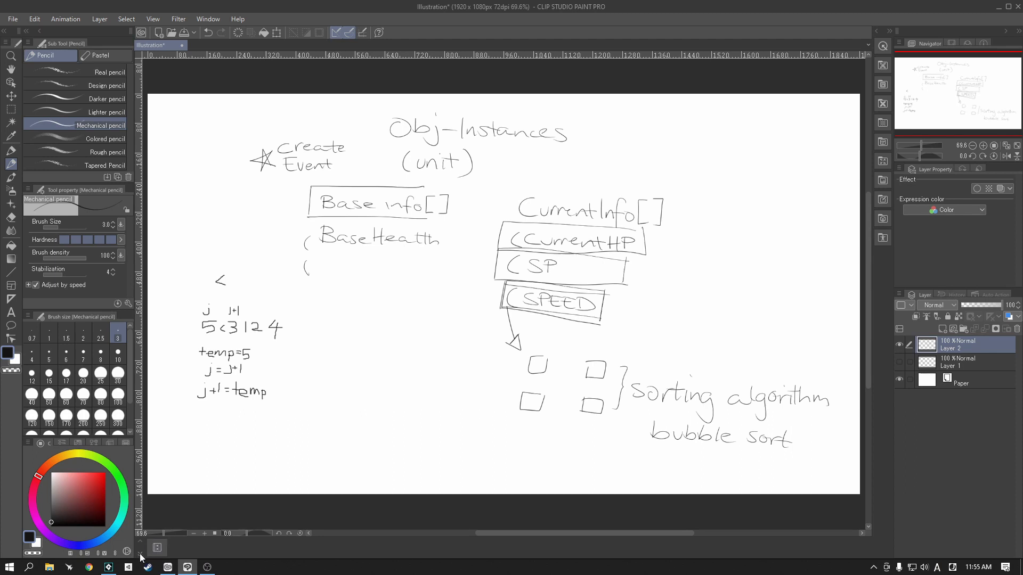
pyautogui.click(108, 567)
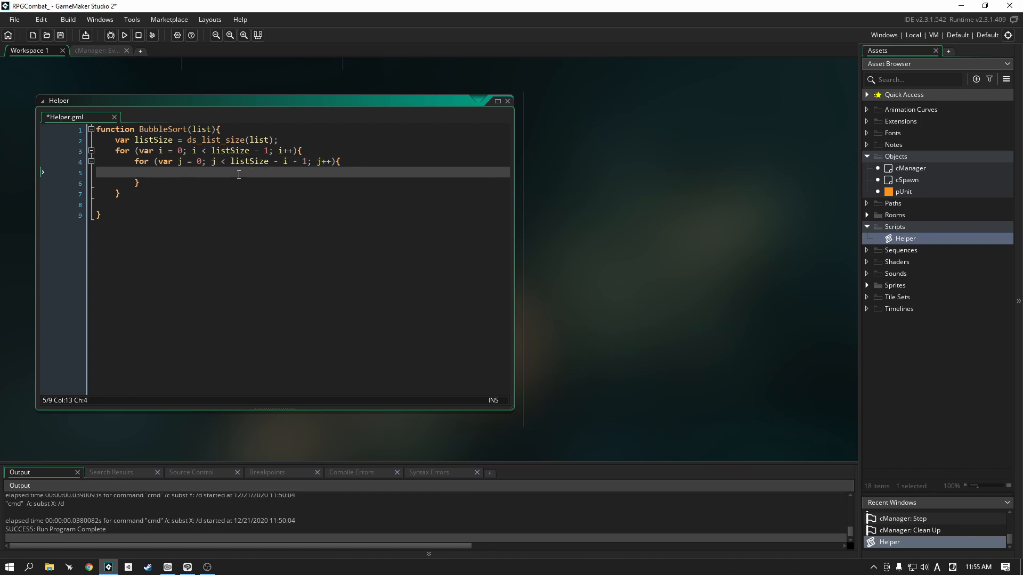
# - Type 'if (list[| j].current[@ SPEED] < list[| j+1].current[@ SPEED])' inside the inner loop
pyautogui.write('if (')
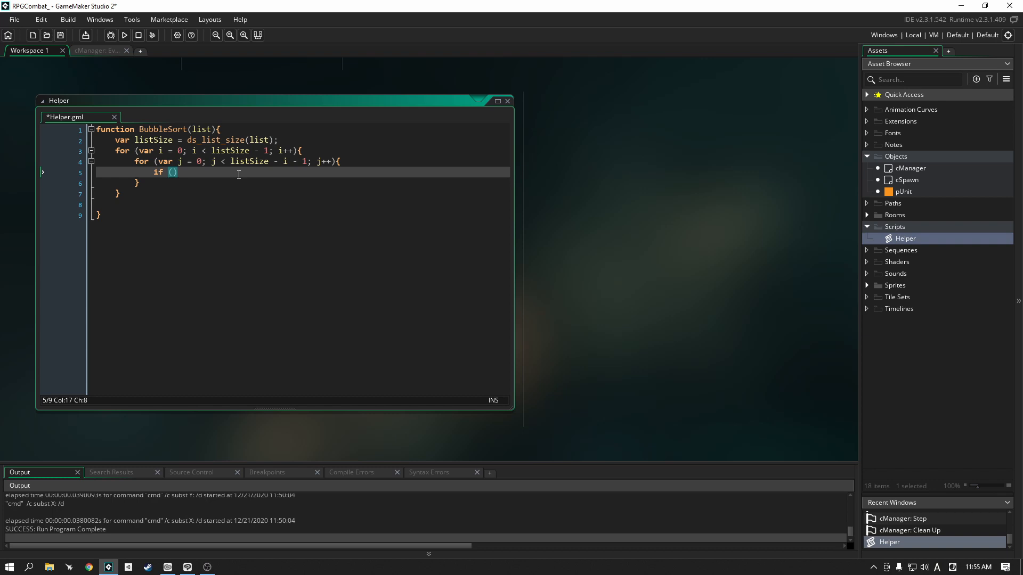
pyautogui.write('list[]')
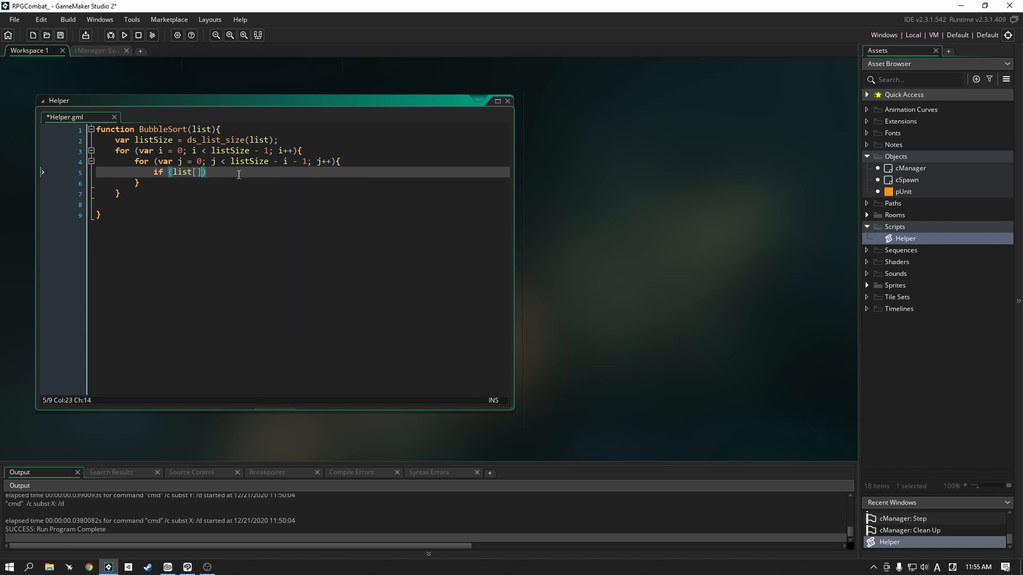
pyautogui.write('j')
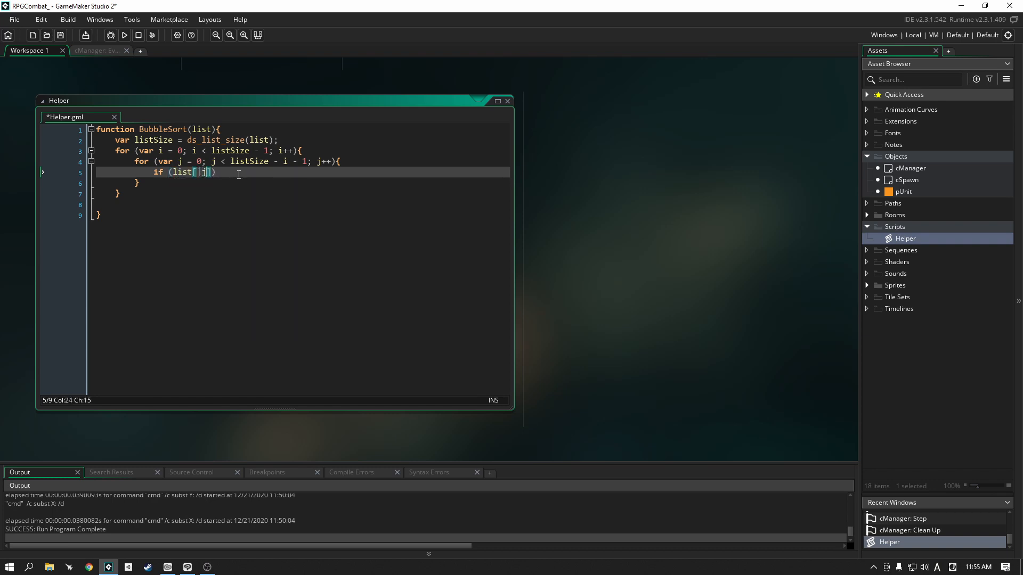
pyautogui.write('.curre')
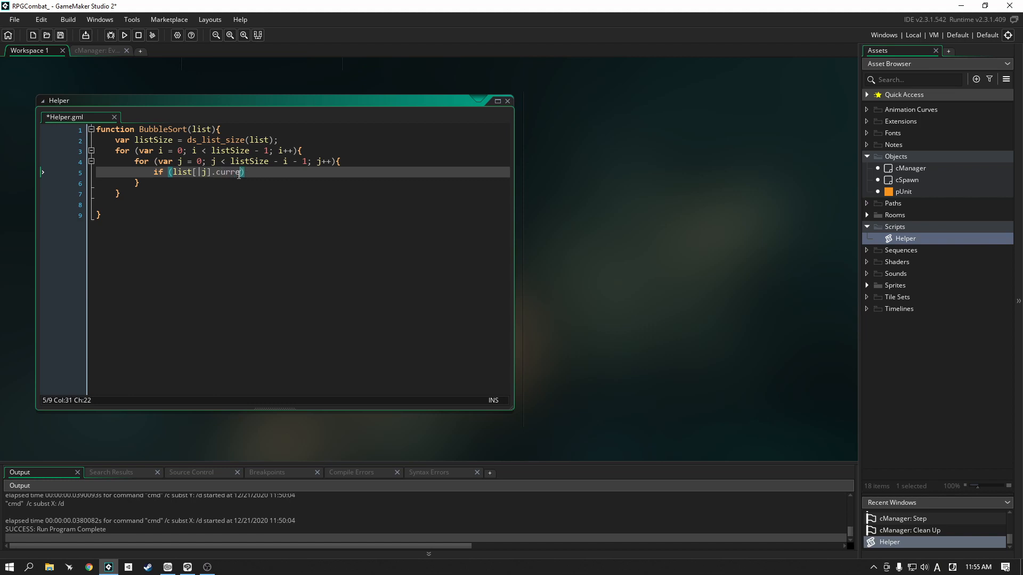
pyautogui.write('nt[]')
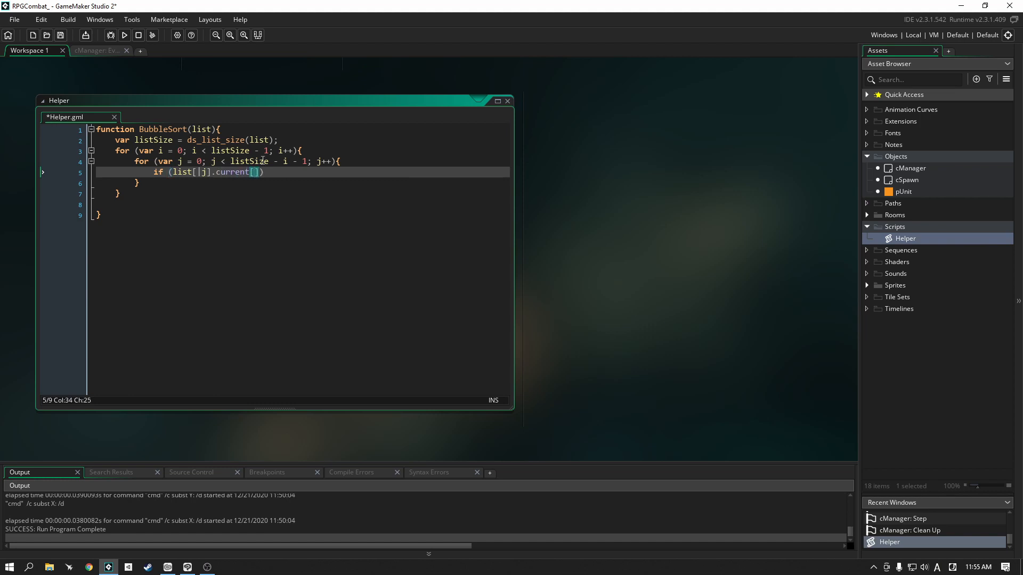
pyautogui.click(43, 172)
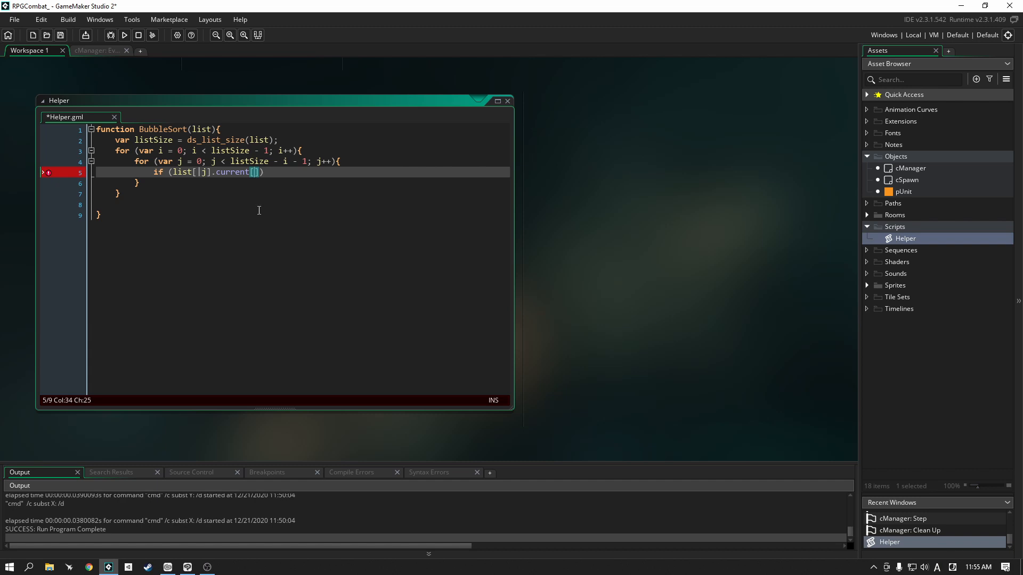
pyautogui.write('@')
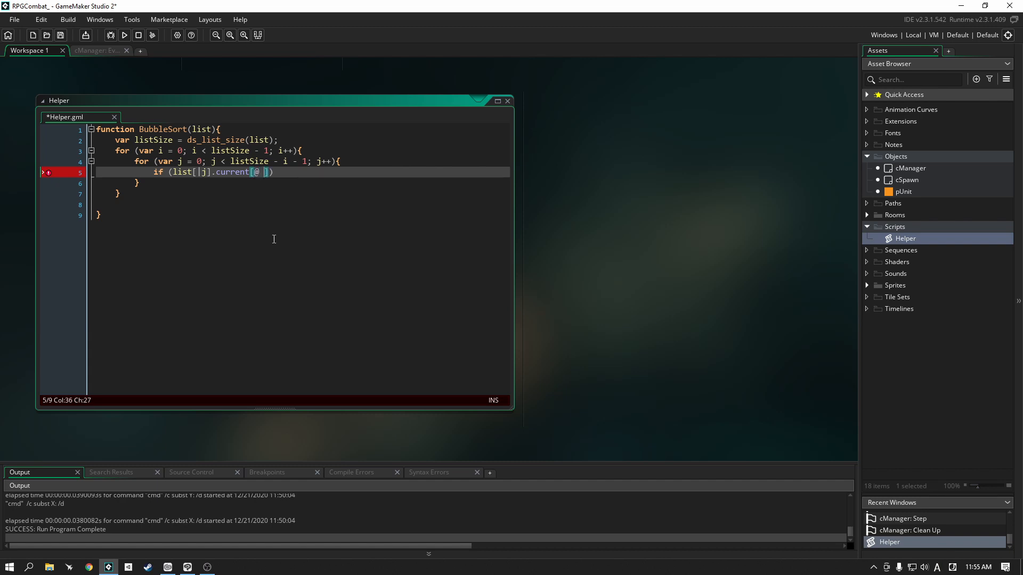
pyautogui.write('SPEED')
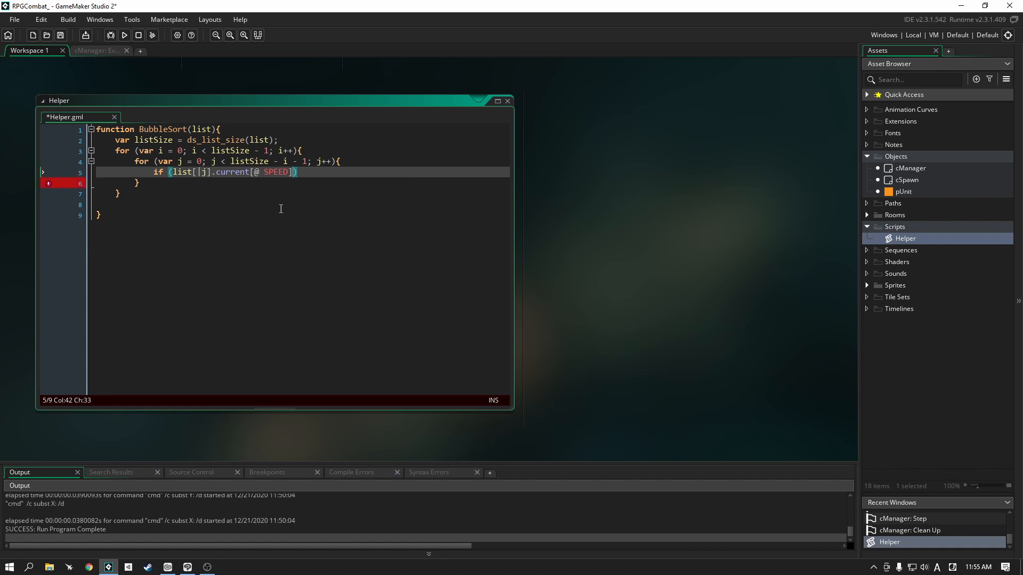
pyautogui.write('<')
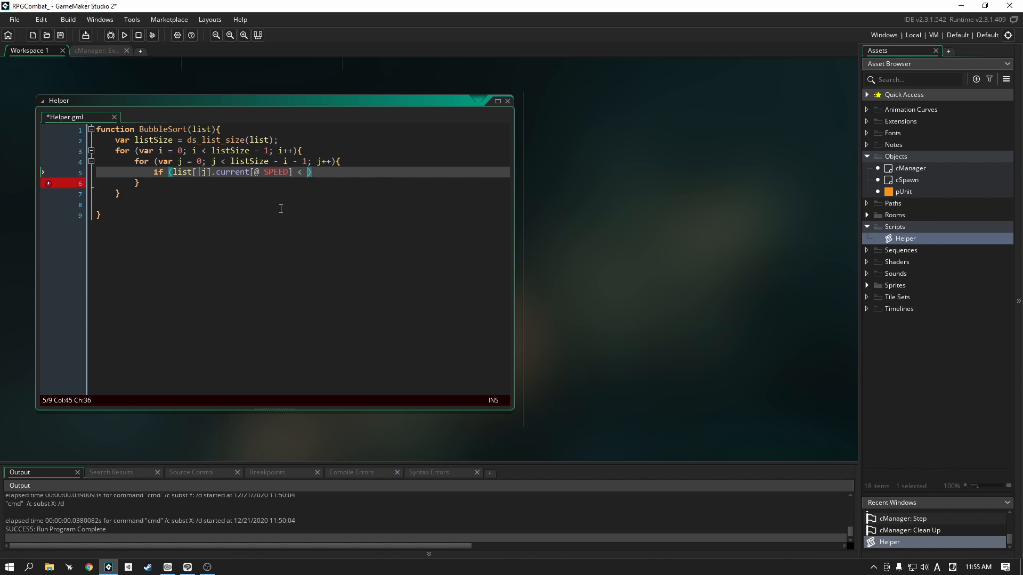
pyautogui.write('list')
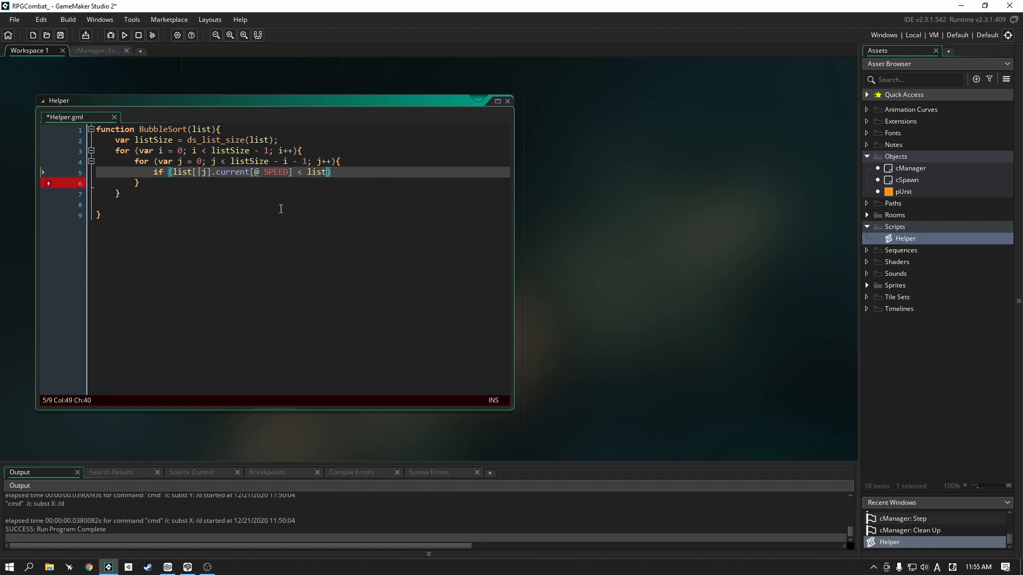
pyautogui.write('[j')
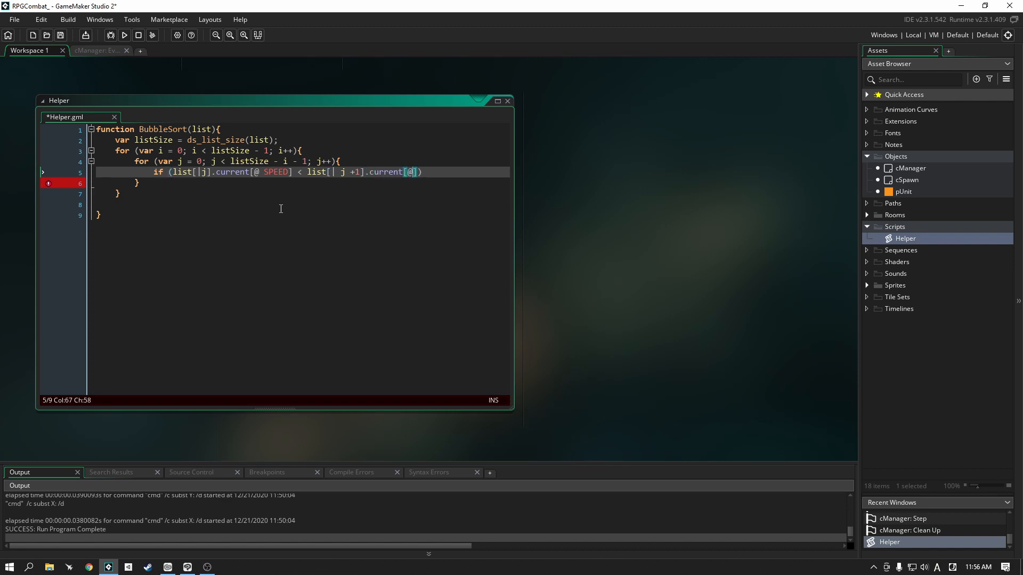
pyautogui.write('SPEED')
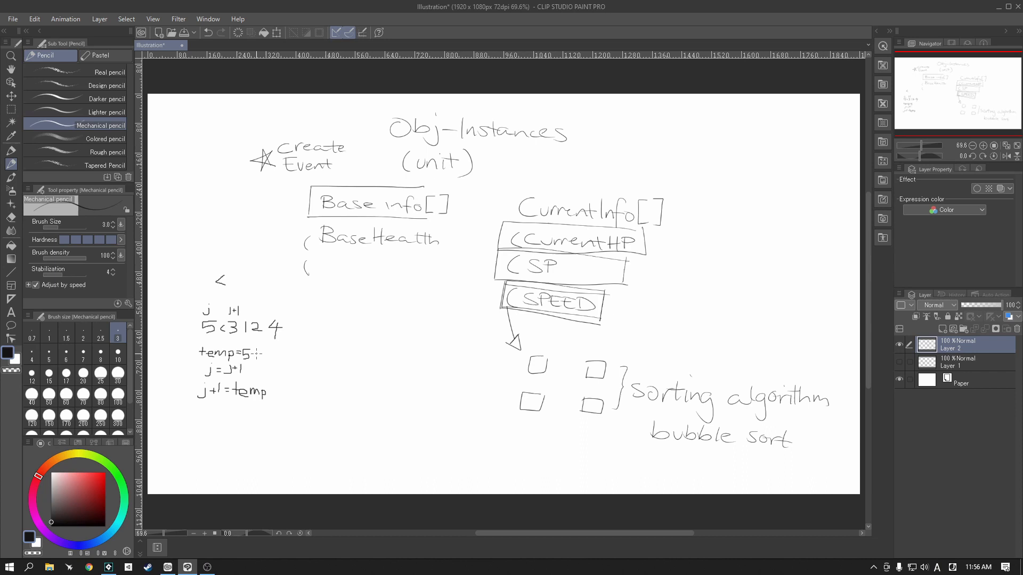
# - Add a pencil stroke to the swap notes in the Clip Studio Paint sketch
pyautogui.moveTo(247, 355); pyautogui.dragTo(264, 355)
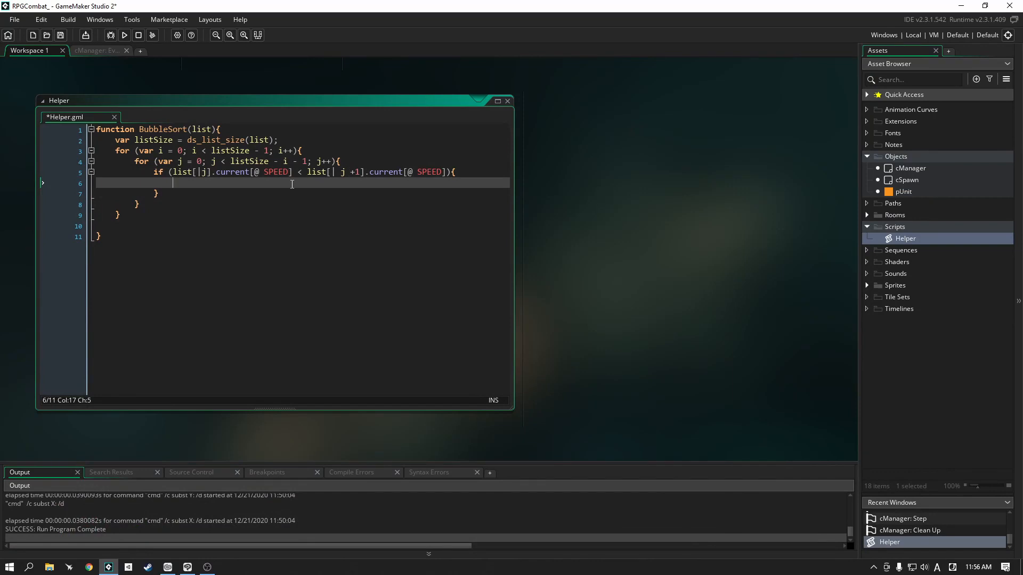
# - Write the if body: var temp = list[| j], list[| j] = list[| j+1], list[| j+1] = temp
pyautogui.write('var temp = list[|j];')
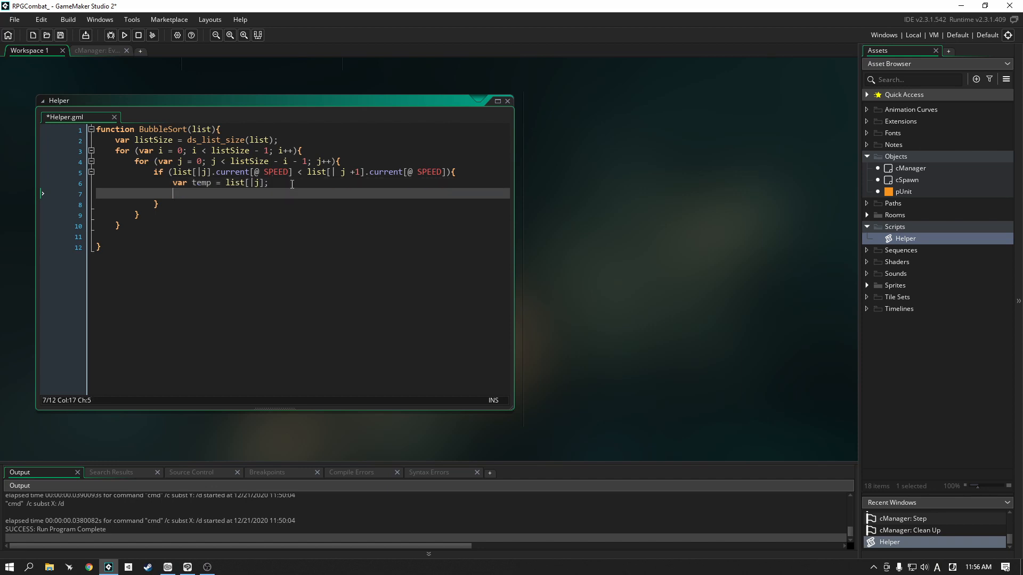
pyautogui.write('l')
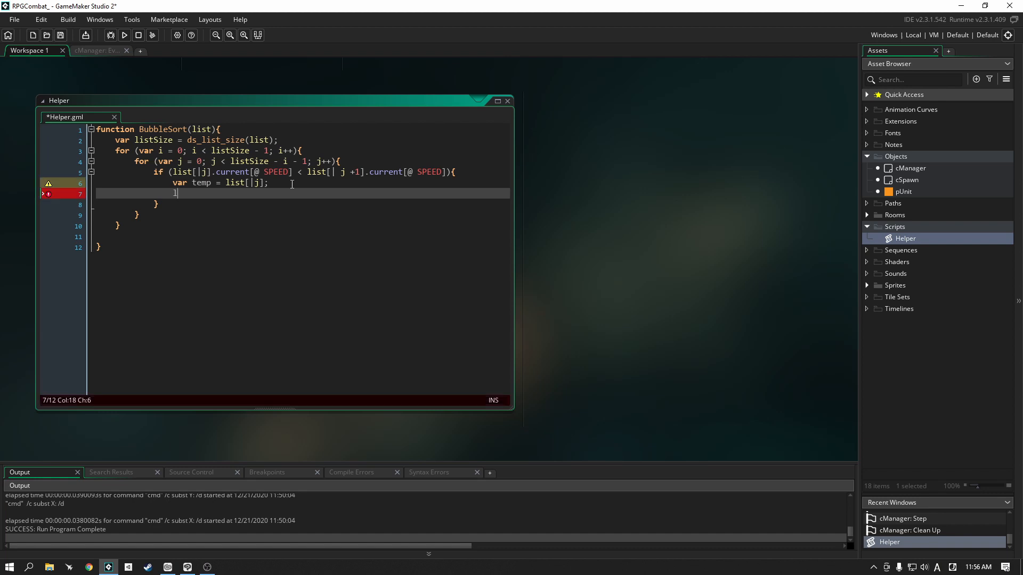
pyautogui.write('ist[]')
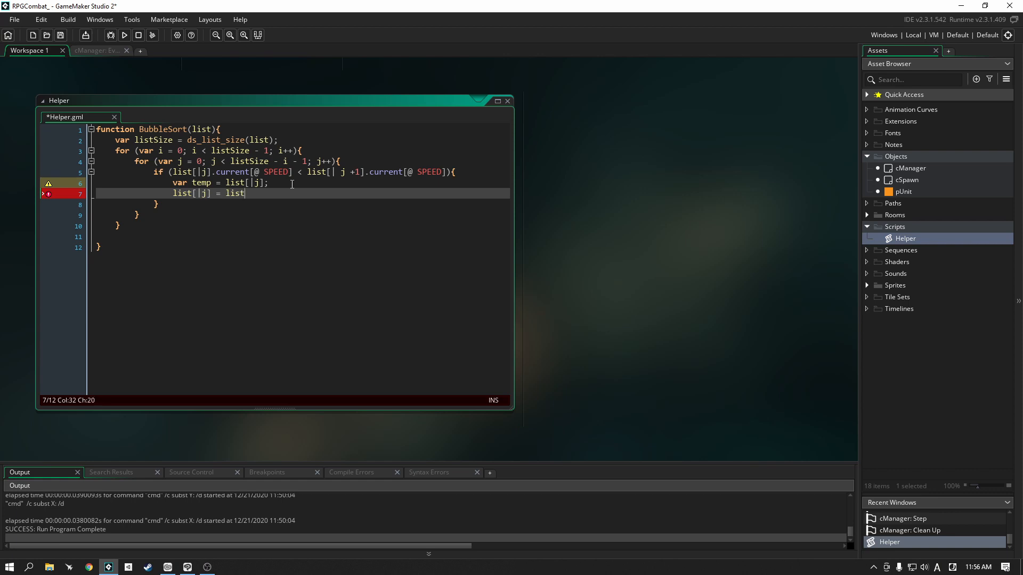
pyautogui.write('[')
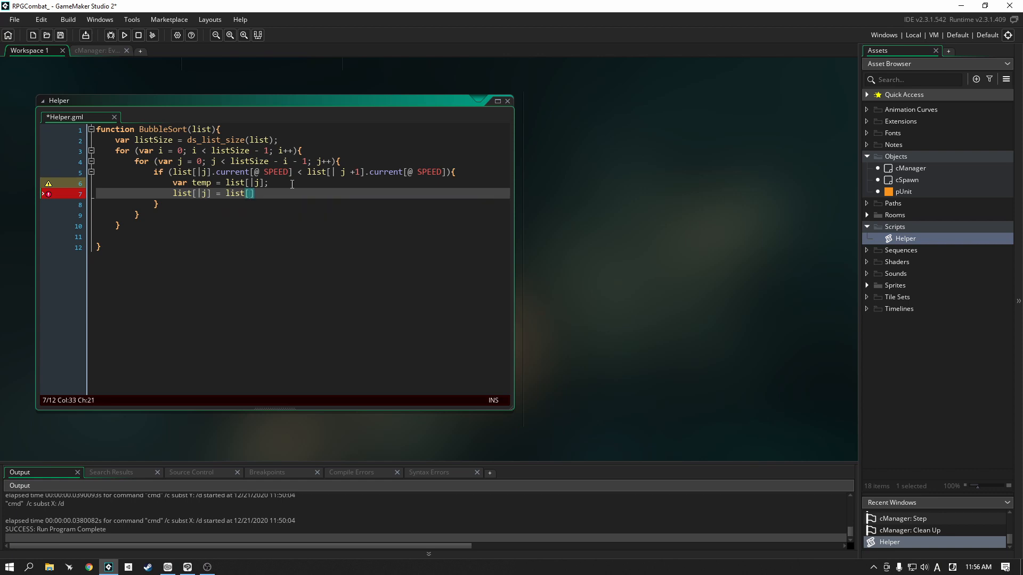
pyautogui.write('j+1')
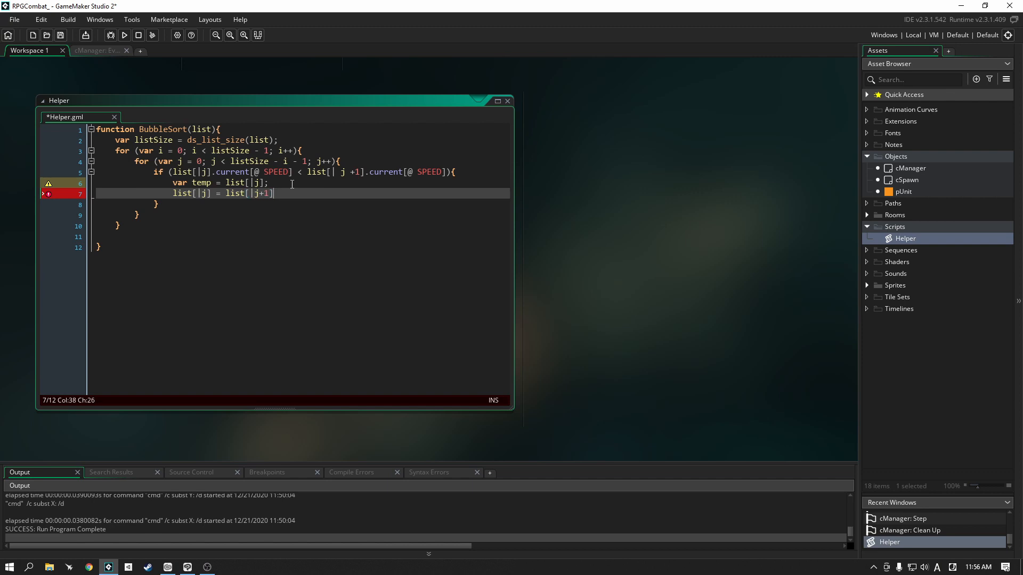
pyautogui.write(';')
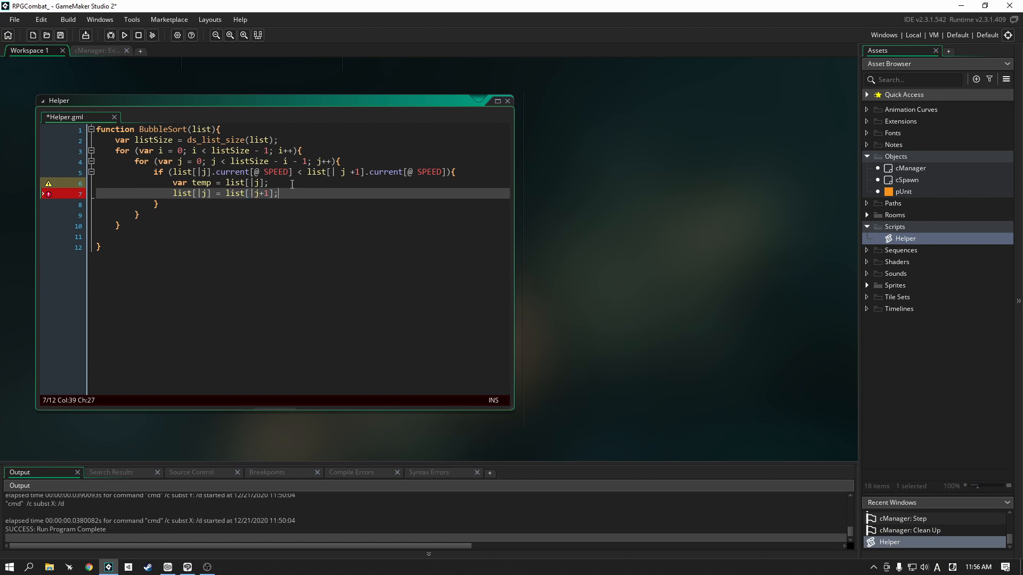
pyautogui.write('list[')
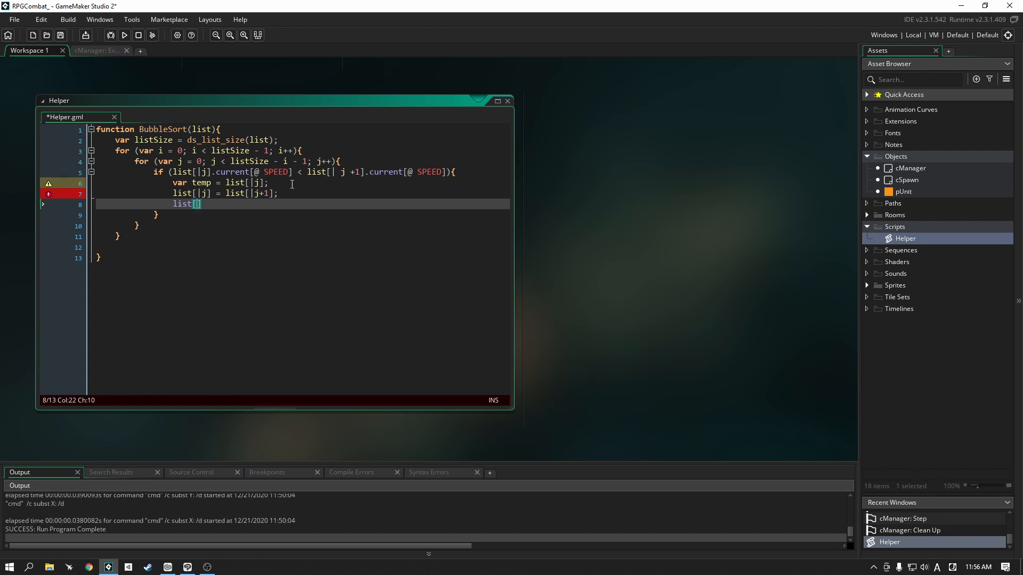
pyautogui.write('|')
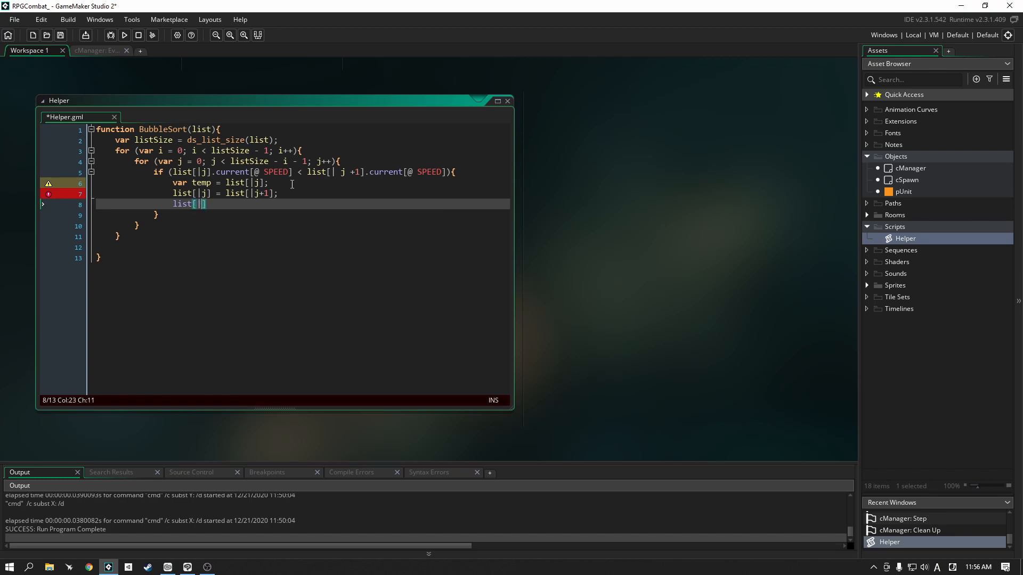
pyautogui.write('j+1]')
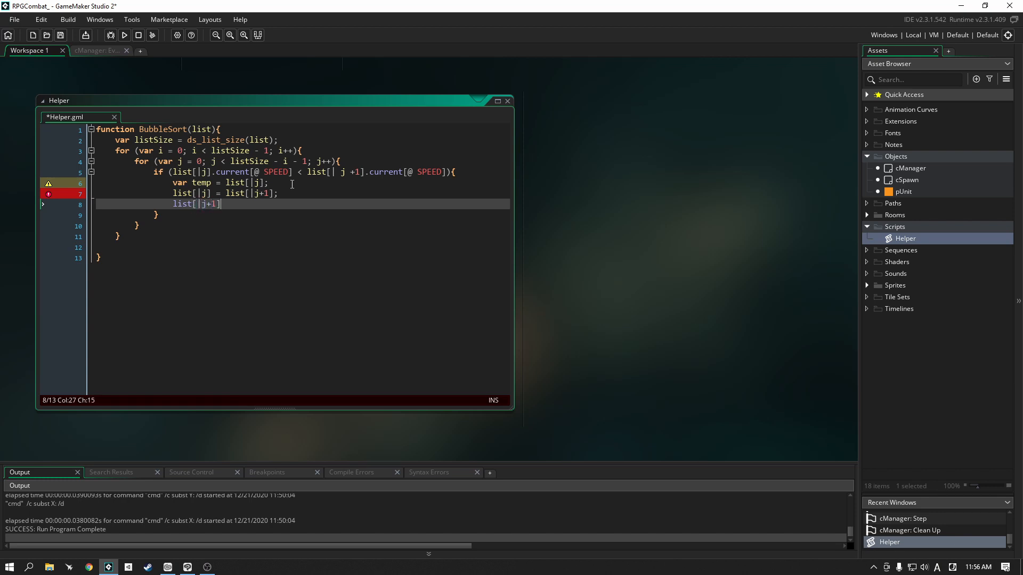
pyautogui.write('= temp;')
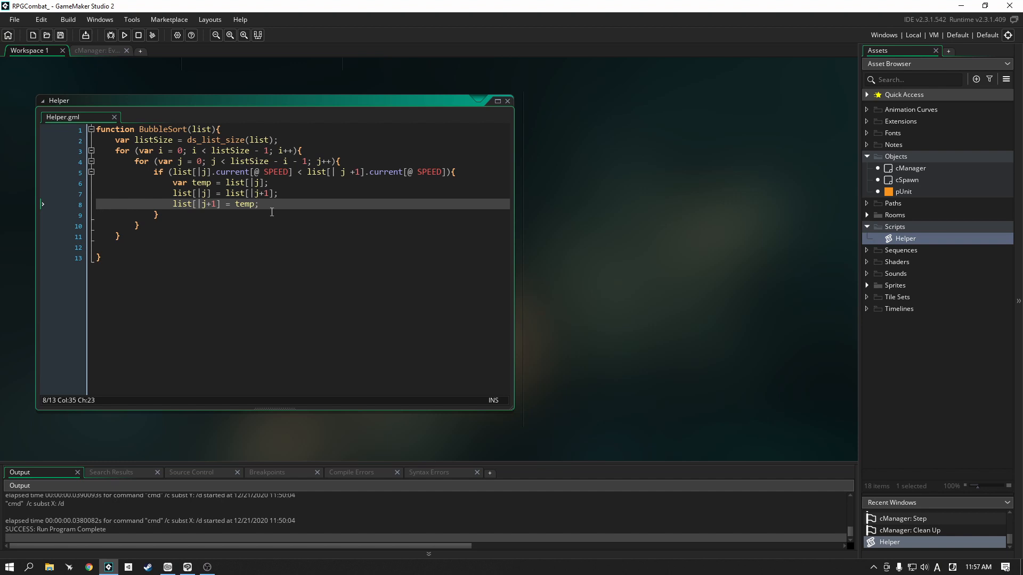
pyautogui.moveTo(270, 354)
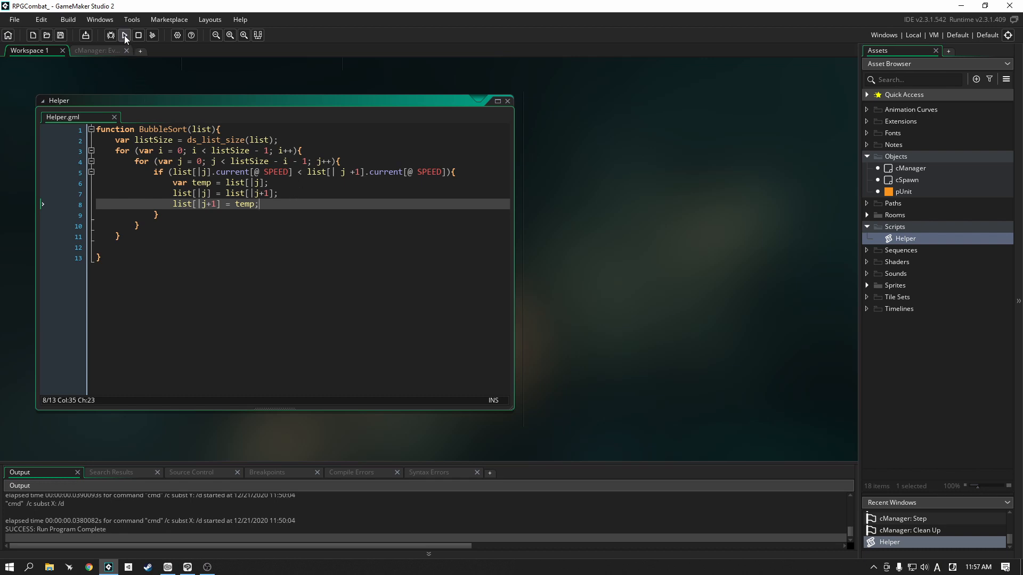
# - Run the game and inspect the printed unit order (speeds 1, 5, 3, 4)
pyautogui.click(124, 35)
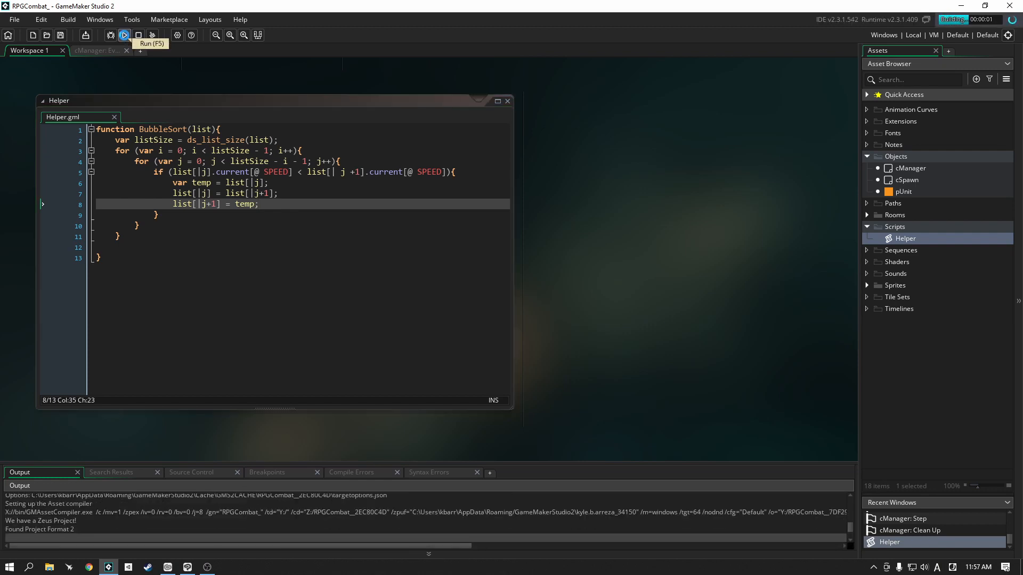
pyautogui.click(124, 35)
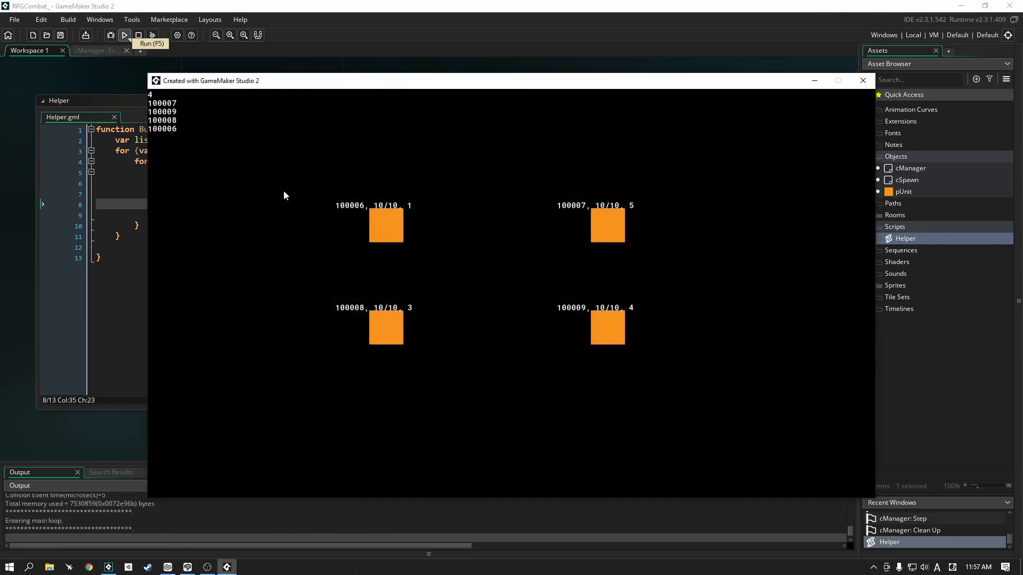
pyautogui.moveTo(447, 216)
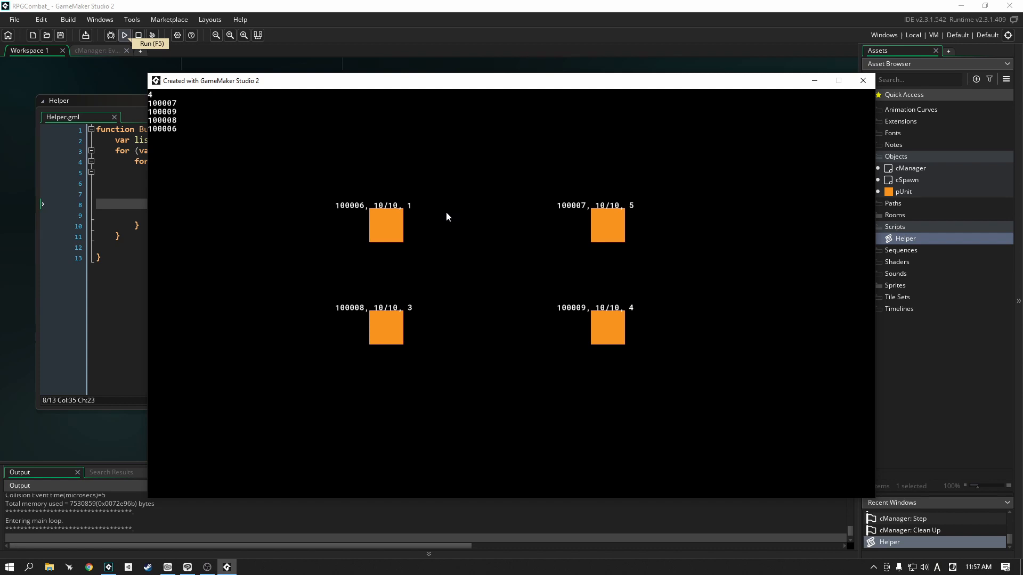
pyautogui.moveTo(248, 152)
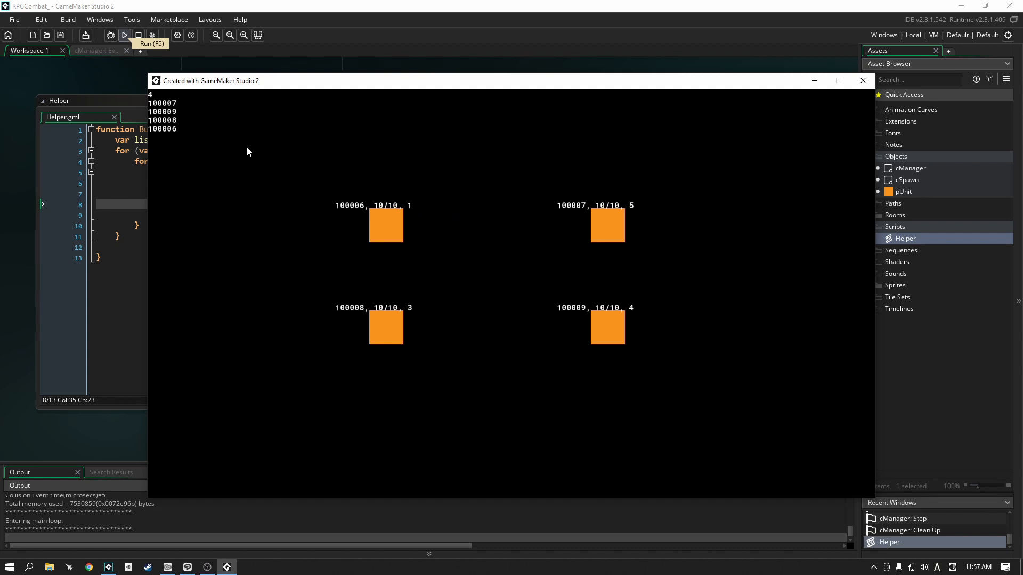
pyautogui.moveTo(329, 146)
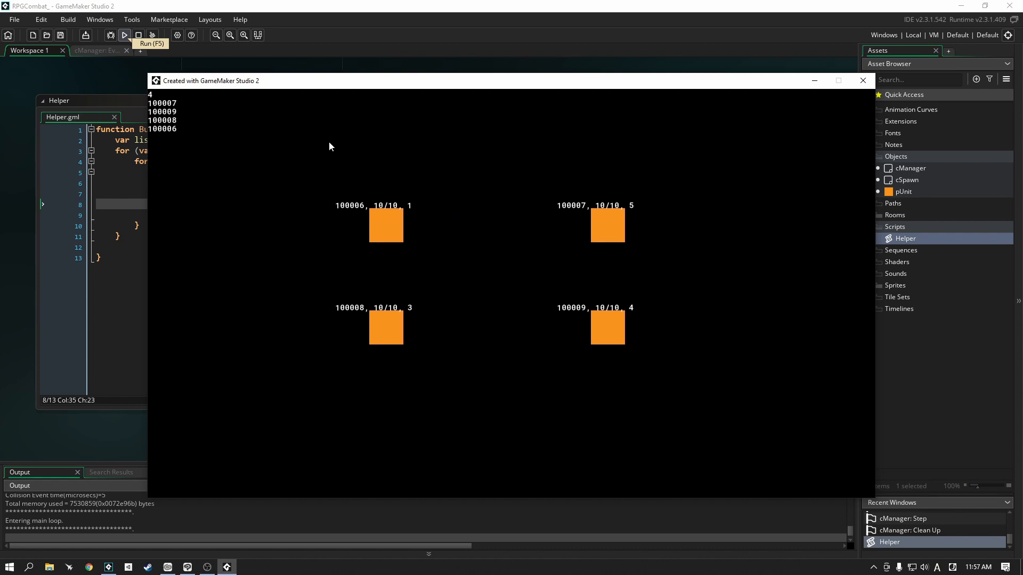
pyautogui.moveTo(638, 207)
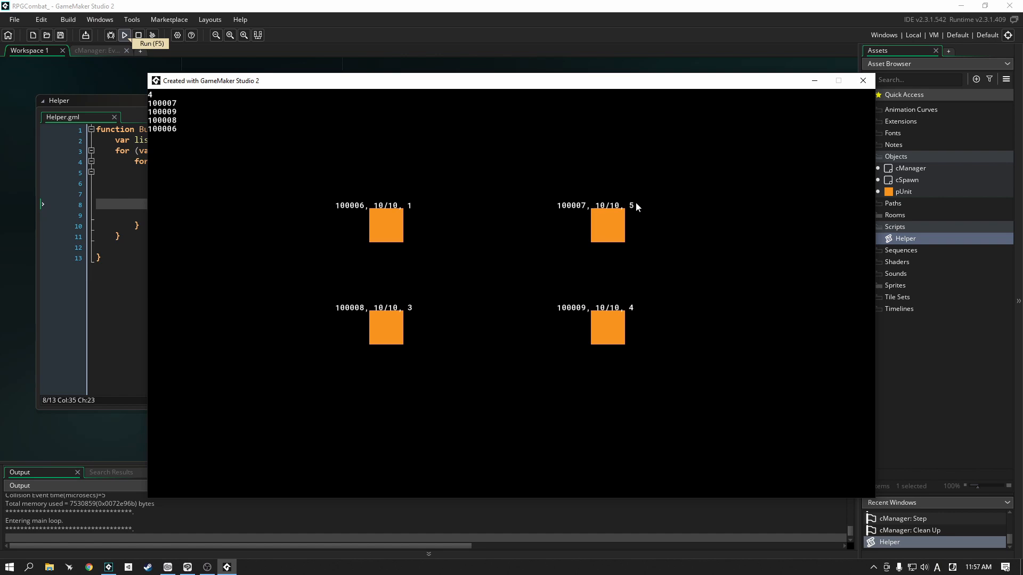
pyautogui.moveTo(181, 123)
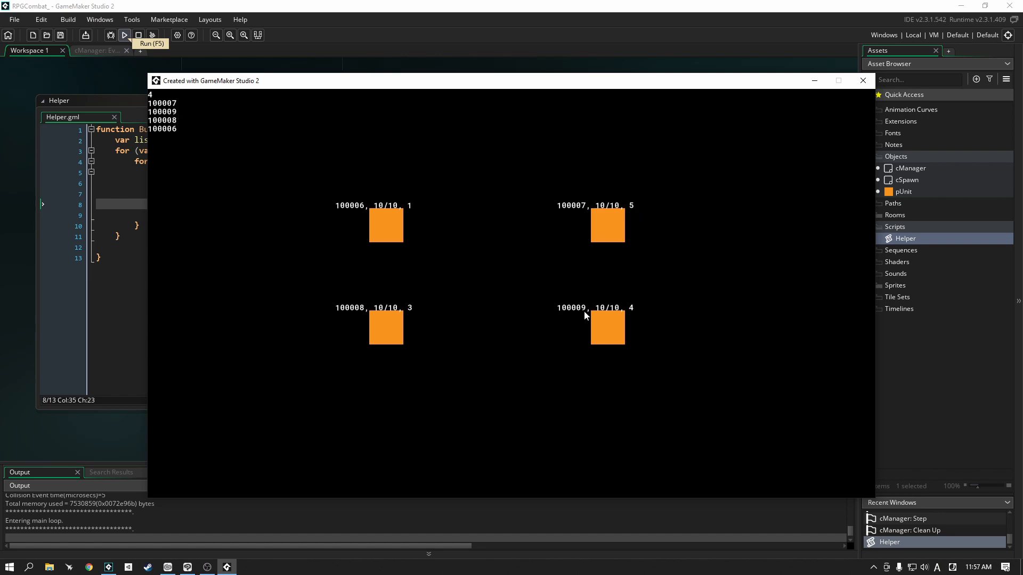
pyautogui.moveTo(412, 316)
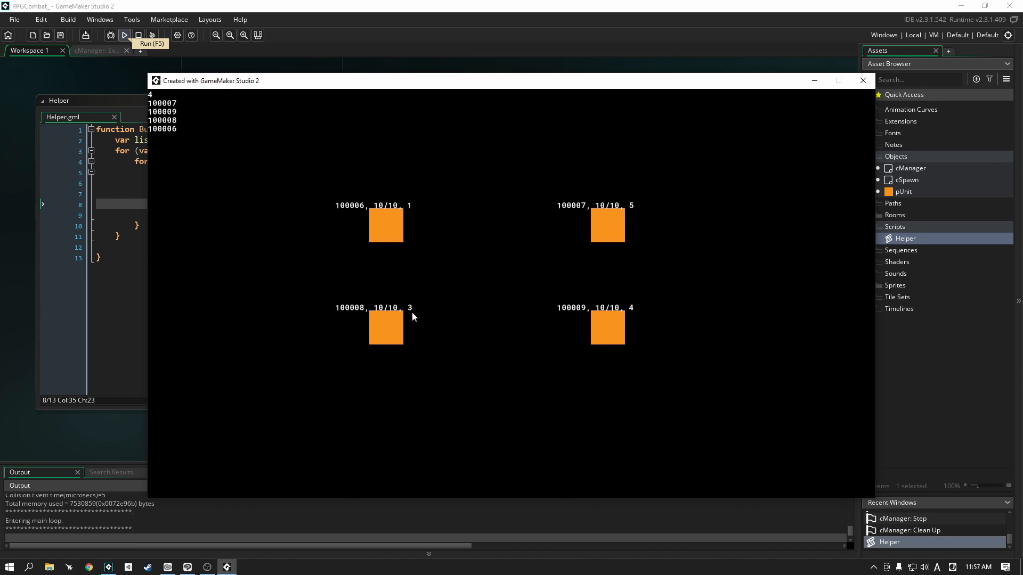
pyautogui.moveTo(175, 135)
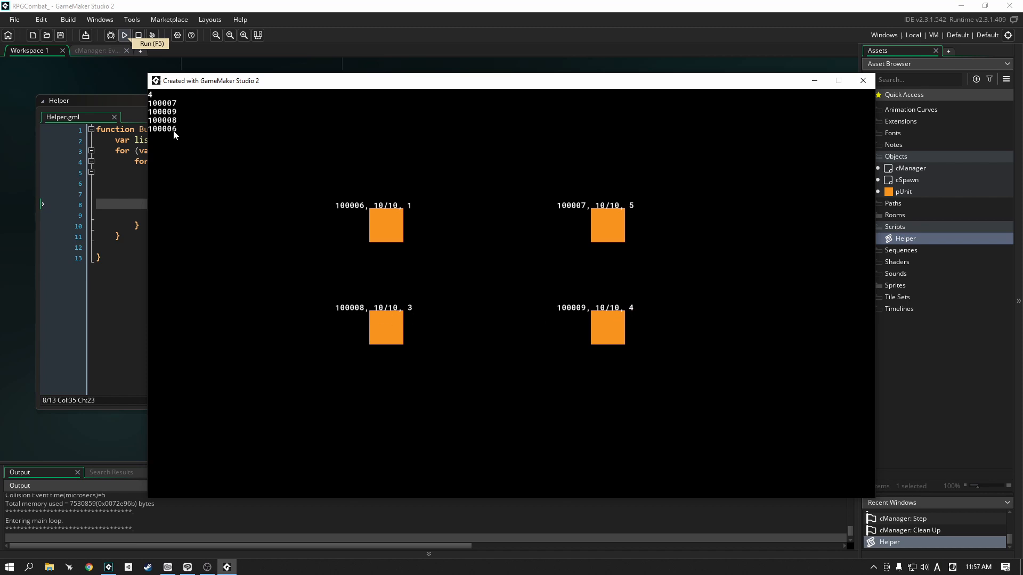
pyautogui.moveTo(602, 196)
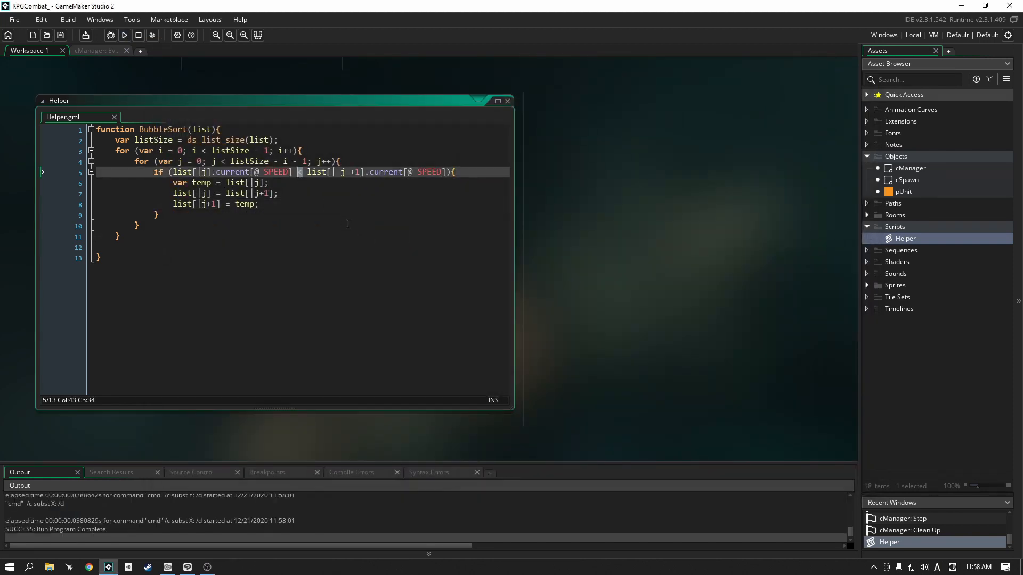
# - Change the SPEED comparison from '<' to '>' and rerun the game
pyautogui.write('>')
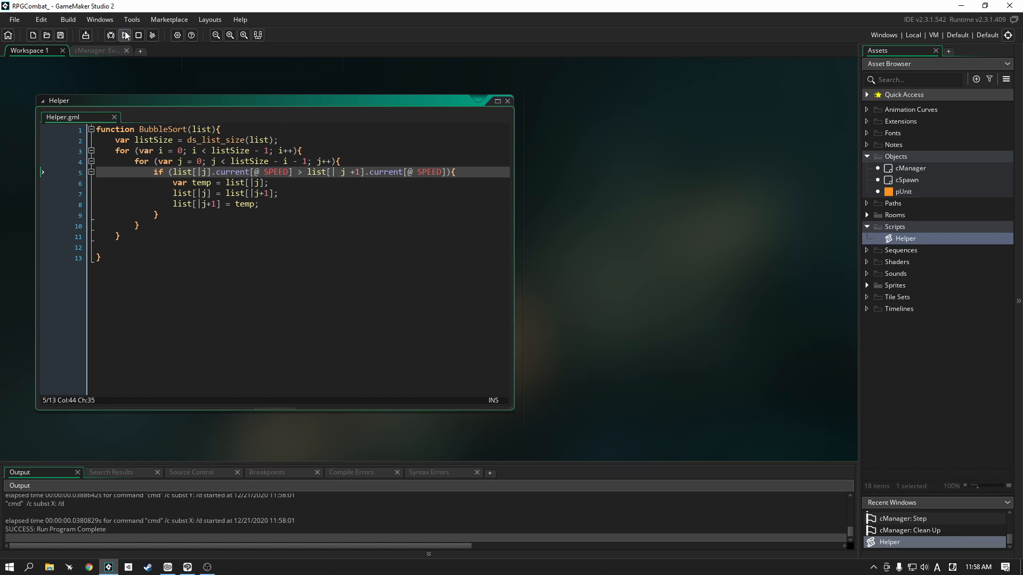
pyautogui.click(124, 35)
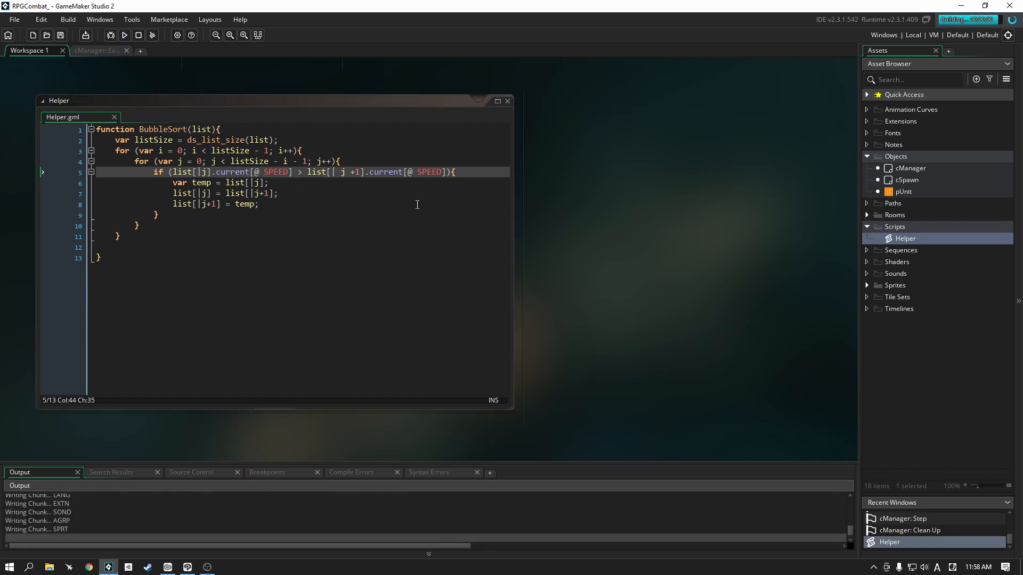
# - Confirm the units list slowest first (speeds 1, 3, 5, 7) and close the game window
pyautogui.click(124, 35)
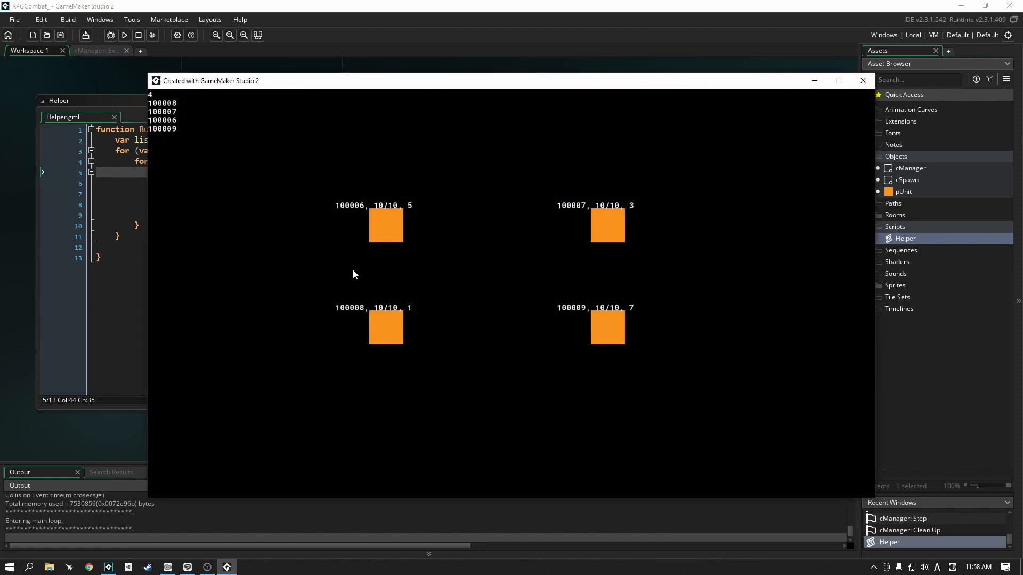
pyautogui.moveTo(410, 305)
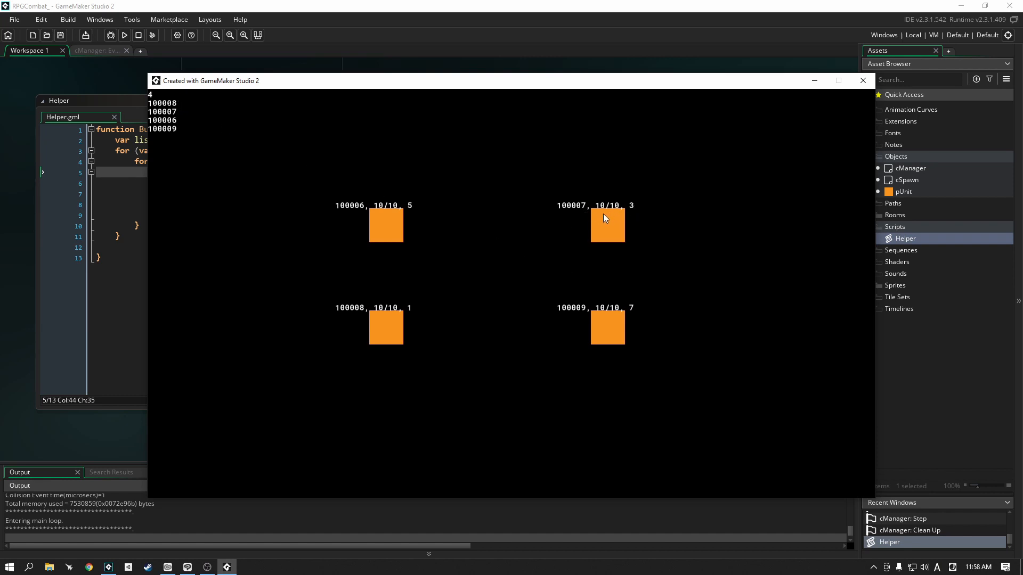
pyautogui.moveTo(404, 224)
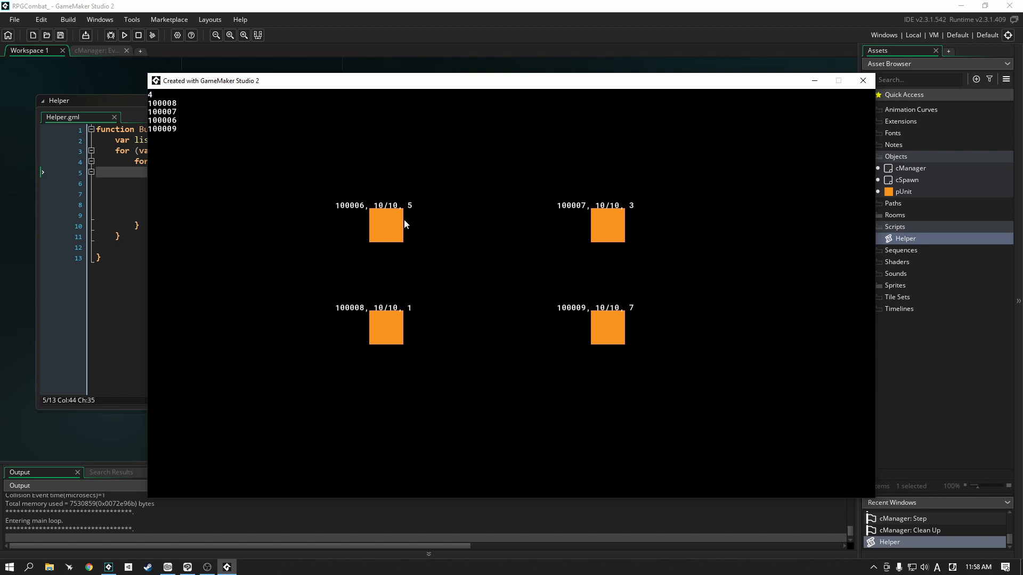
pyautogui.moveTo(593, 323)
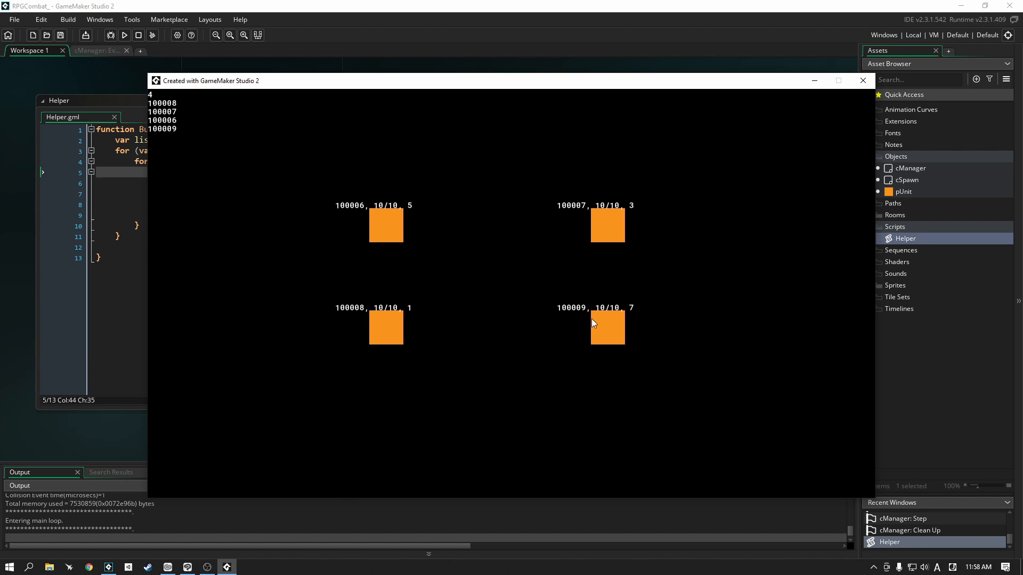
pyautogui.click(862, 80)
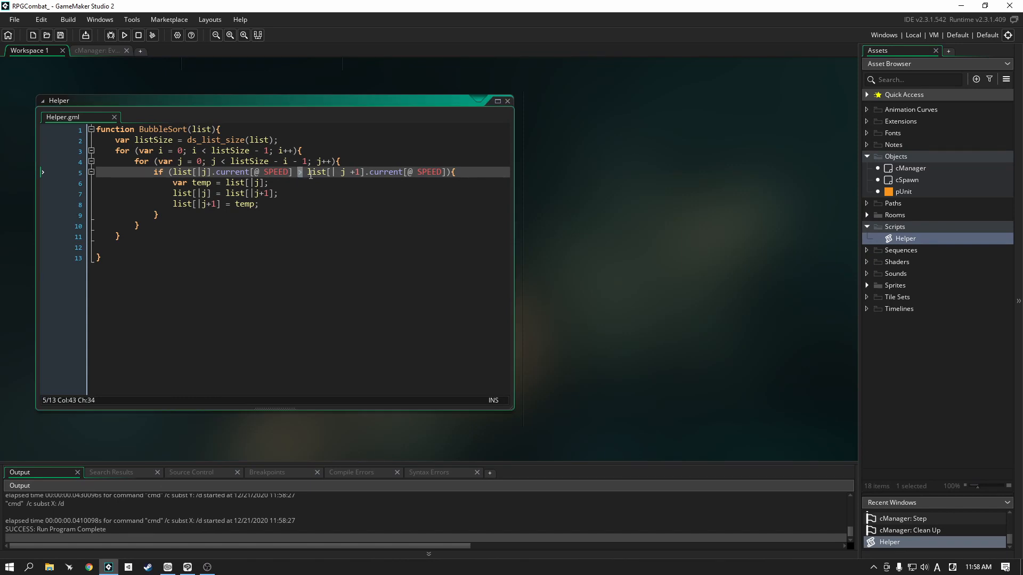
pyautogui.moveTo(358, 211)
pyautogui.write('<')
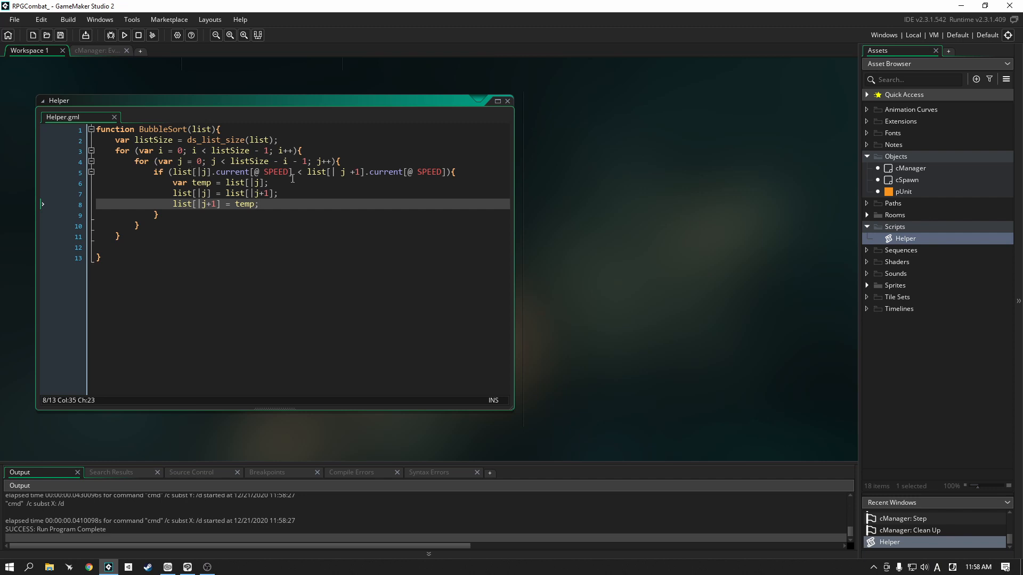
pyautogui.moveTo(392, 180)
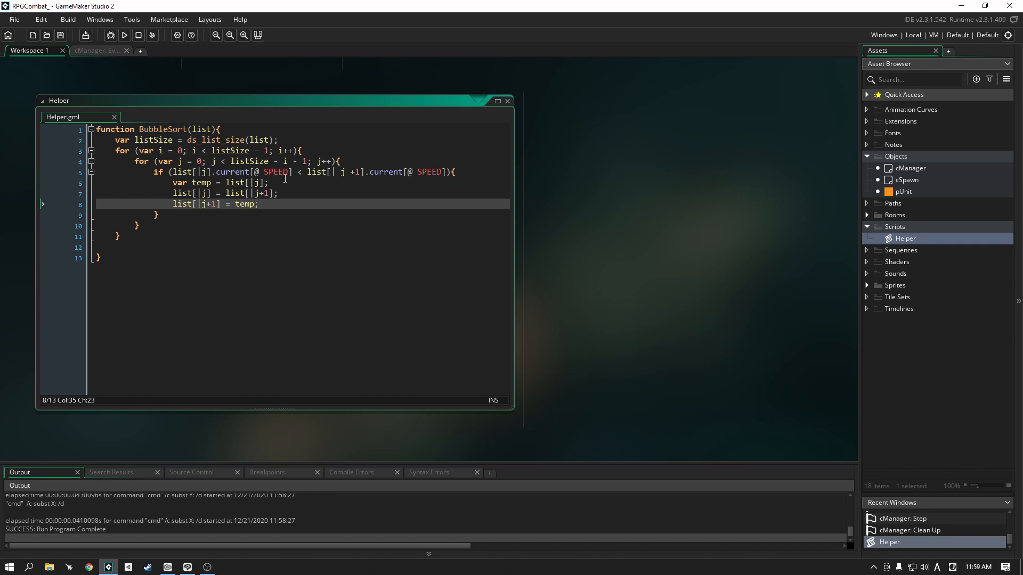
pyautogui.moveTo(307, 156)
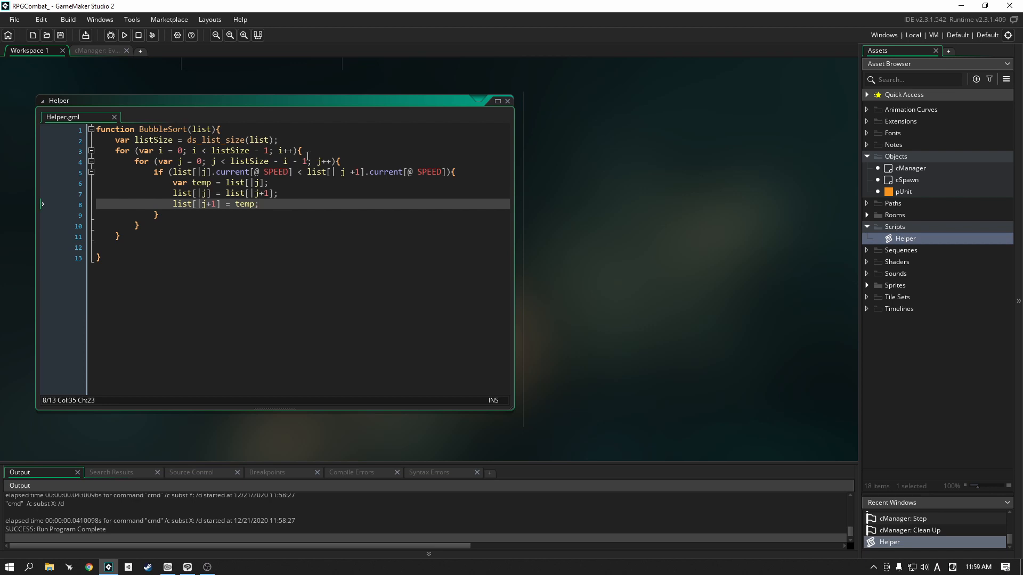
pyautogui.moveTo(198, 224)
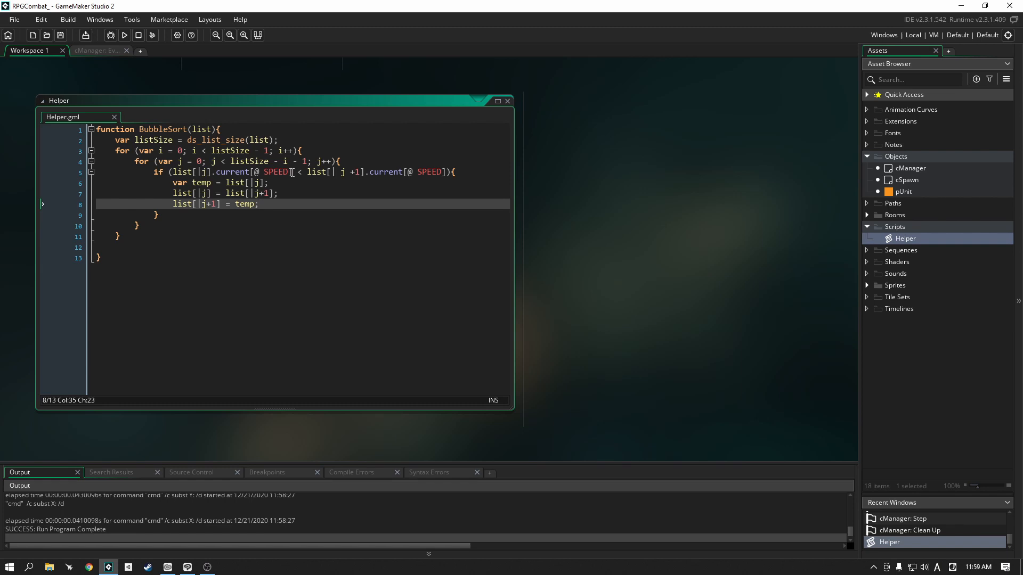
# - Switch the line 5 if condition from '>' back to '<'
pyautogui.click(259, 203)
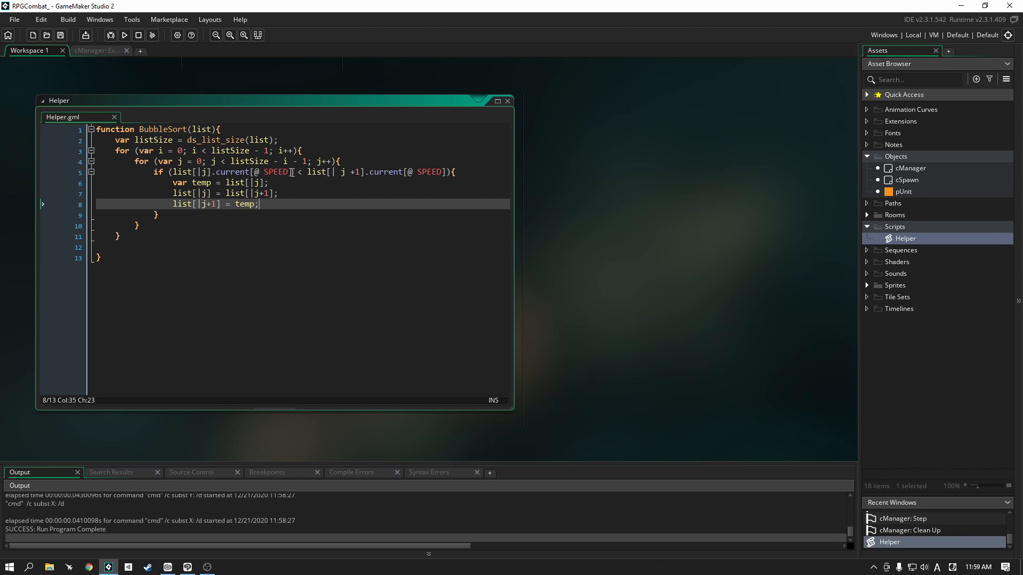